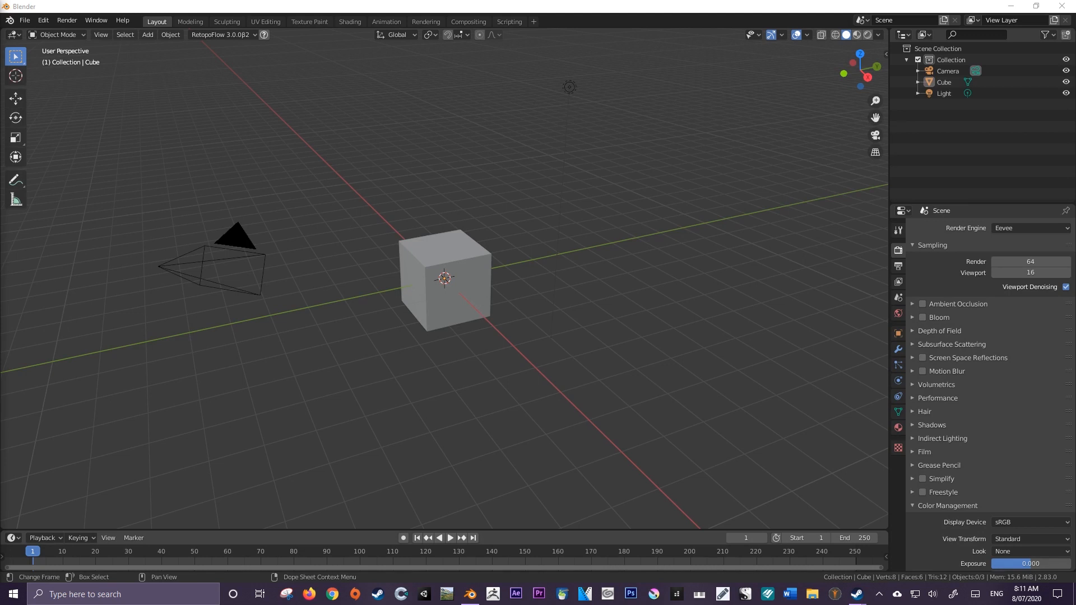
Orbit the 3D view around the default cube to see it from another side.
left_click(442, 289)
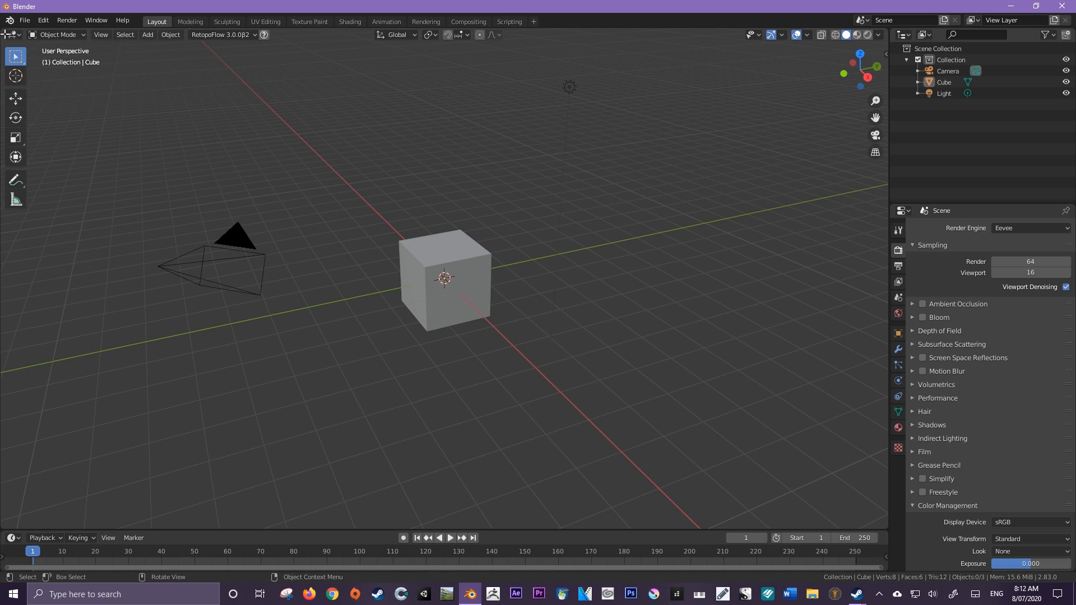
mouse_move(888, 45)
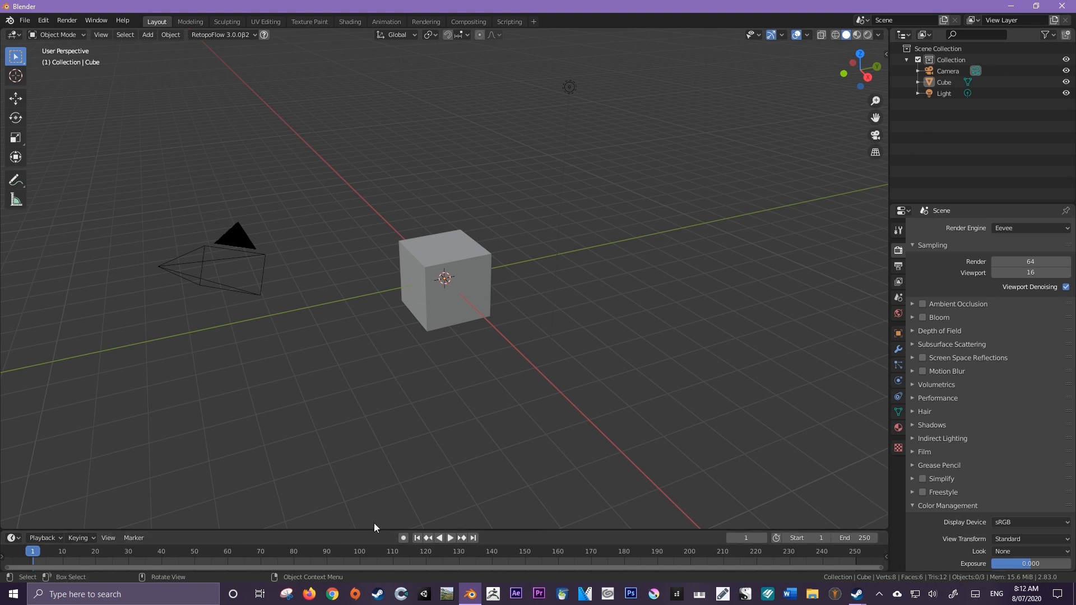
mouse_move(374, 528)
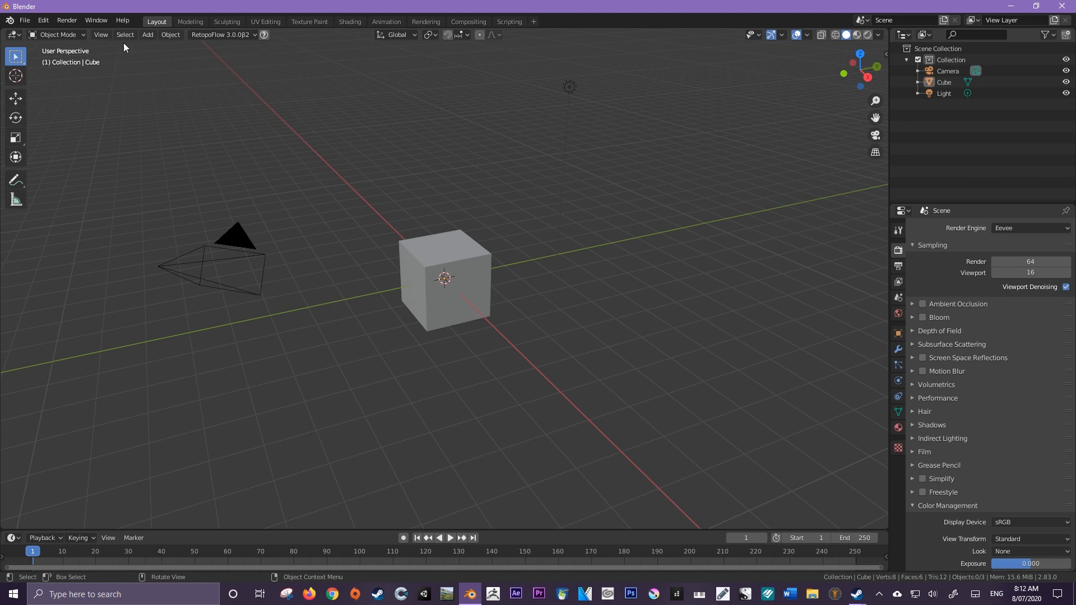
mouse_move(434, 252)
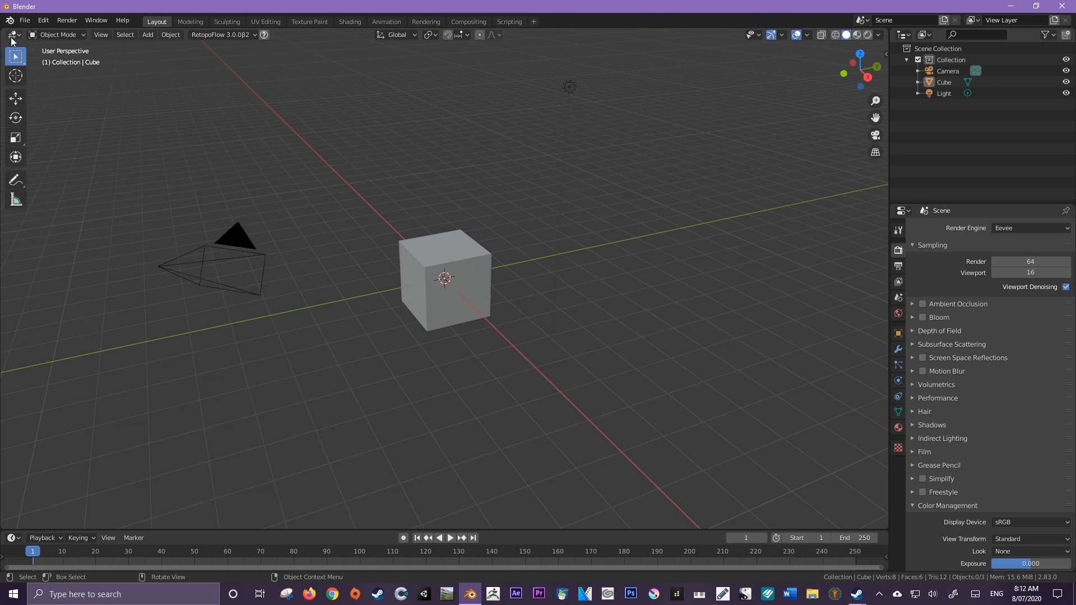
mouse_move(11, 35)
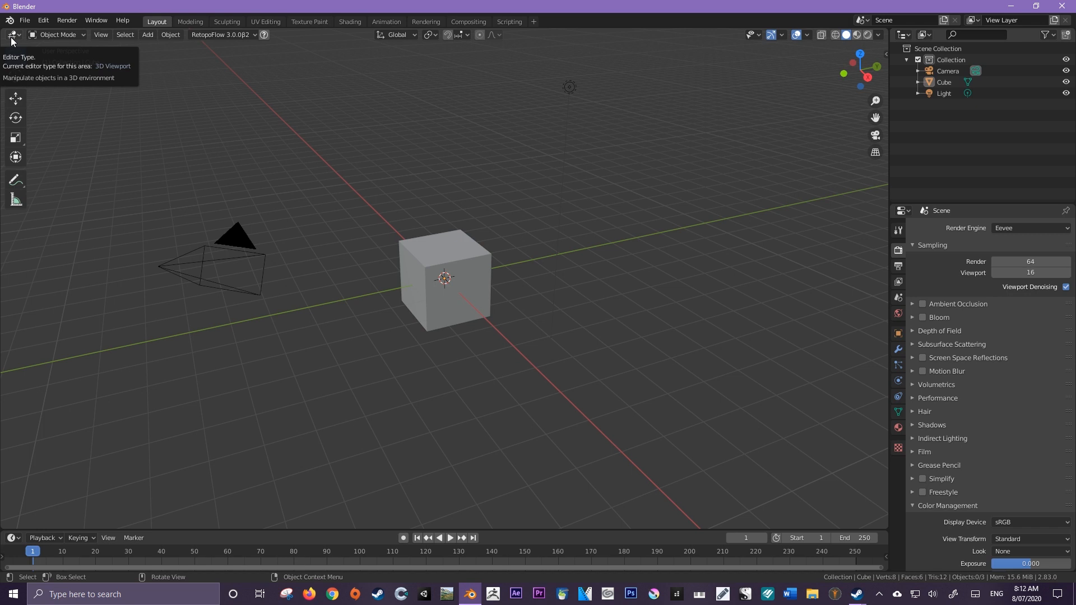
left_click(11, 35)
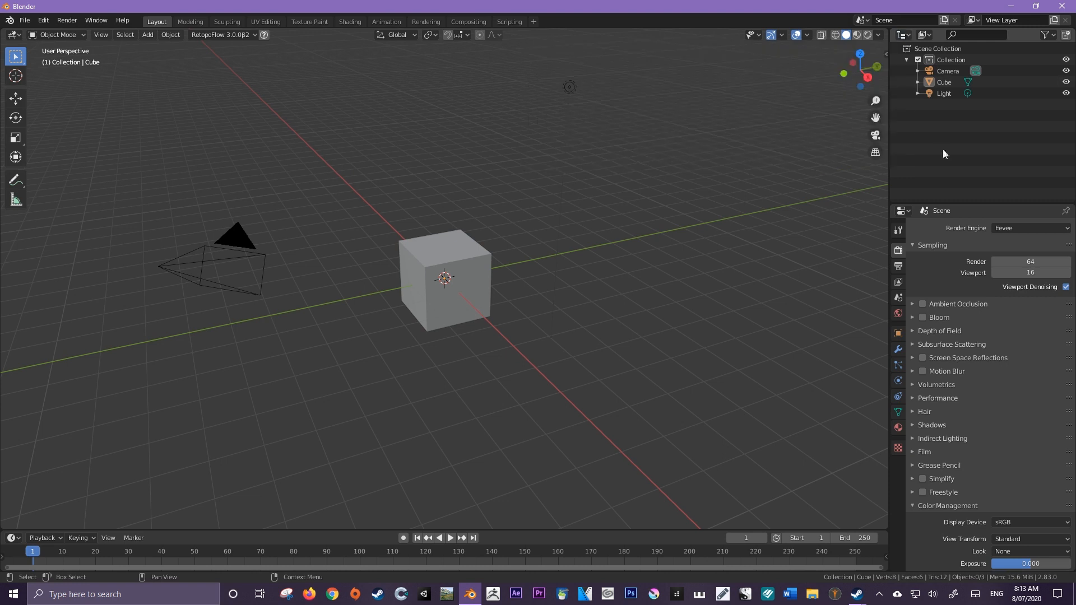
mouse_move(900, 211)
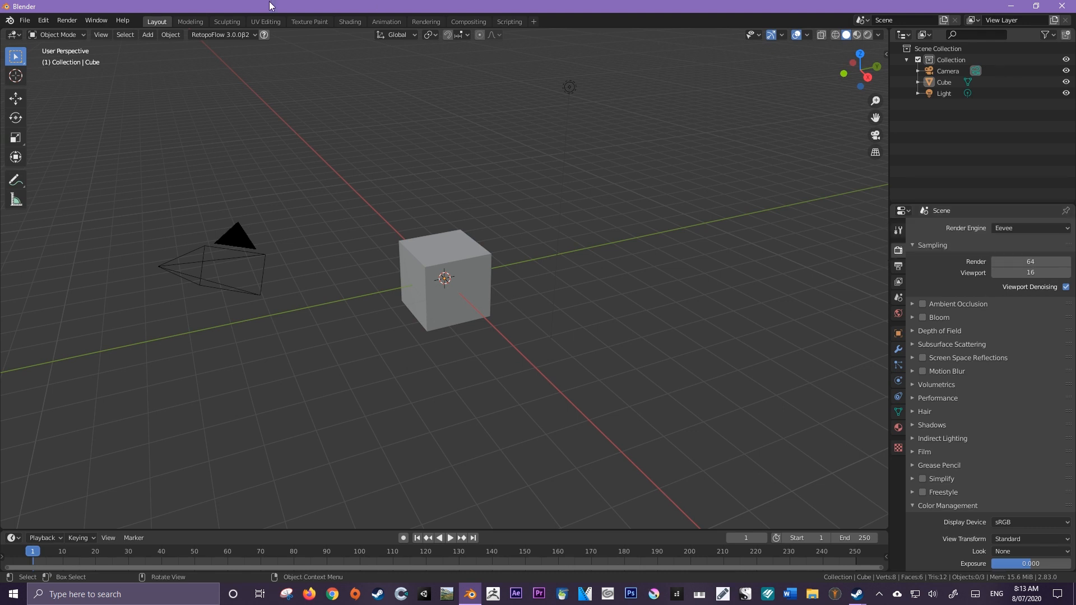
mouse_move(259, 59)
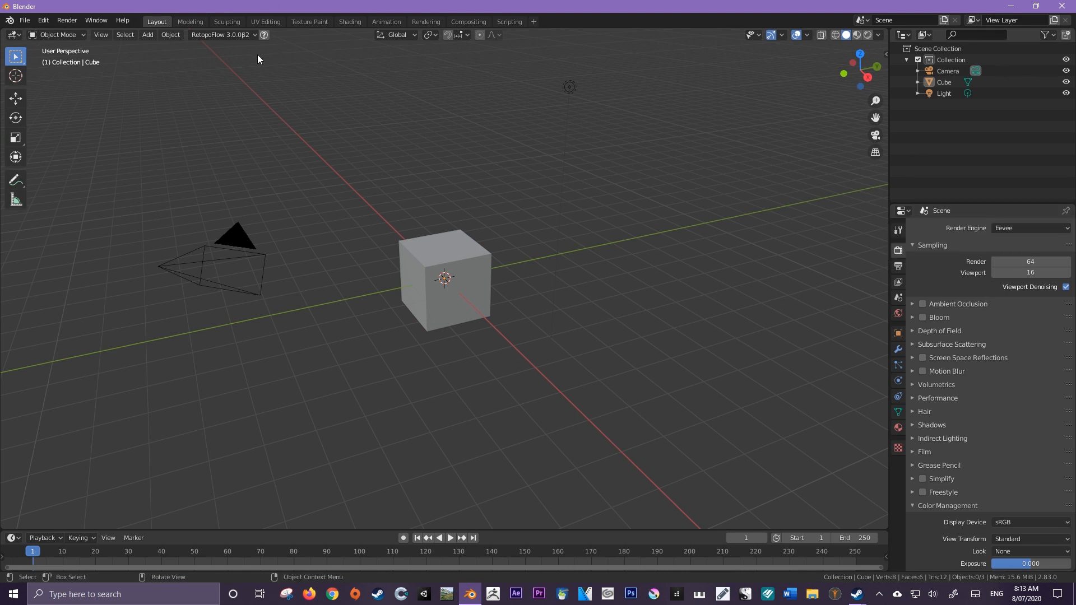
mouse_move(66, 320)
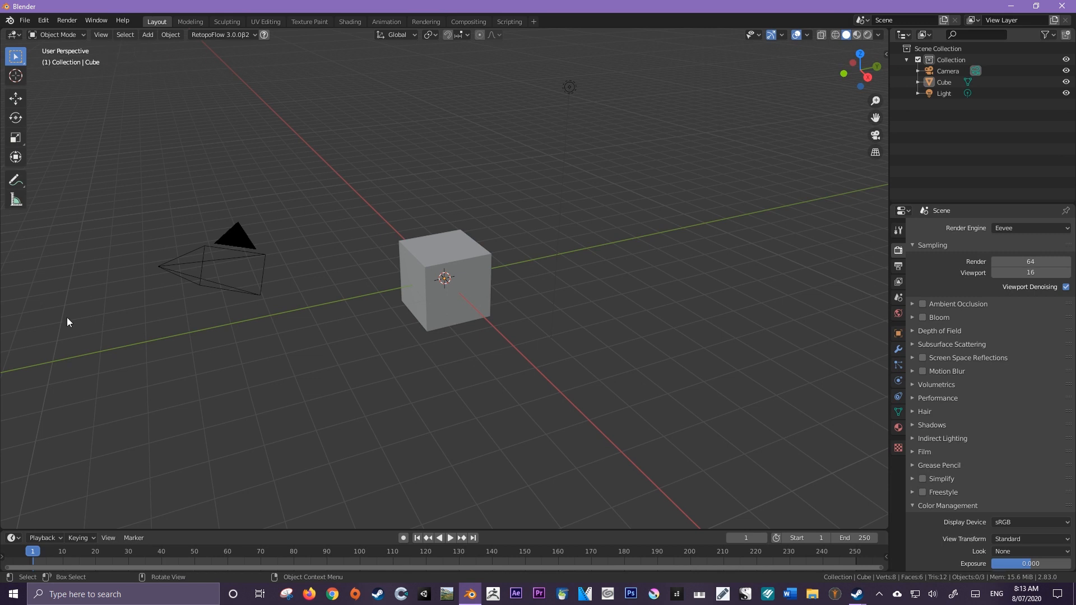
mouse_move(617, 350)
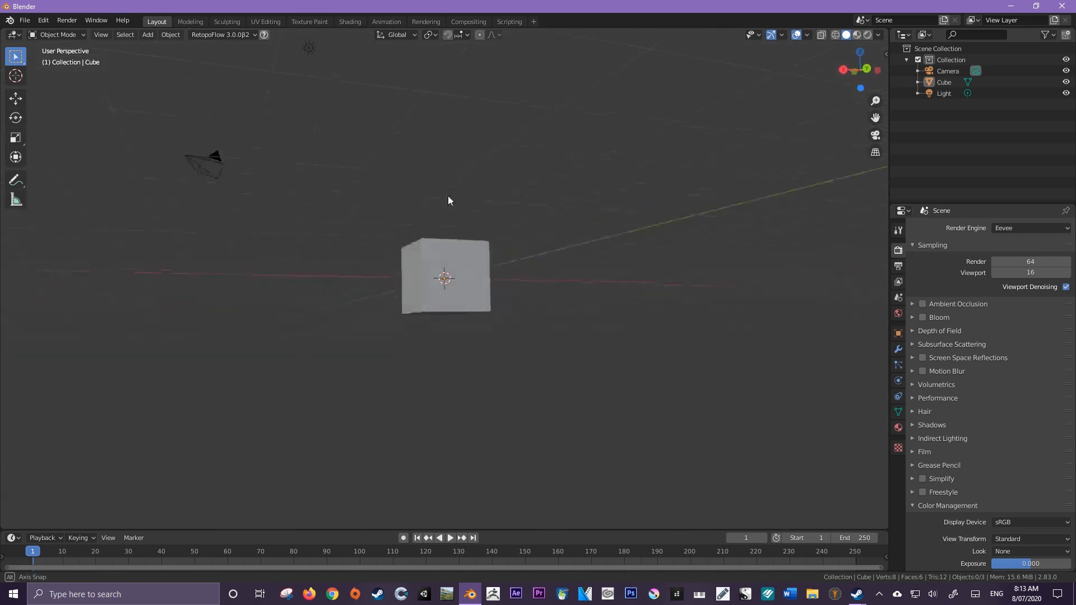
left_click_drag(449, 200, 514, 260)
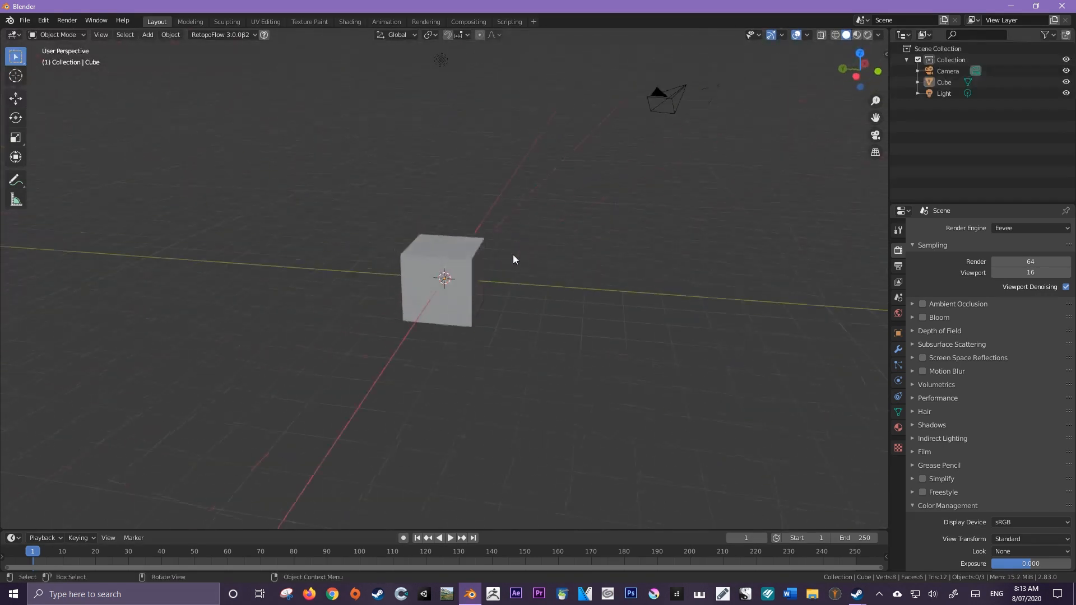
left_click_drag(515, 259, 400, 245)
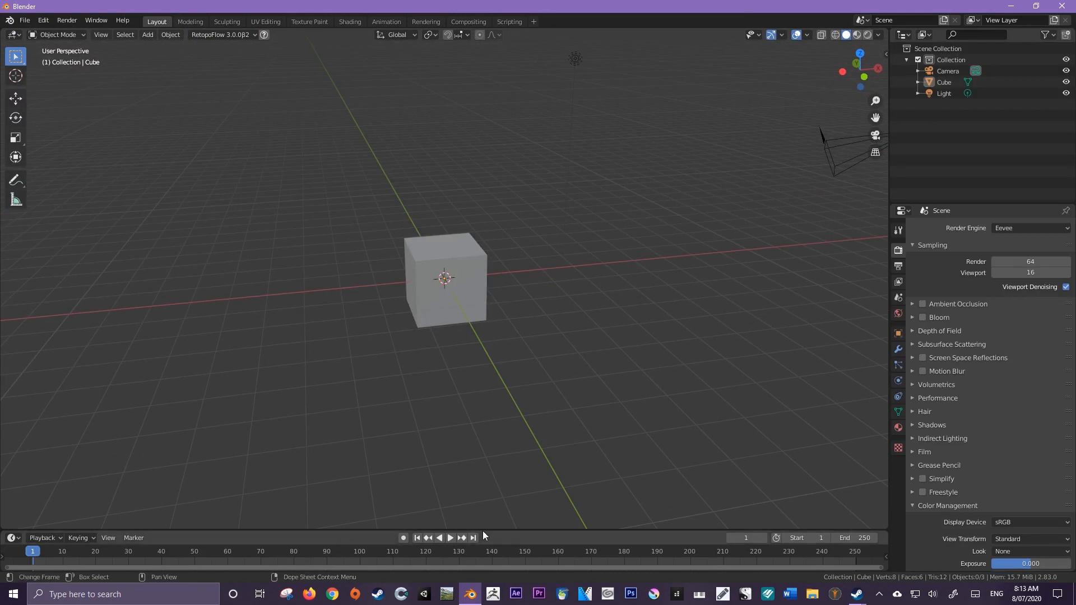
mouse_move(703, 556)
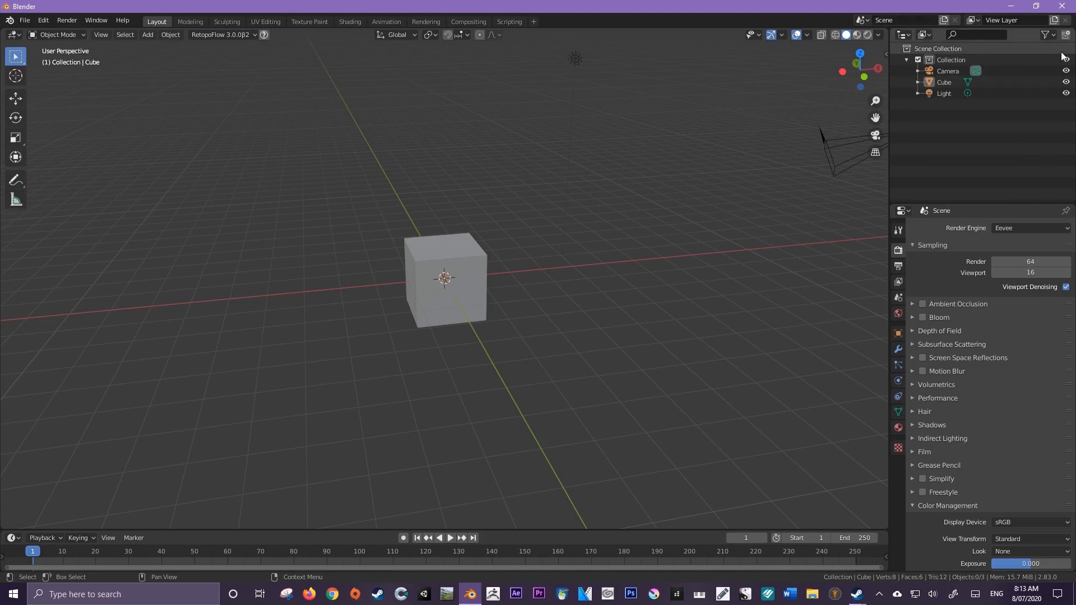
mouse_move(964, 34)
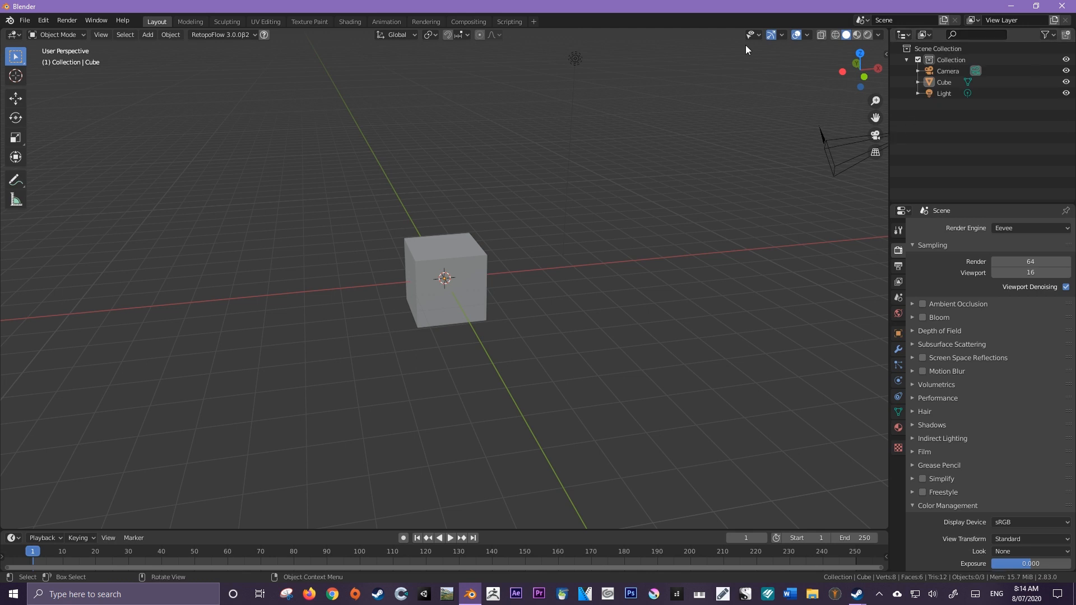
mouse_move(702, 320)
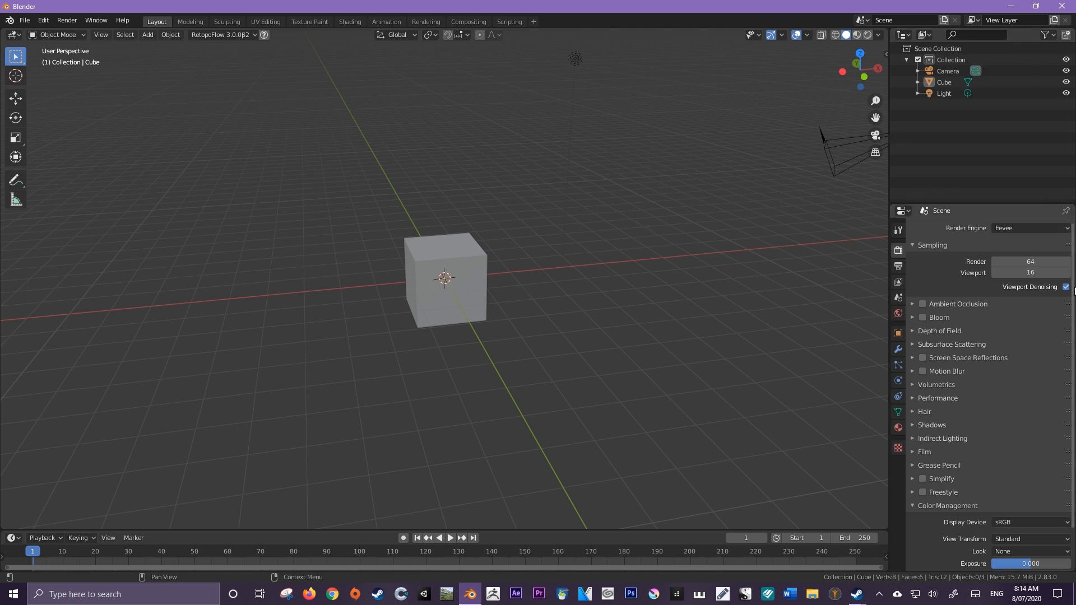
mouse_move(1065, 387)
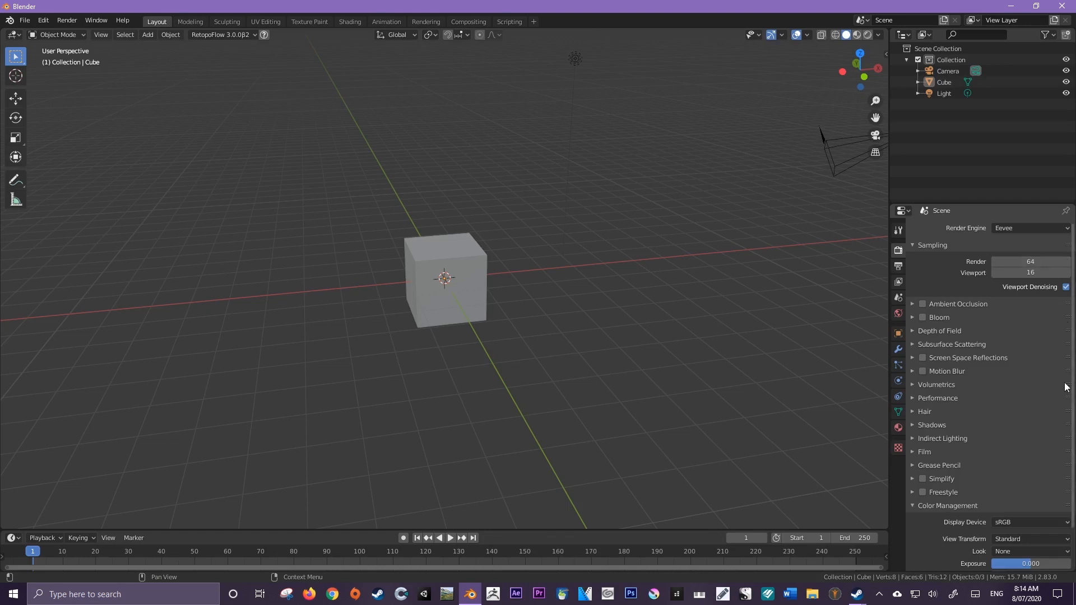
mouse_move(1063, 467)
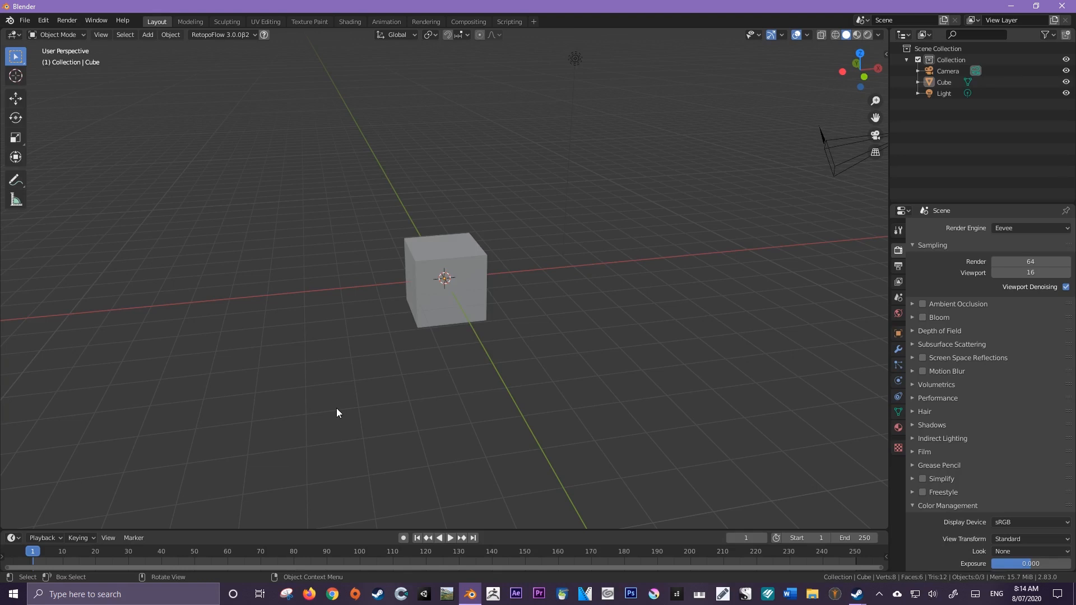
mouse_move(380, 531)
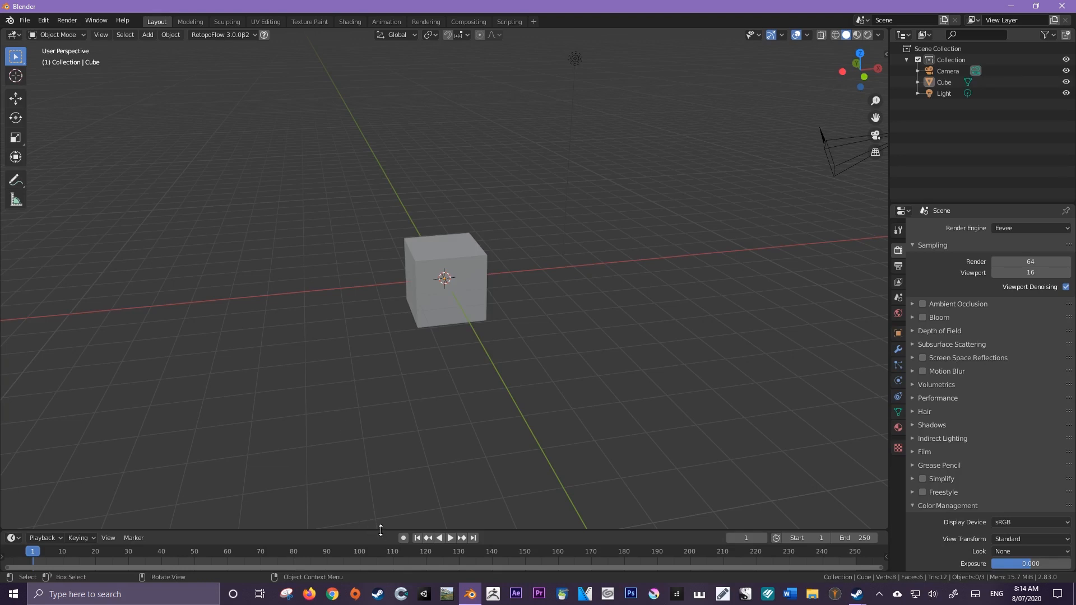
Drag the timeline's top border upward to make the timeline taller.
left_click_drag(381, 529, 382, 506)
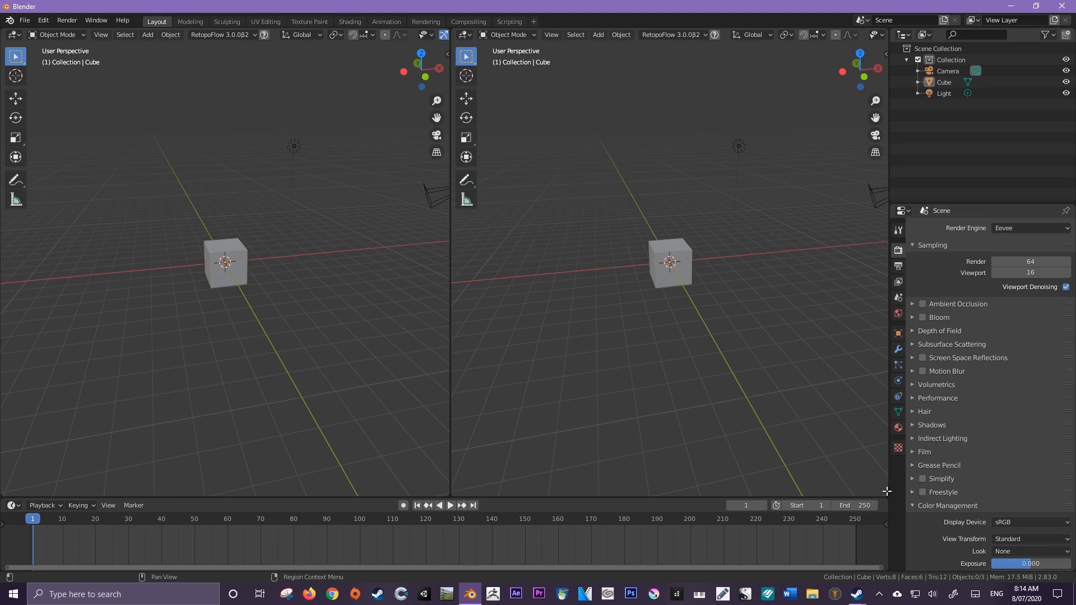
mouse_move(446, 337)
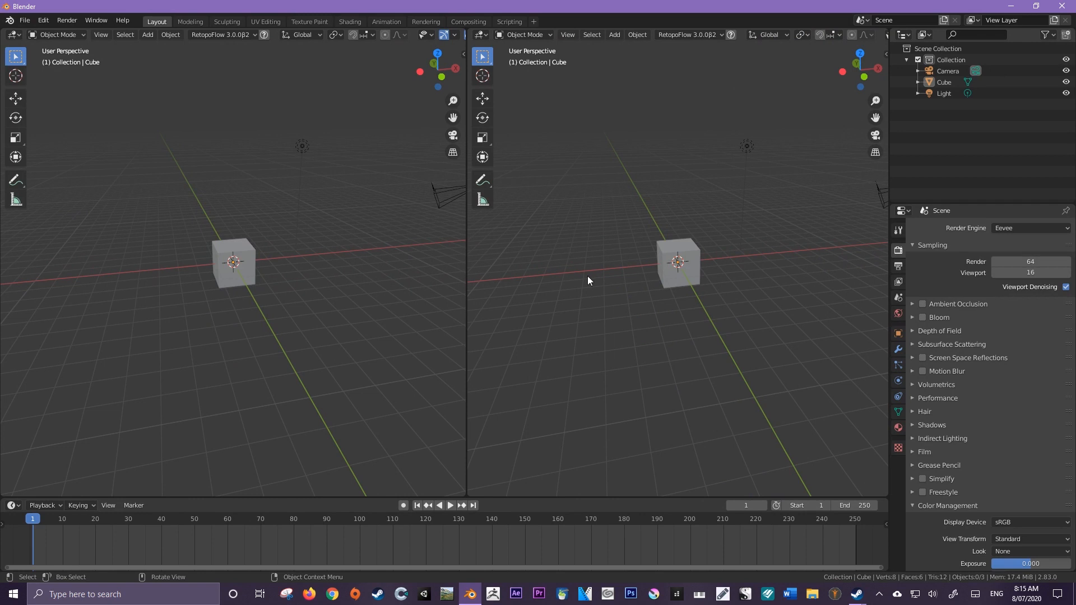
mouse_move(605, 248)
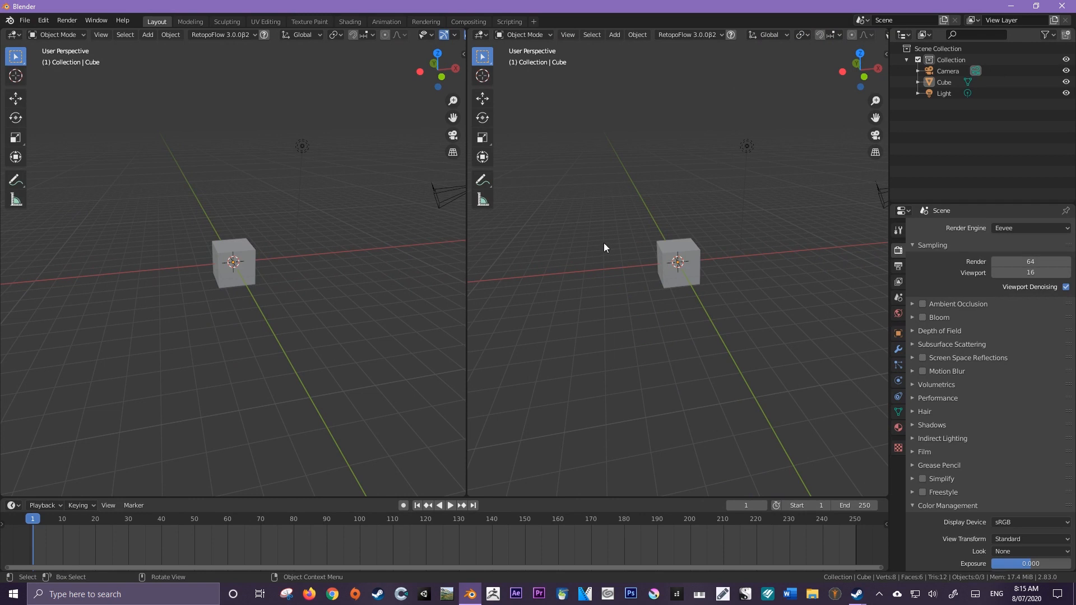
mouse_move(228, 263)
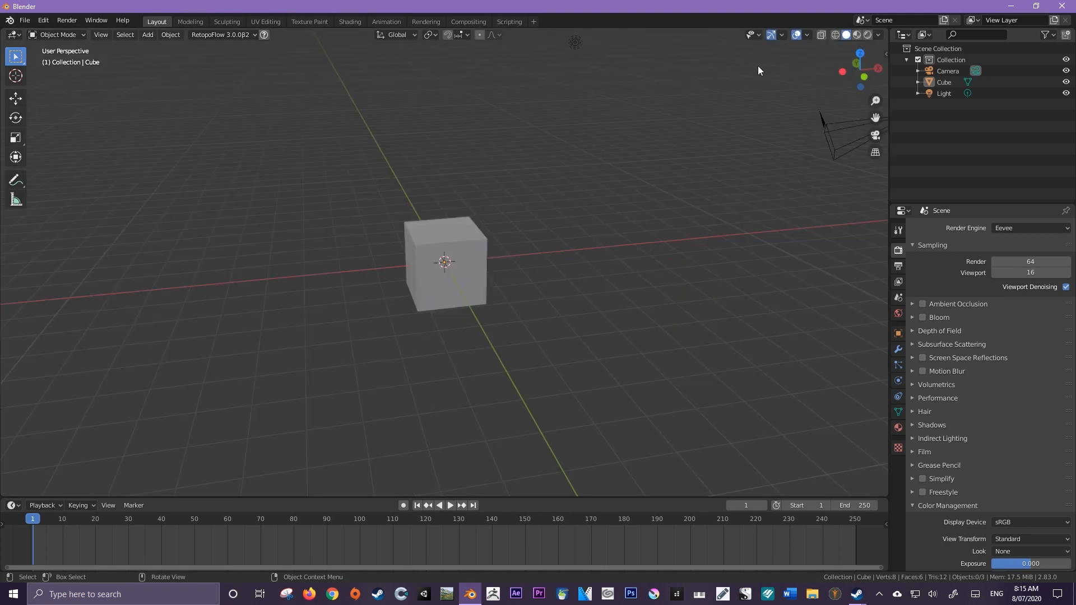
mouse_move(832, 51)
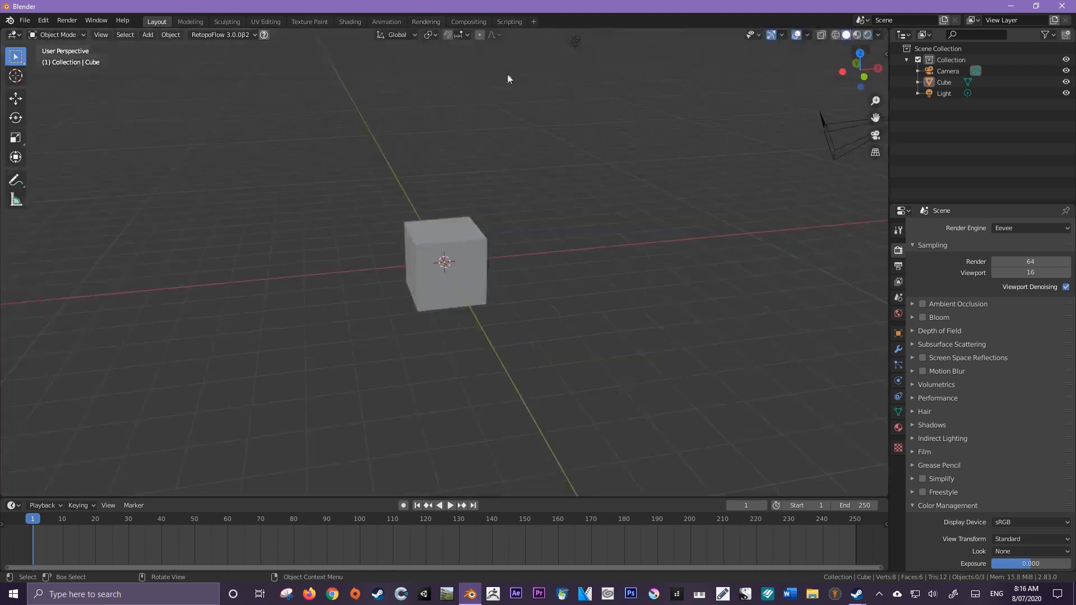
mouse_move(497, 87)
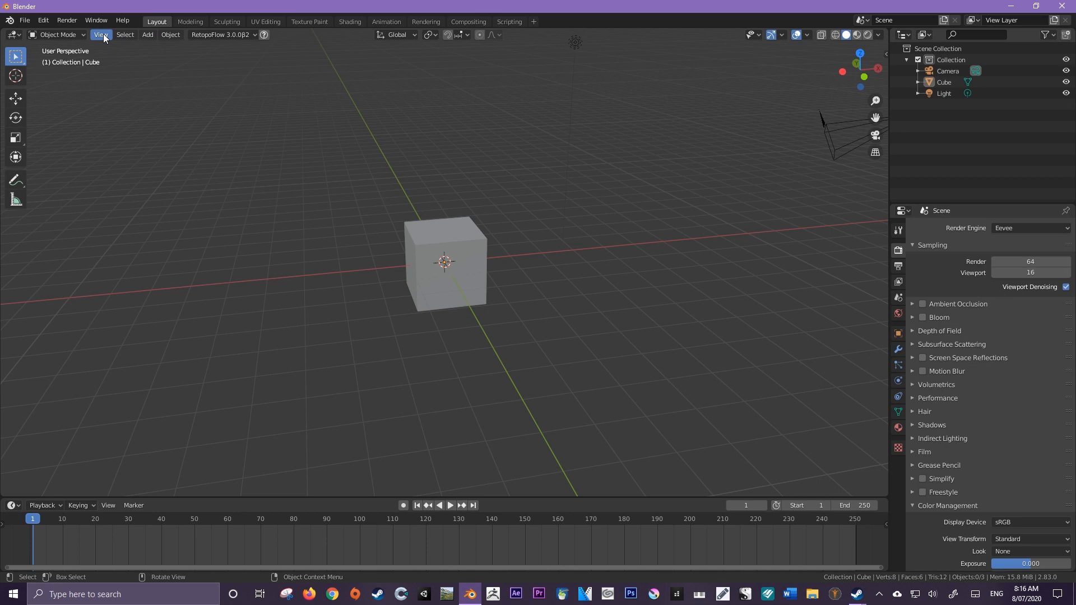
Switch Quad View on to show top, front, right and perspective, then back off.
left_click(101, 35)
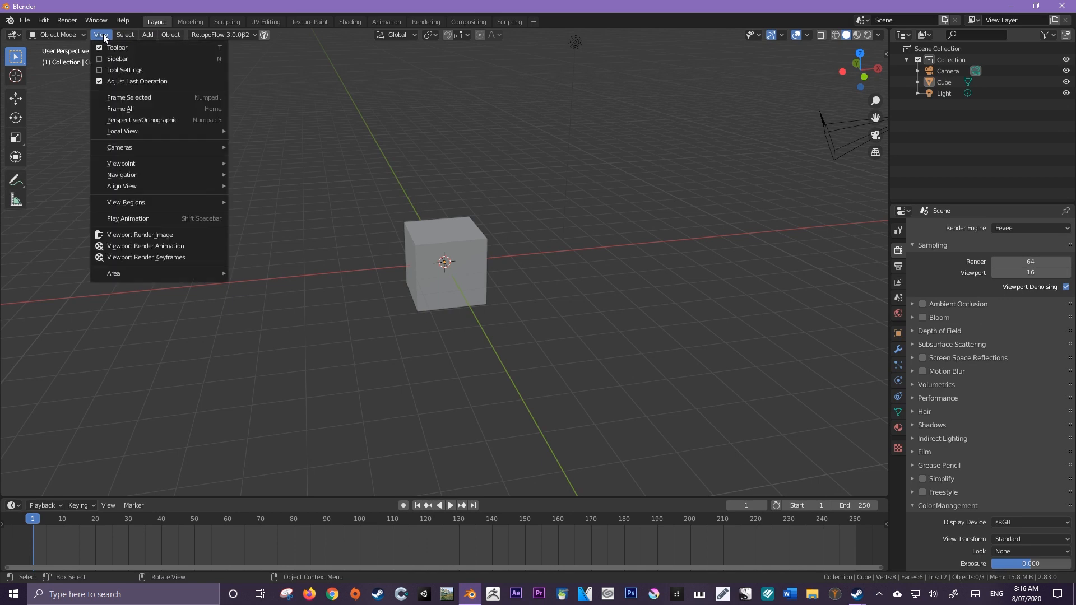
mouse_move(129, 274)
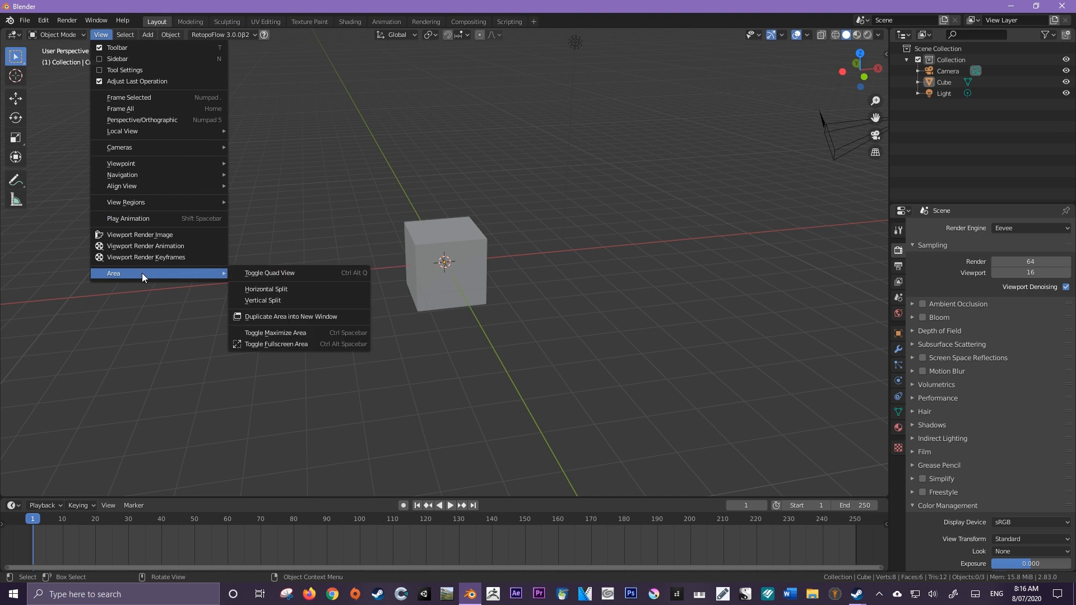
mouse_move(269, 273)
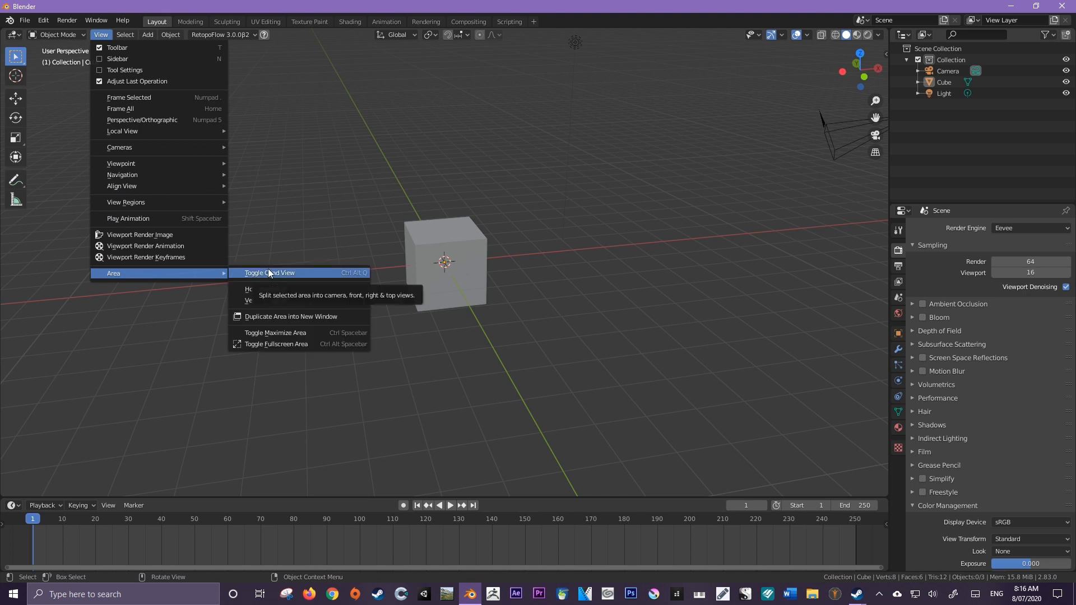
mouse_move(305, 278)
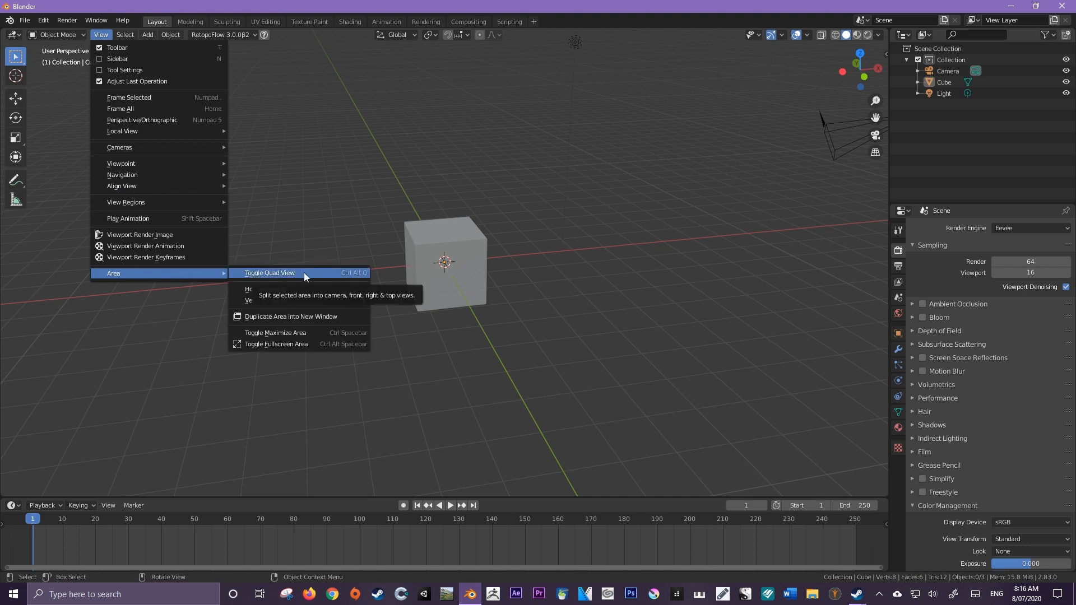
left_click(270, 273)
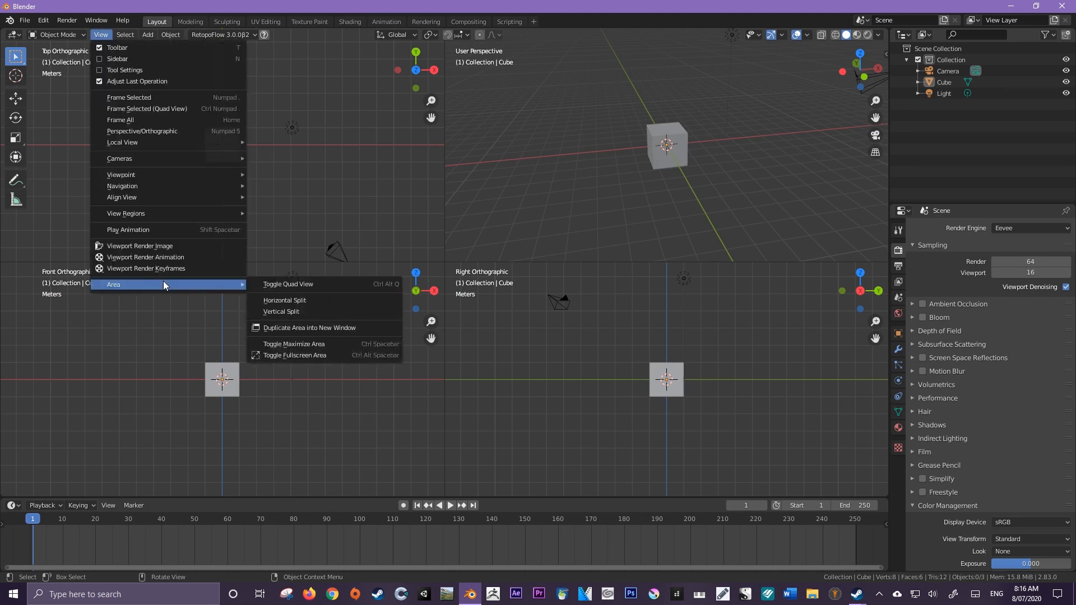
mouse_move(287, 284)
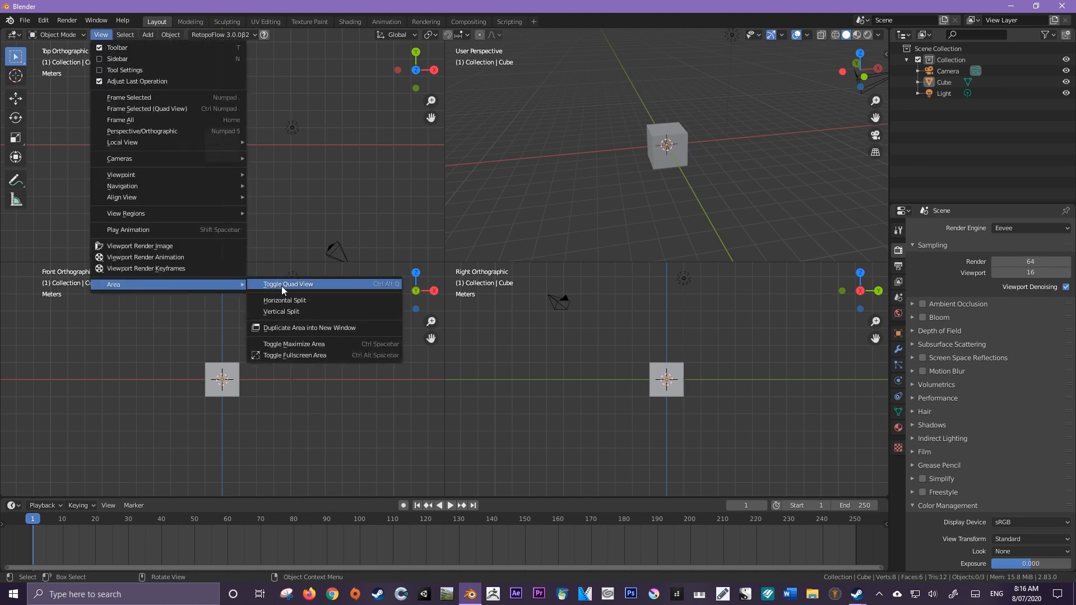
mouse_move(282, 288)
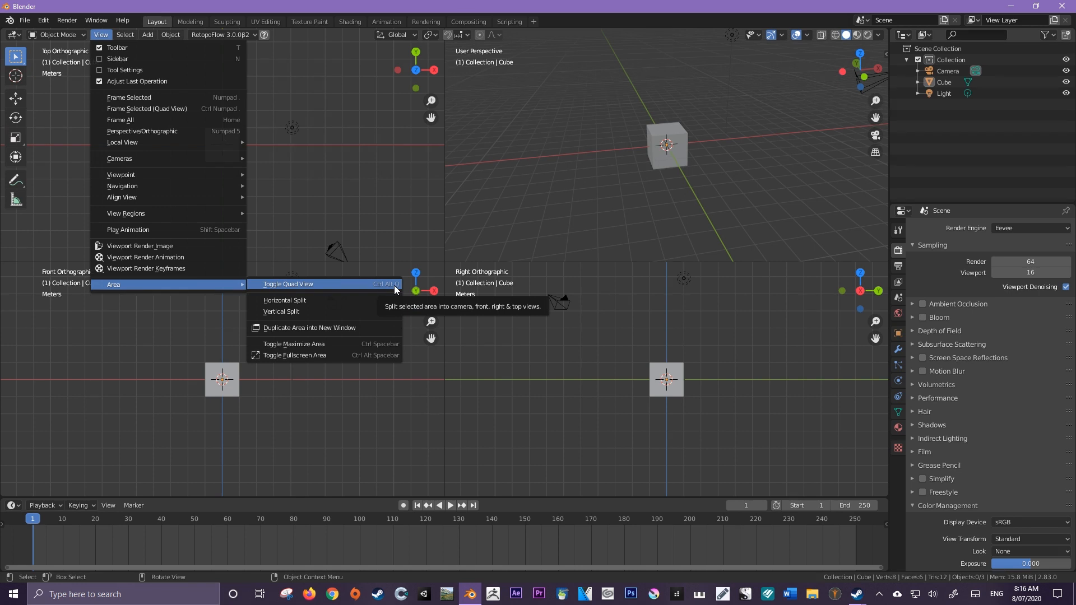
mouse_move(259, 293)
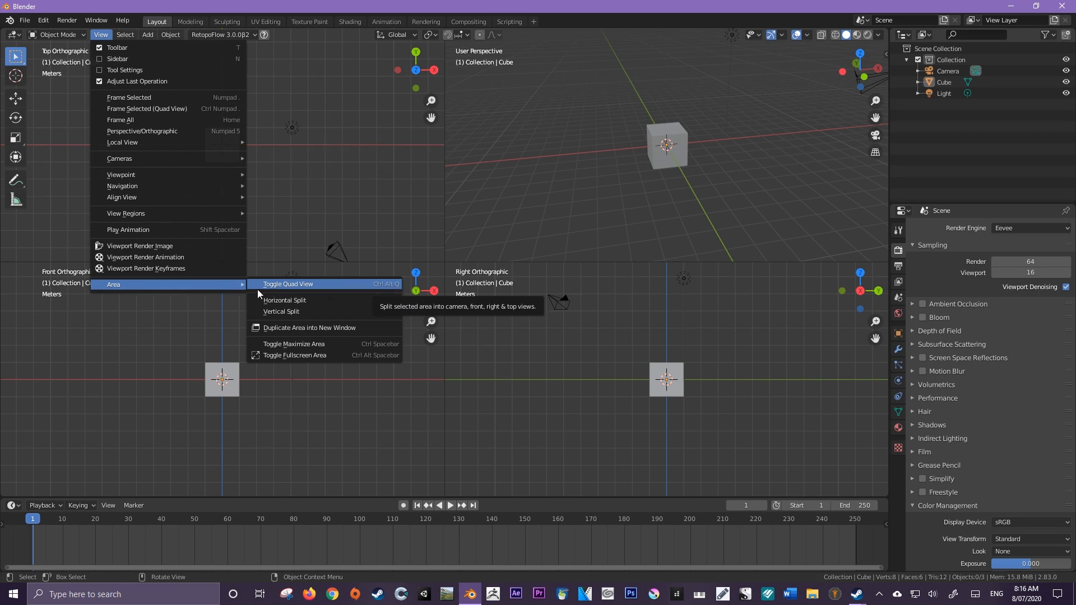
mouse_move(168, 197)
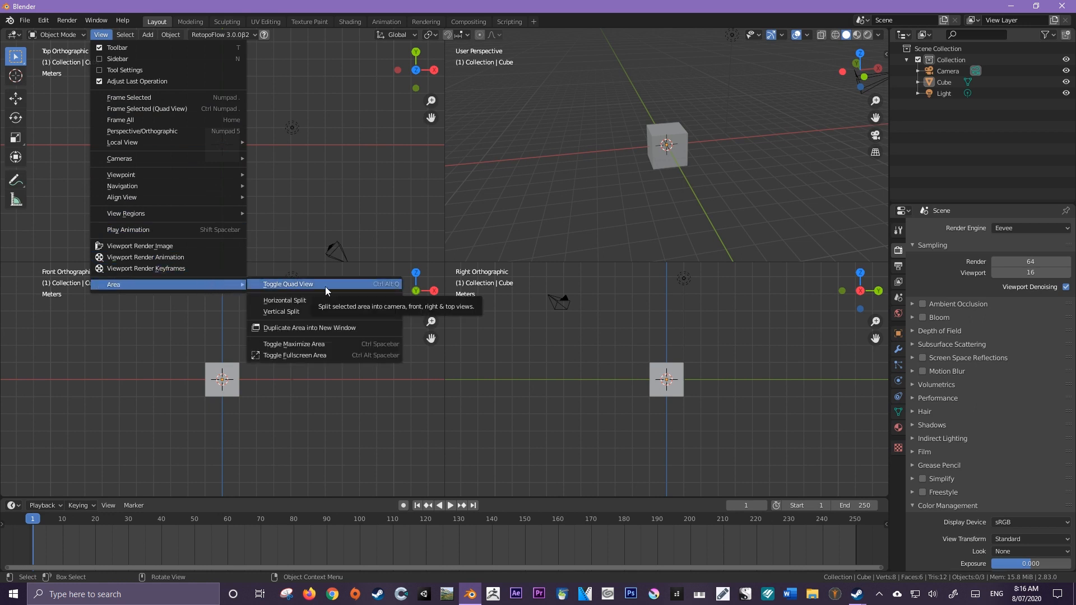
left_click(287, 284)
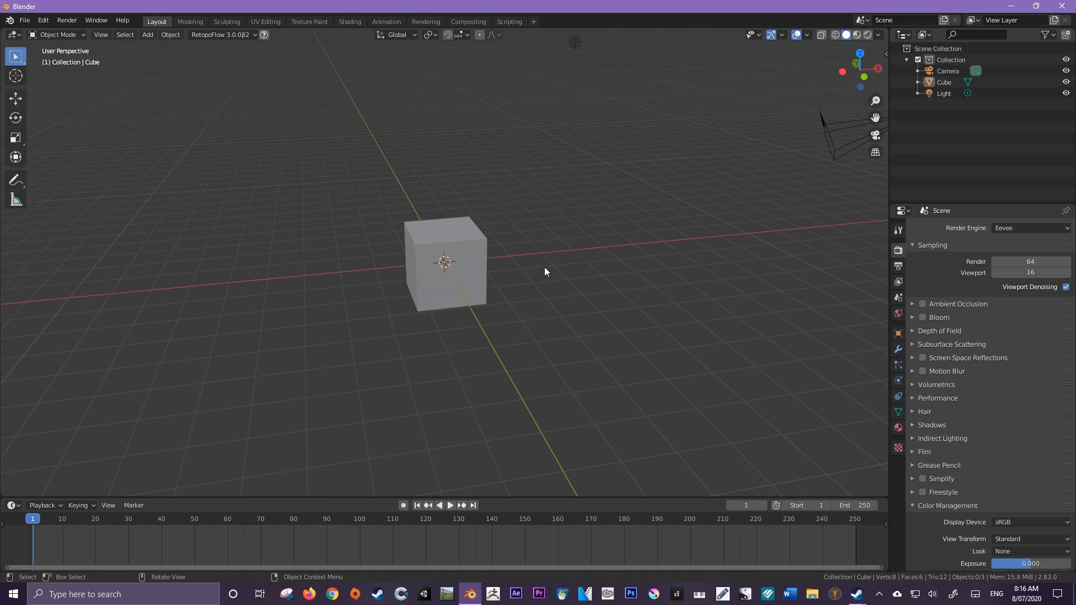
left_click(101, 34)
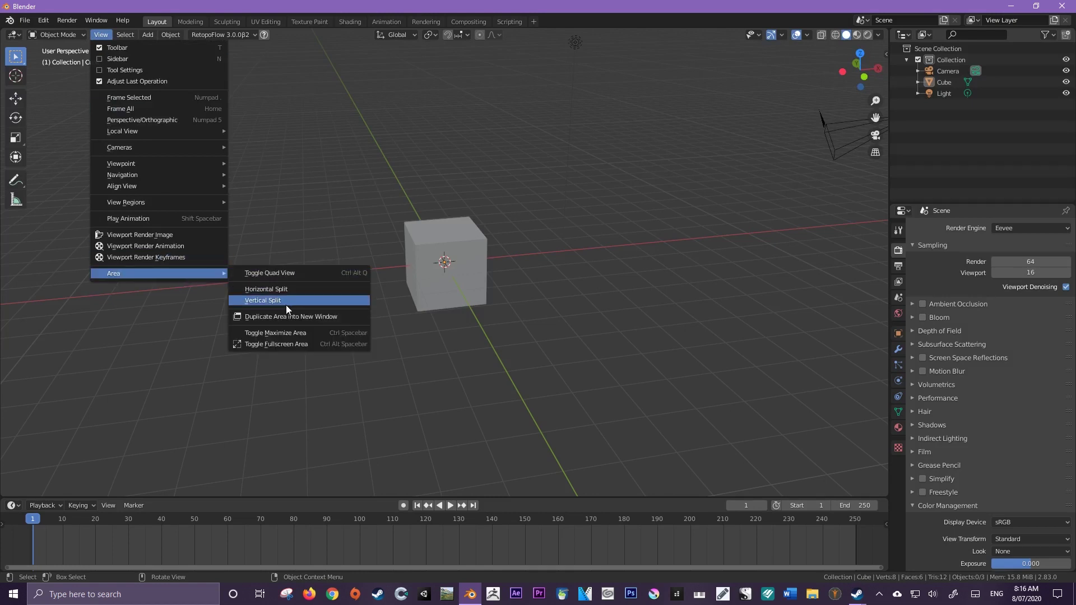
mouse_move(283, 302)
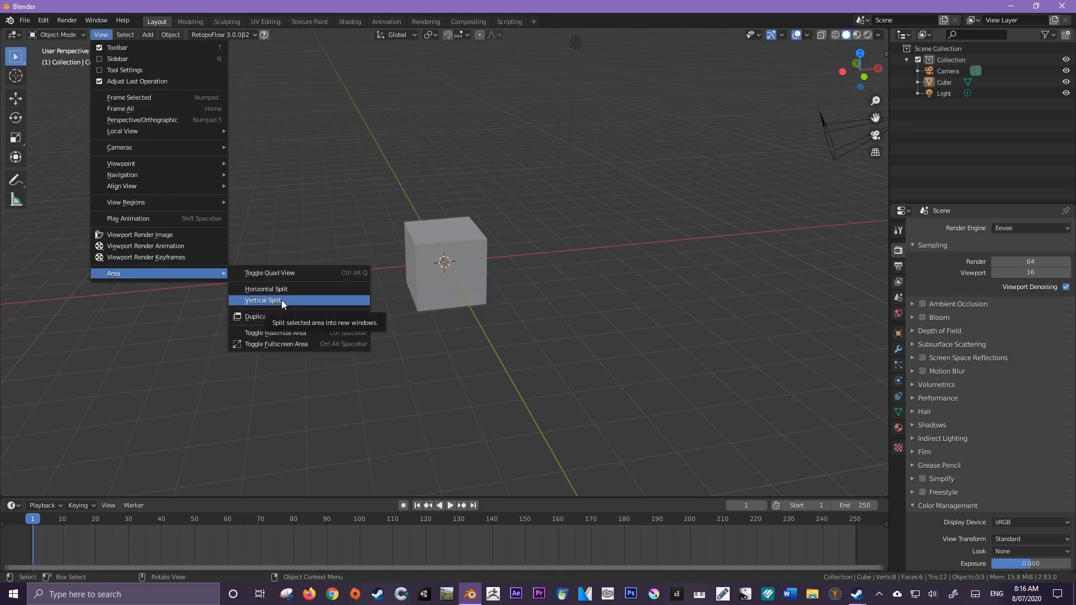
left_click(264, 301)
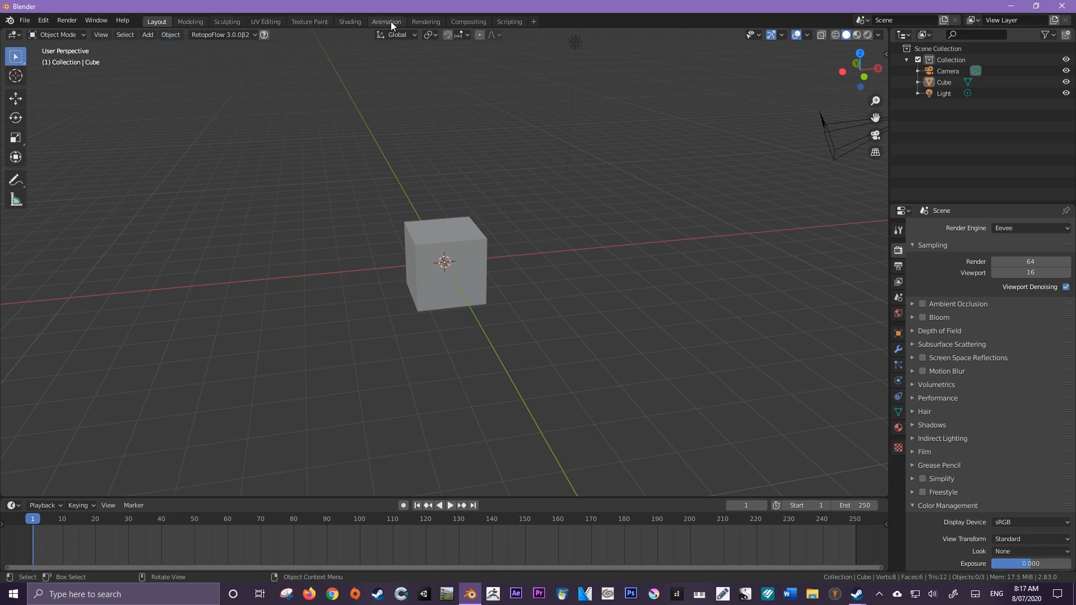
mouse_move(171, 22)
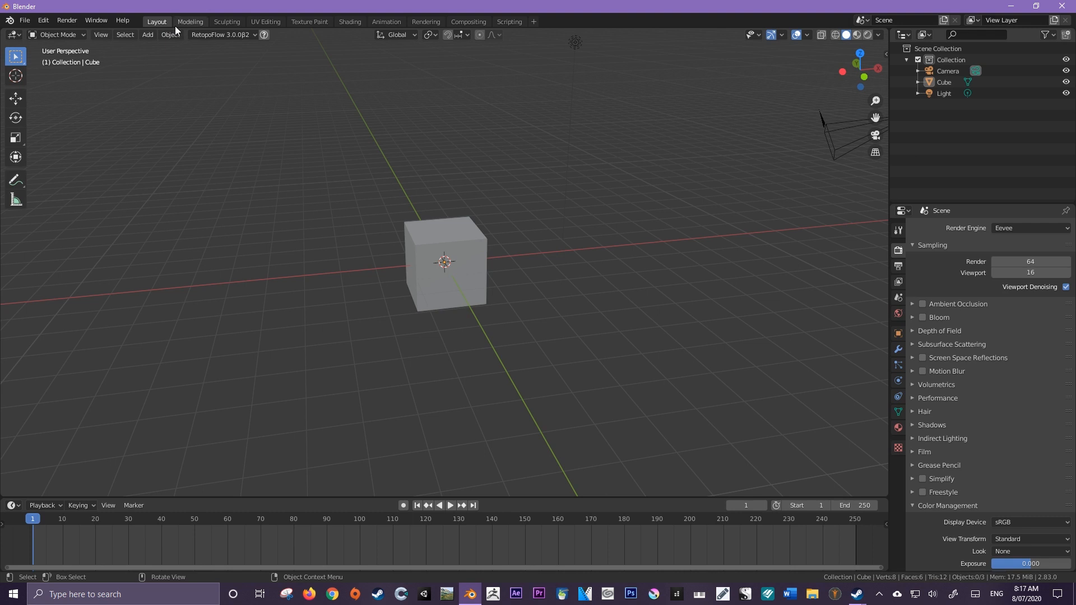
left_click(226, 22)
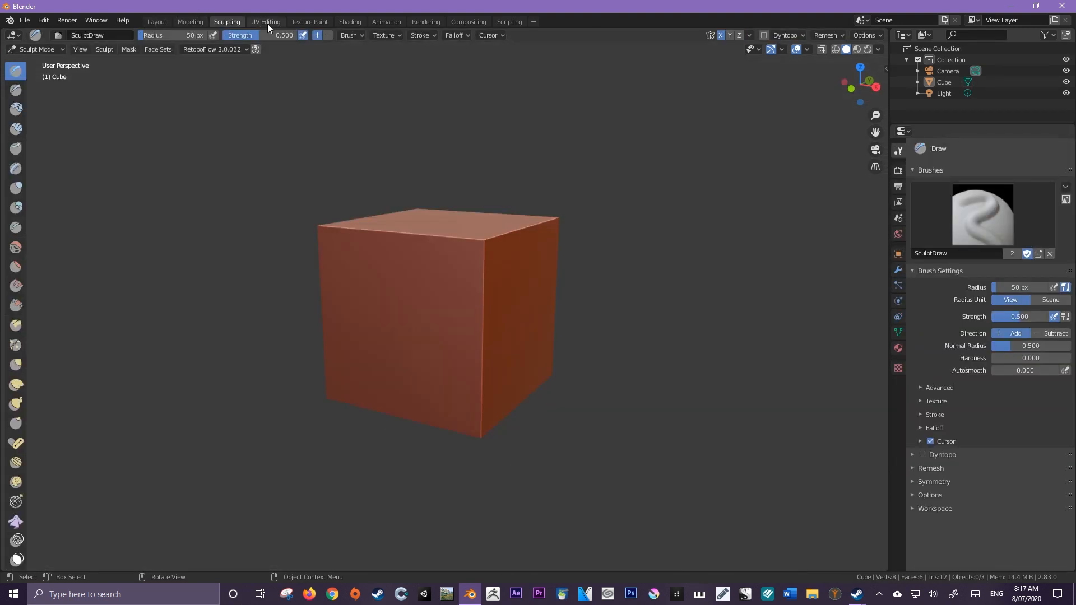
left_click(310, 21)
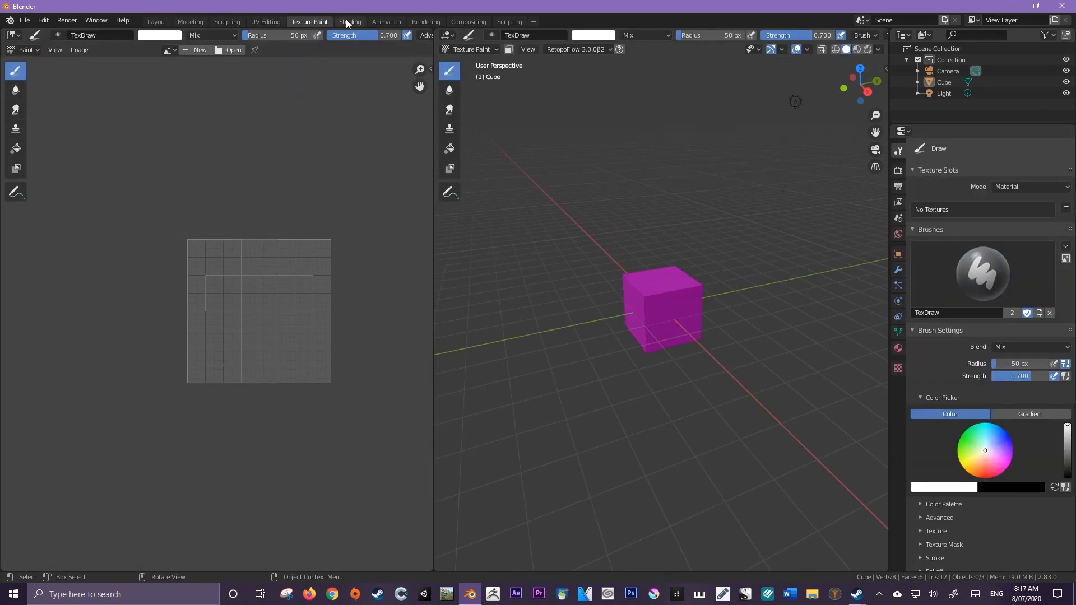
left_click(387, 22)
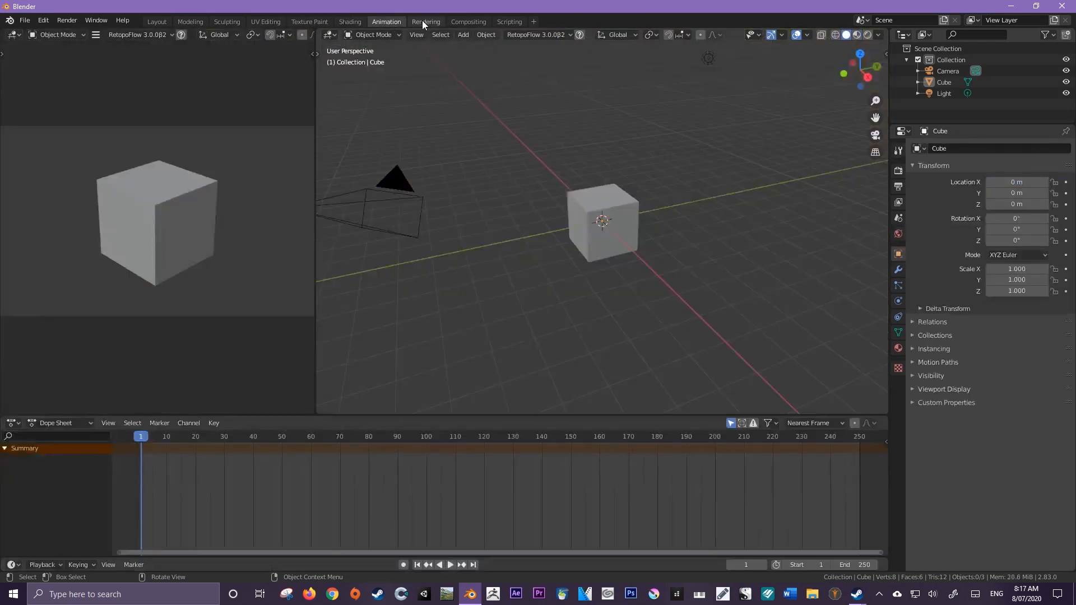
left_click(509, 21)
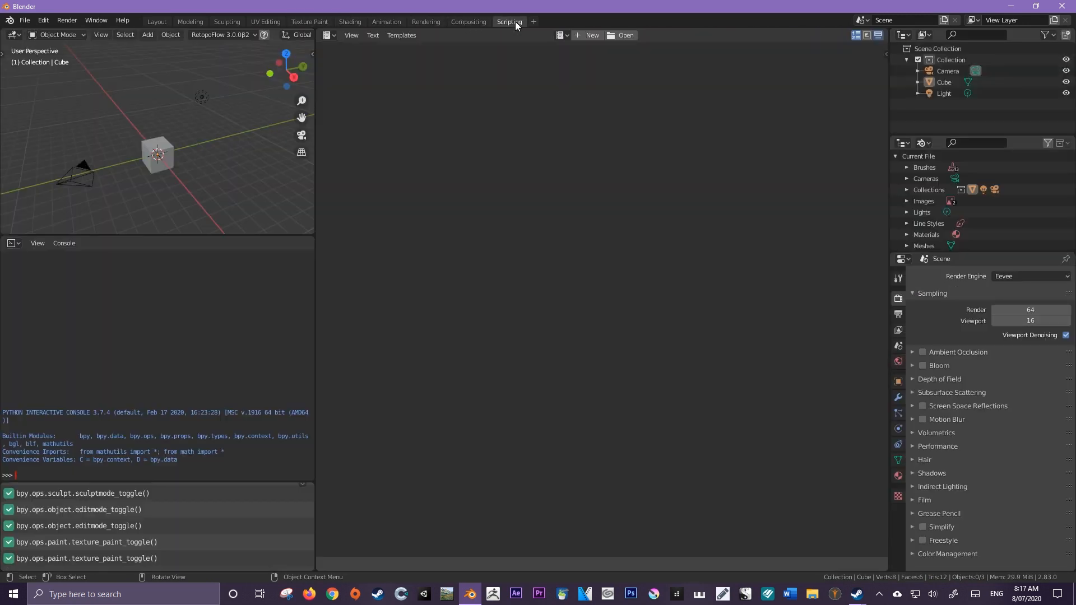
mouse_move(513, 26)
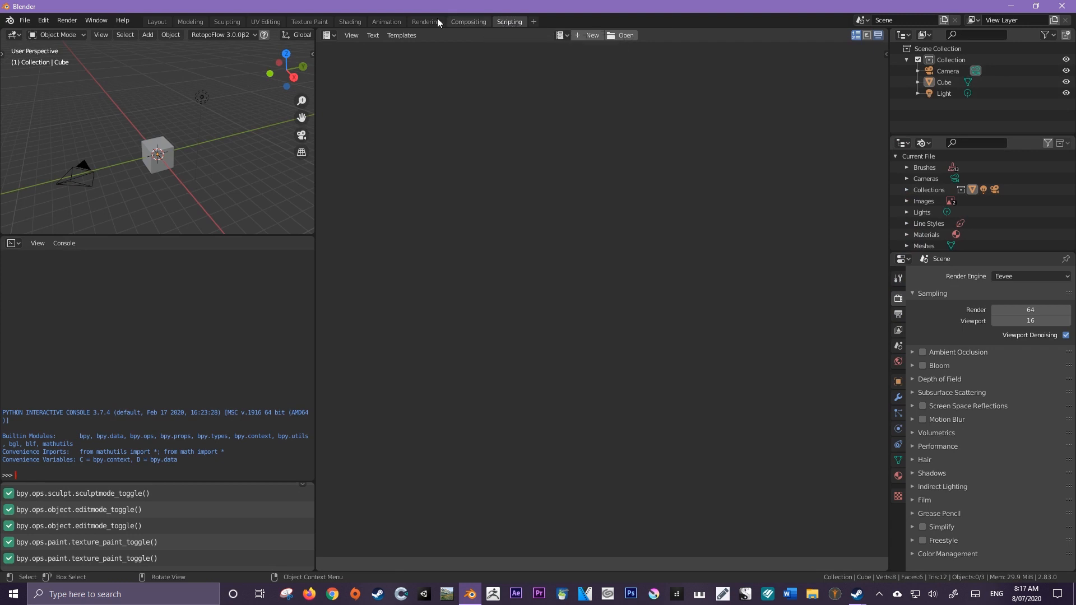
mouse_move(217, 27)
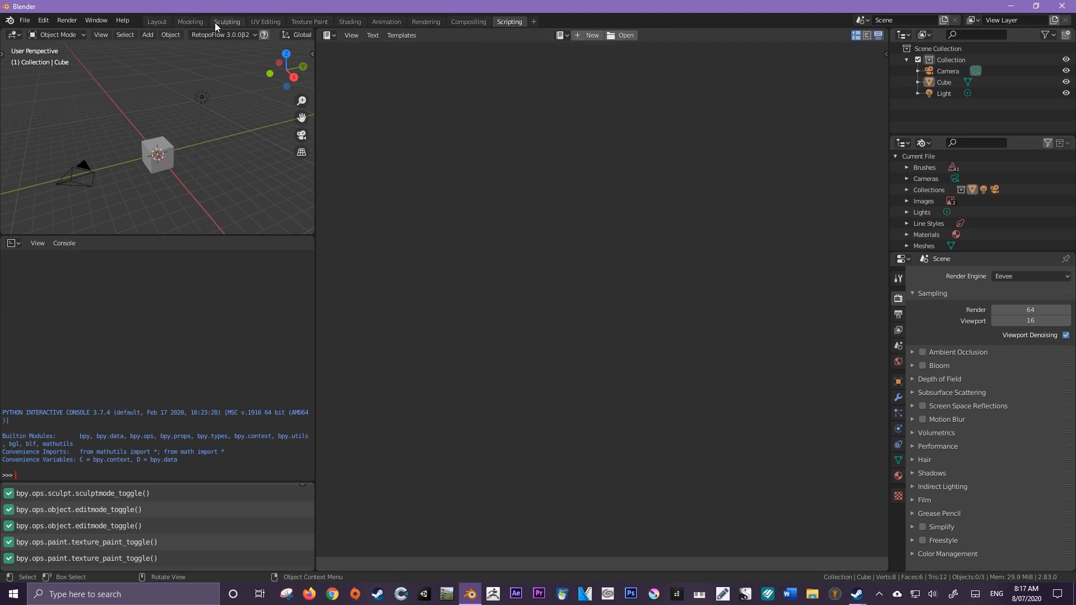
left_click(227, 21)
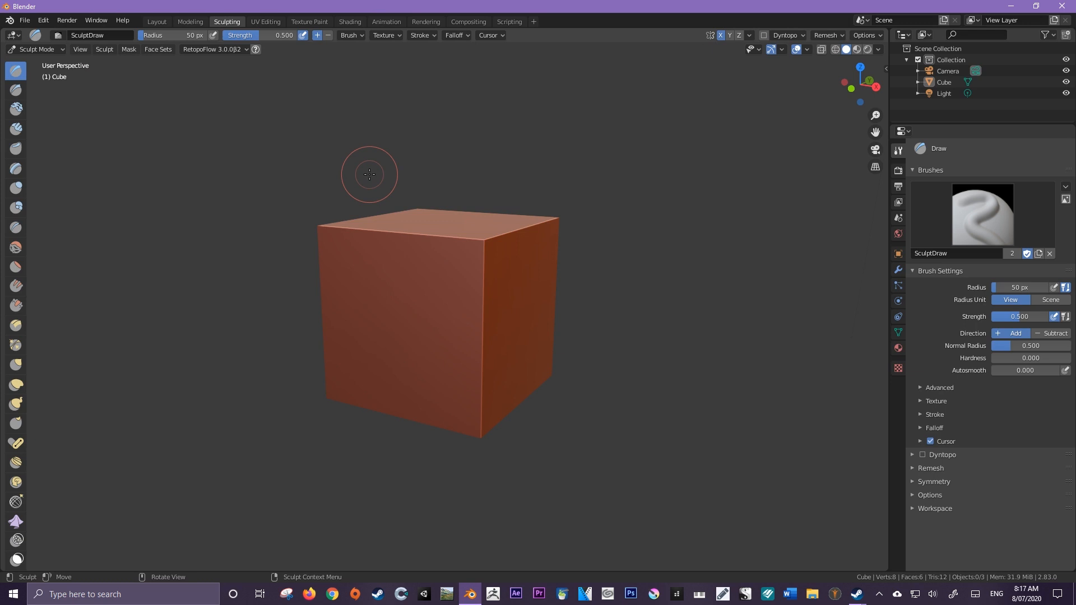
mouse_move(369, 179)
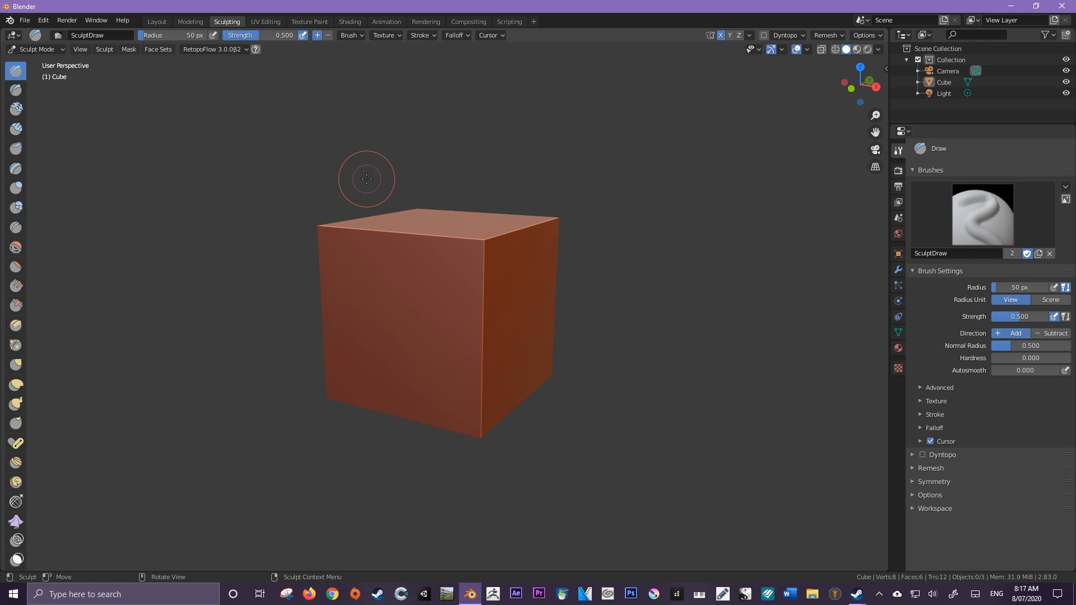
left_click(157, 21)
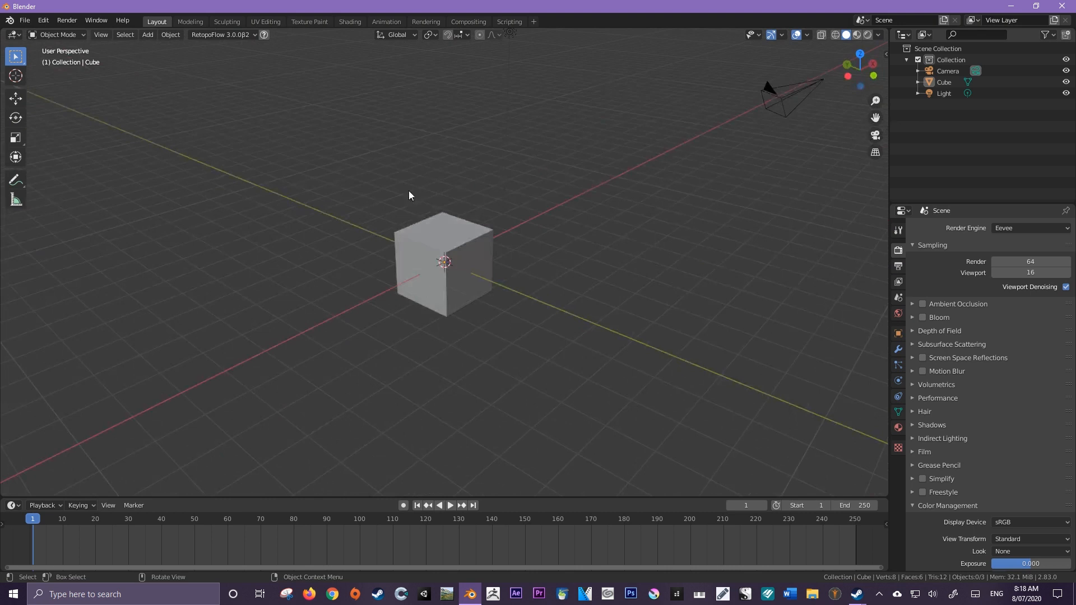
Orbit the viewport slightly to look at the default cube from another side.
left_click_drag(408, 196, 486, 230)
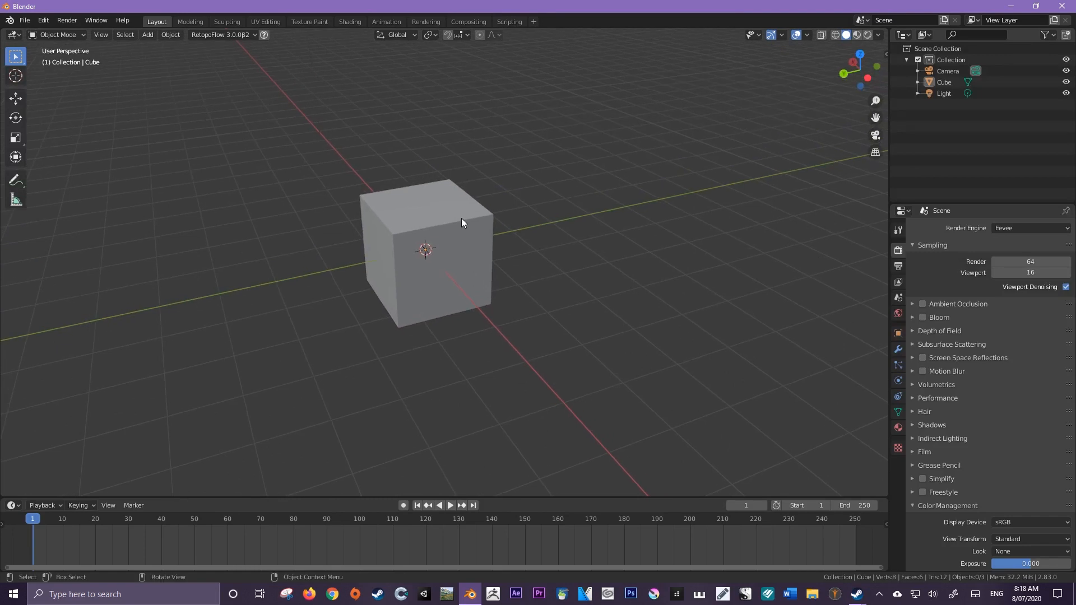
mouse_move(482, 194)
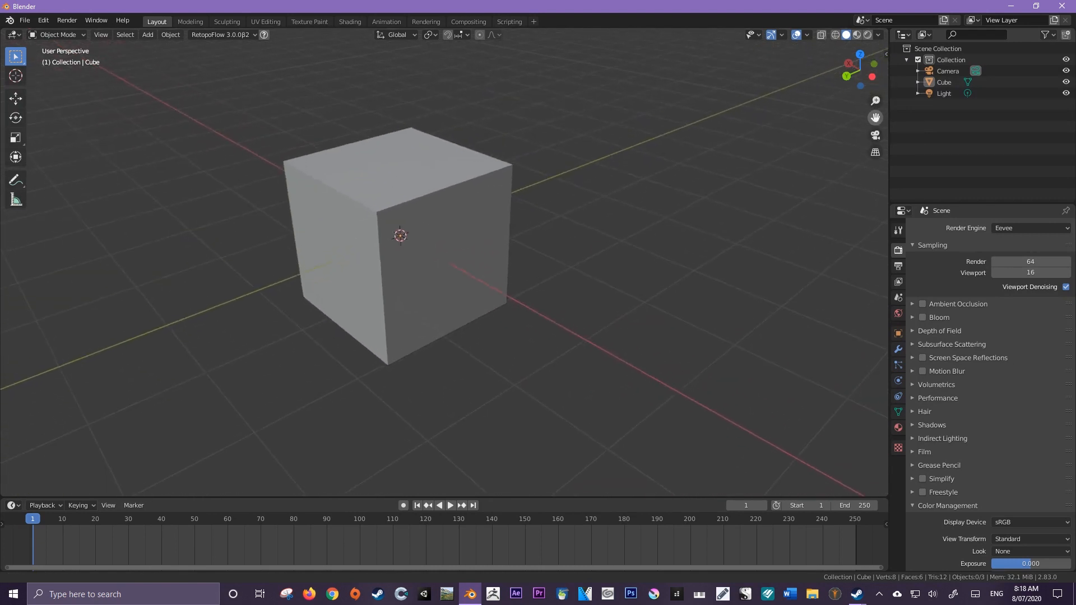
mouse_move(875, 135)
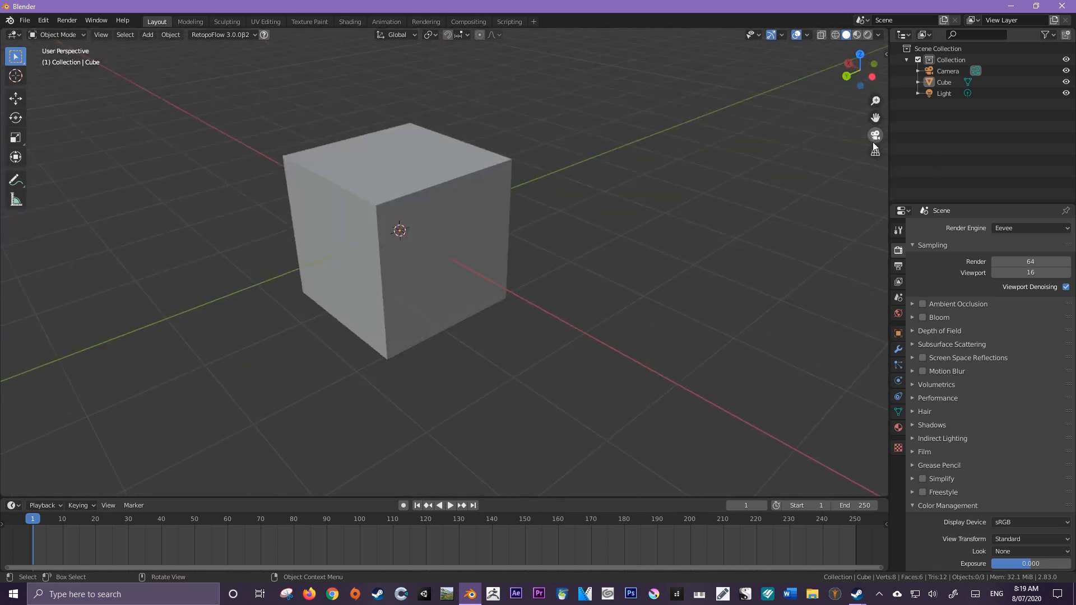
mouse_move(874, 151)
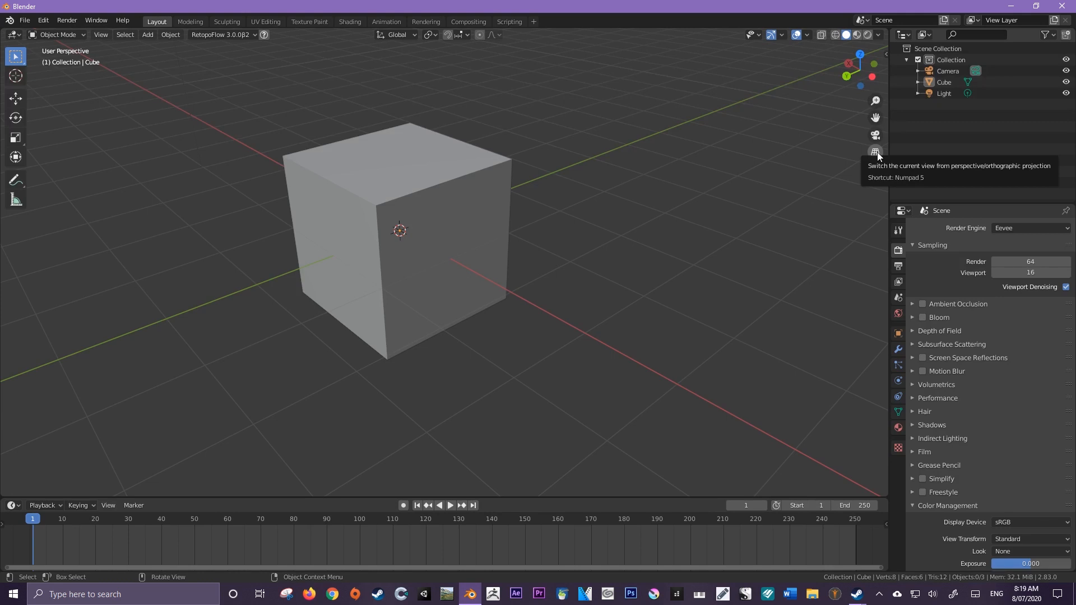
left_click(875, 152)
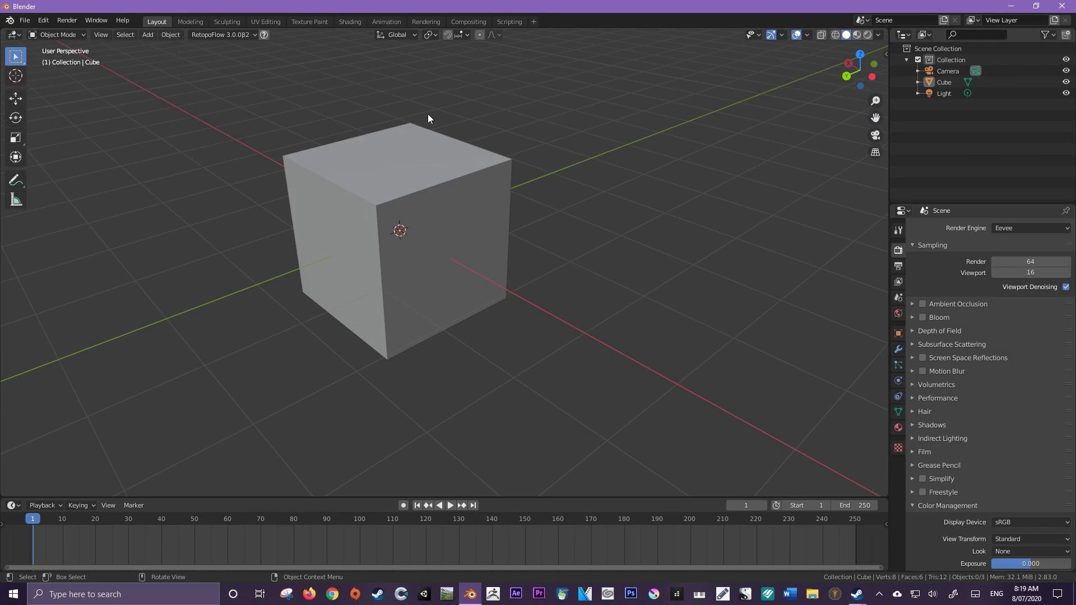
mouse_move(417, 186)
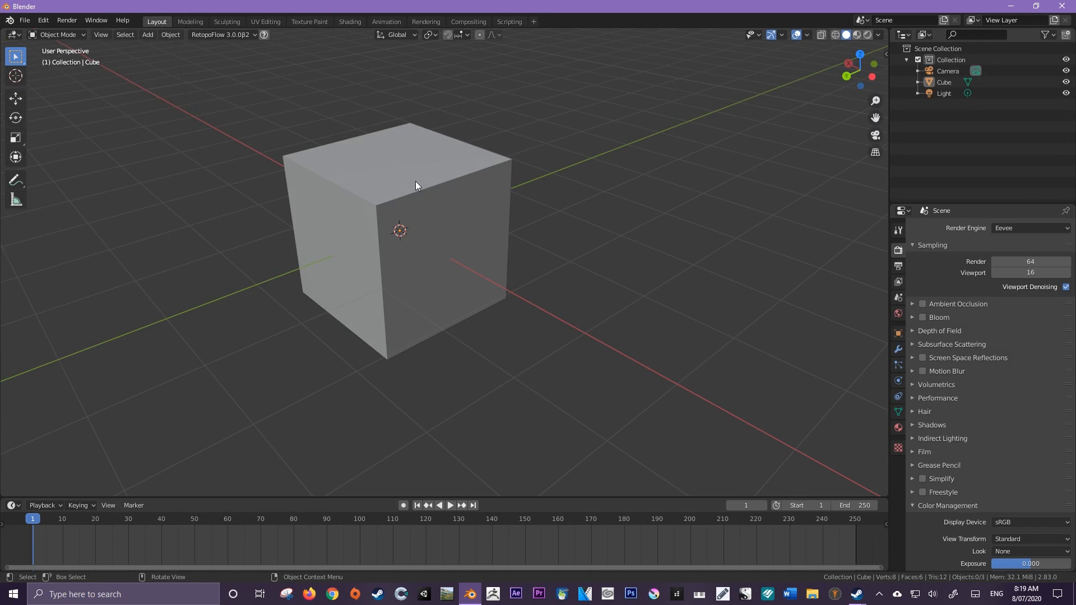
mouse_move(366, 130)
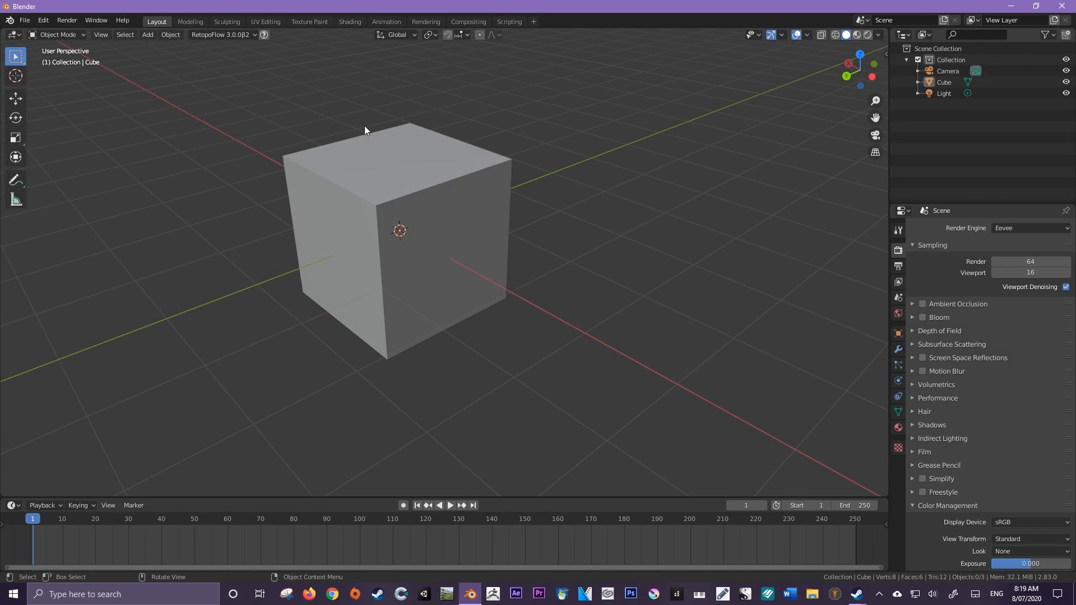
mouse_move(385, 169)
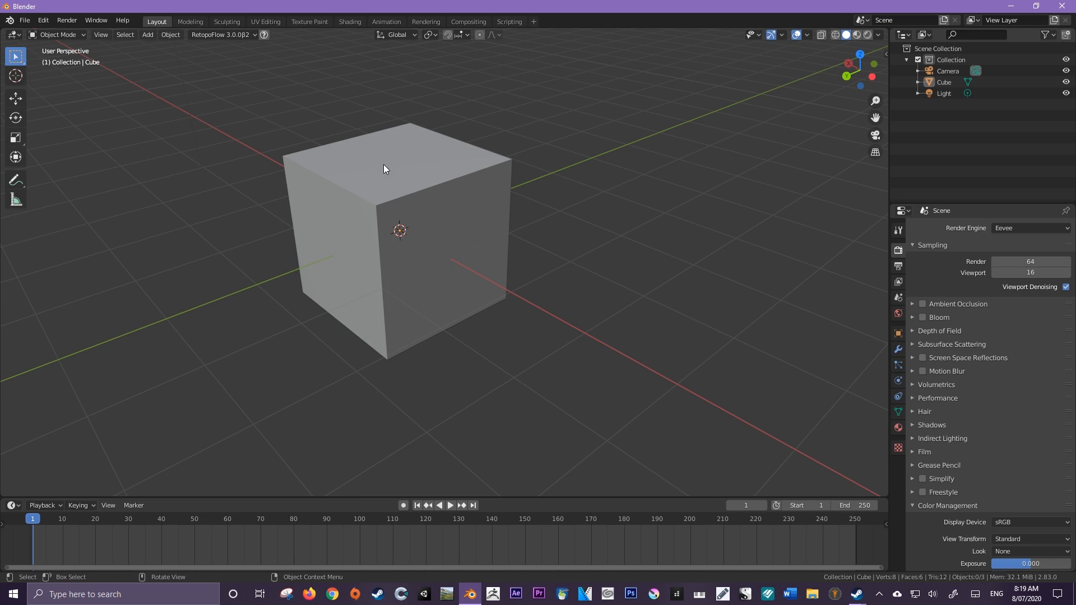
mouse_move(391, 177)
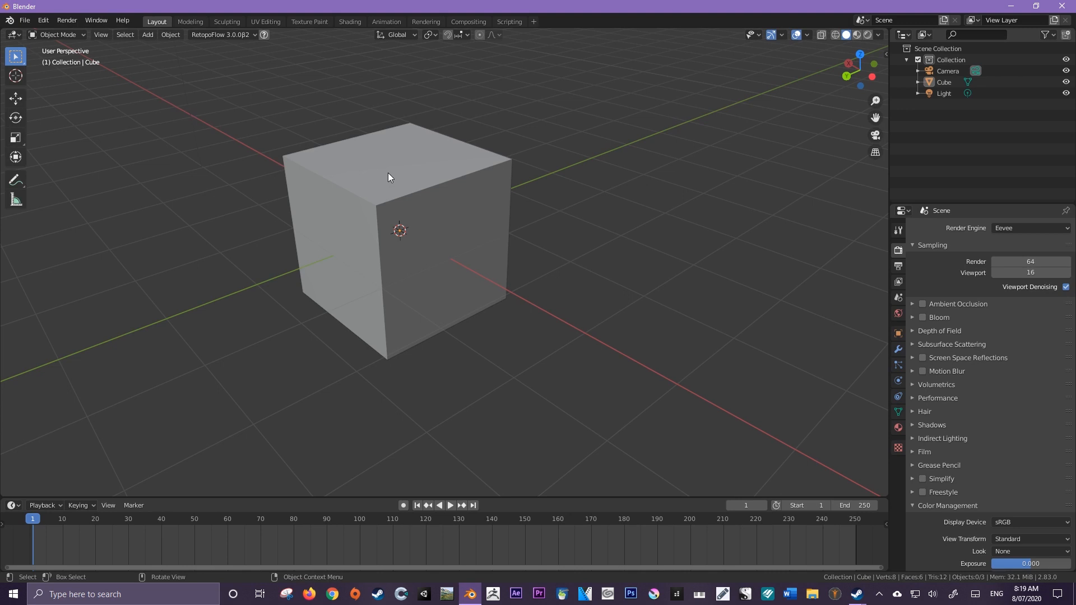
mouse_move(394, 178)
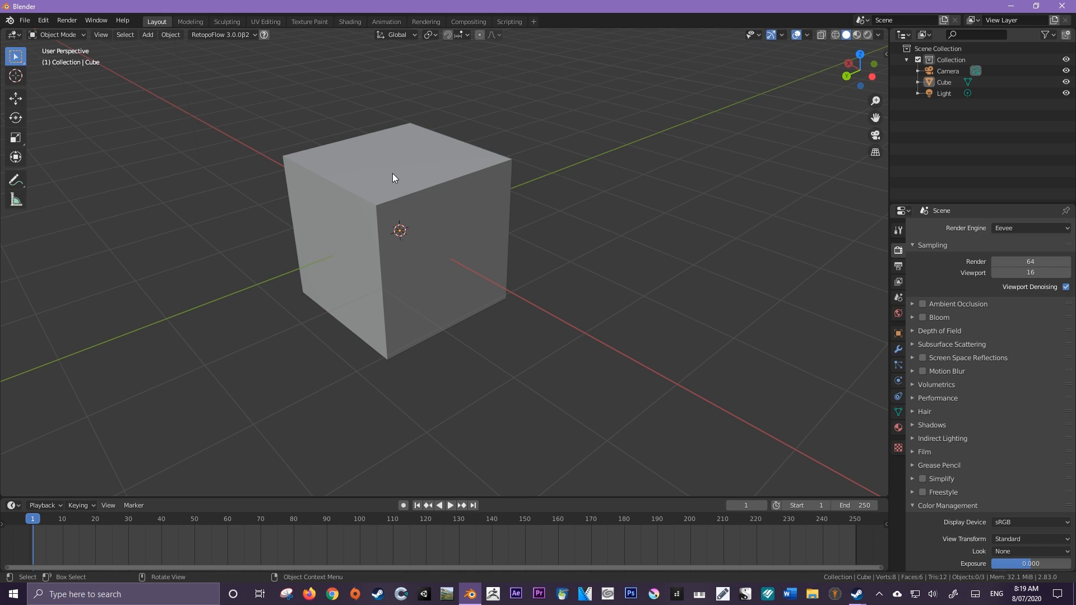
mouse_move(875, 152)
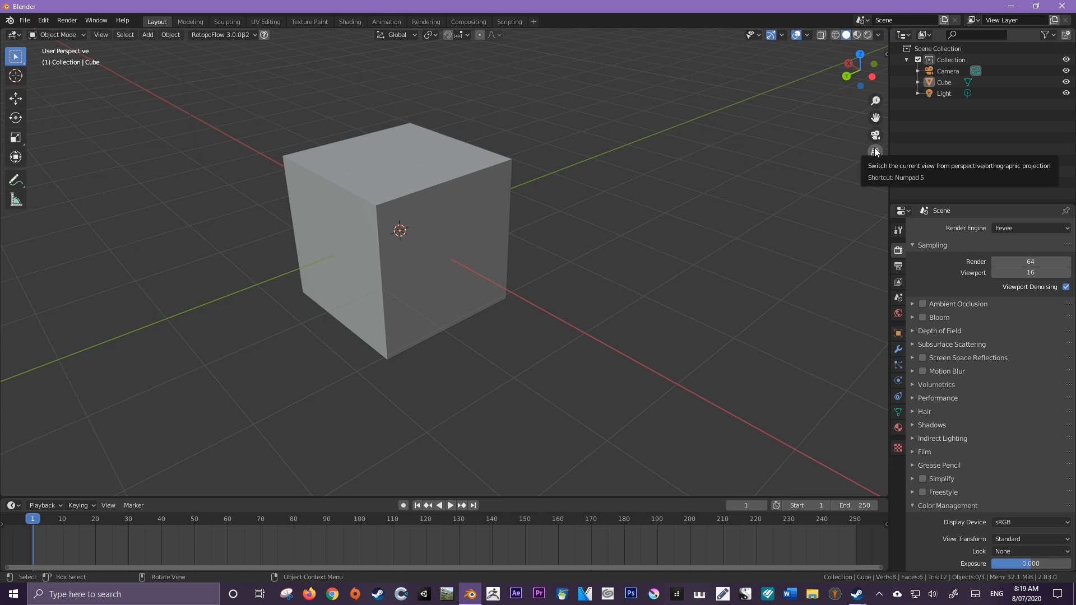
left_click(874, 151)
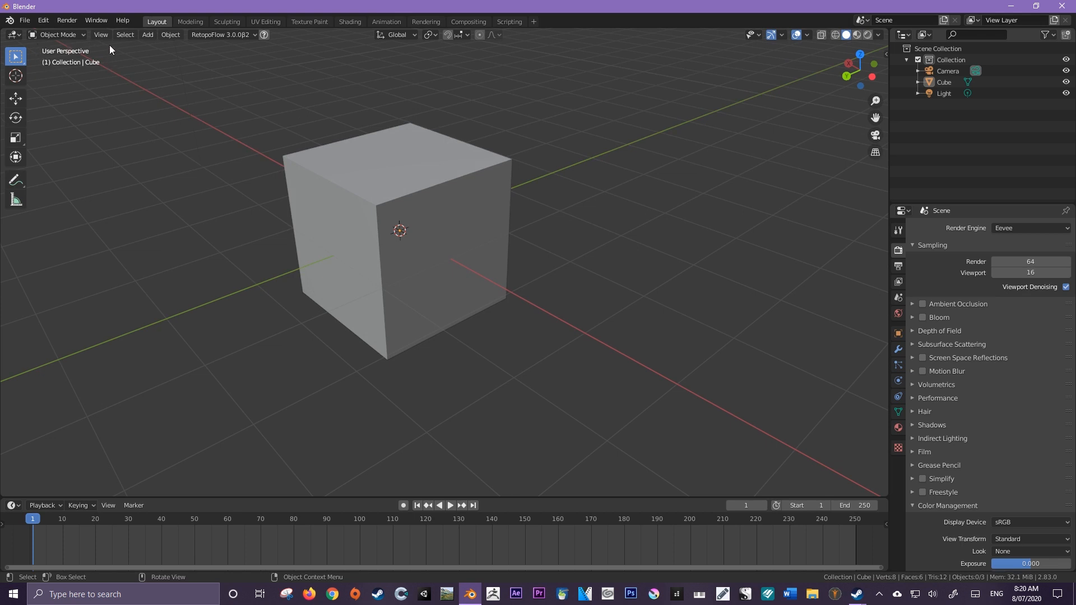
mouse_move(90, 64)
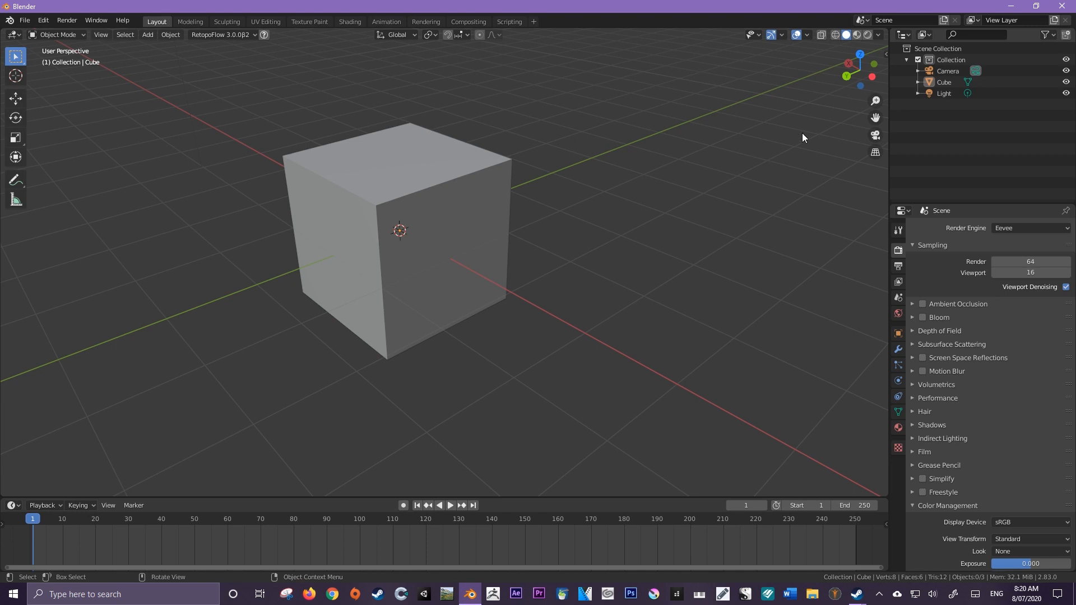
left_click(875, 152)
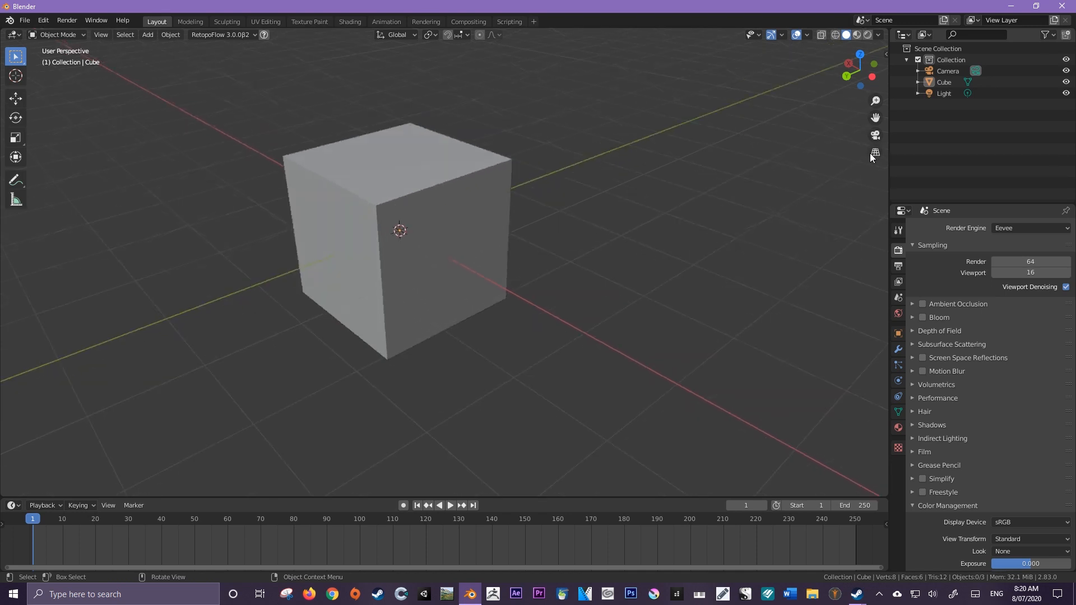
mouse_move(308, 164)
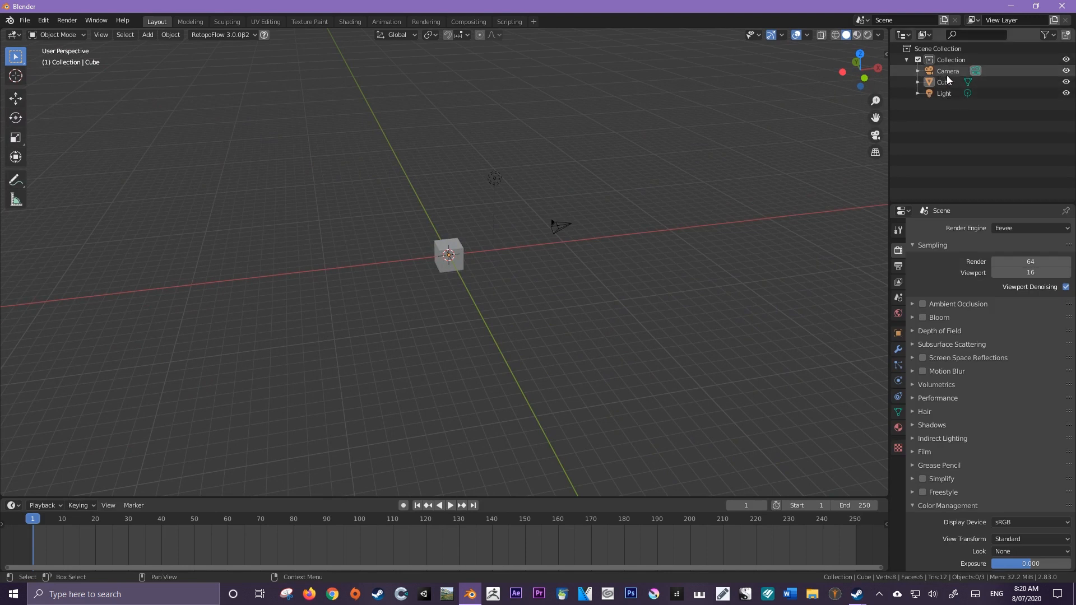
Select the Light, then select the cube in the viewport, and pick a toolbar tool.
left_click(943, 93)
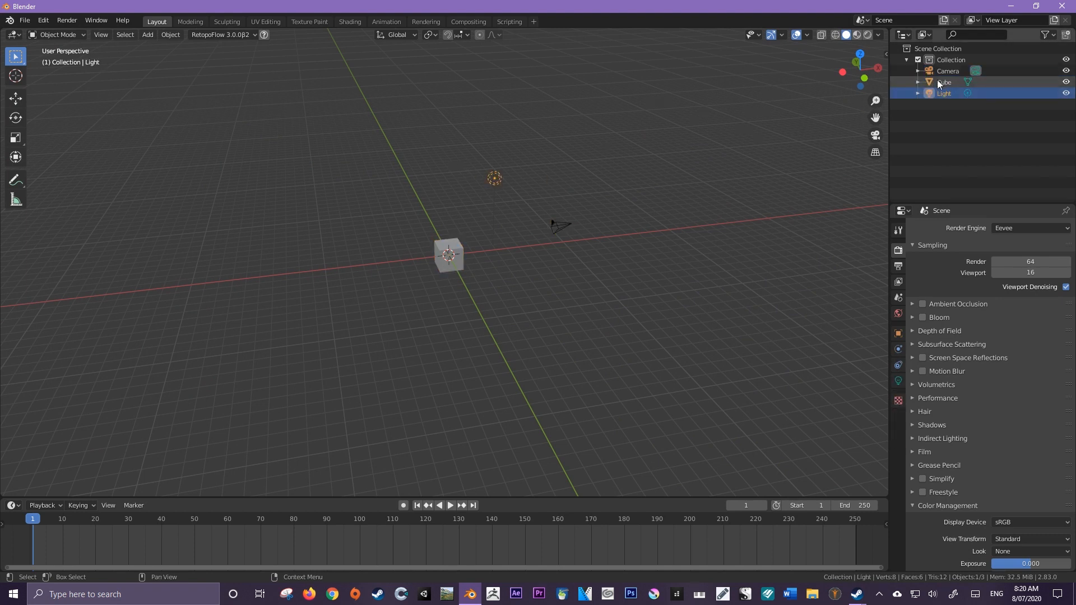
left_click(944, 93)
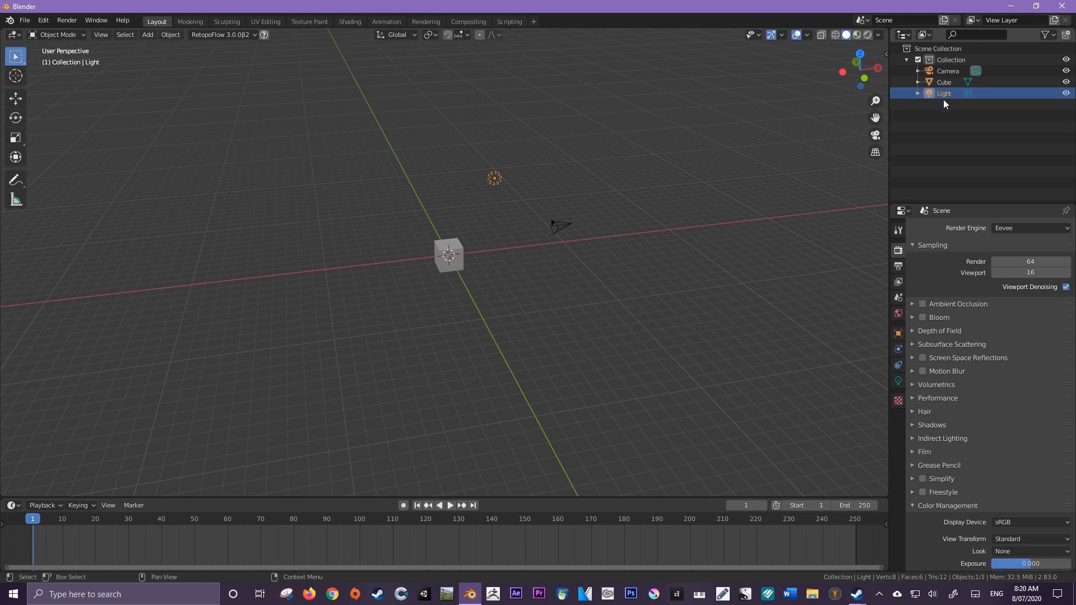
mouse_move(942, 115)
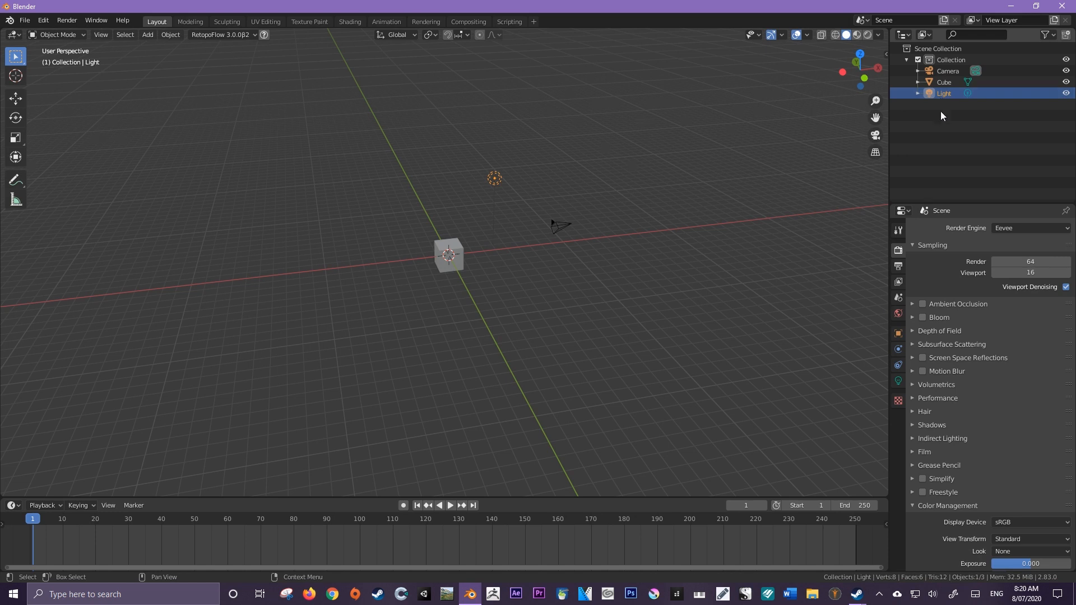
mouse_move(938, 125)
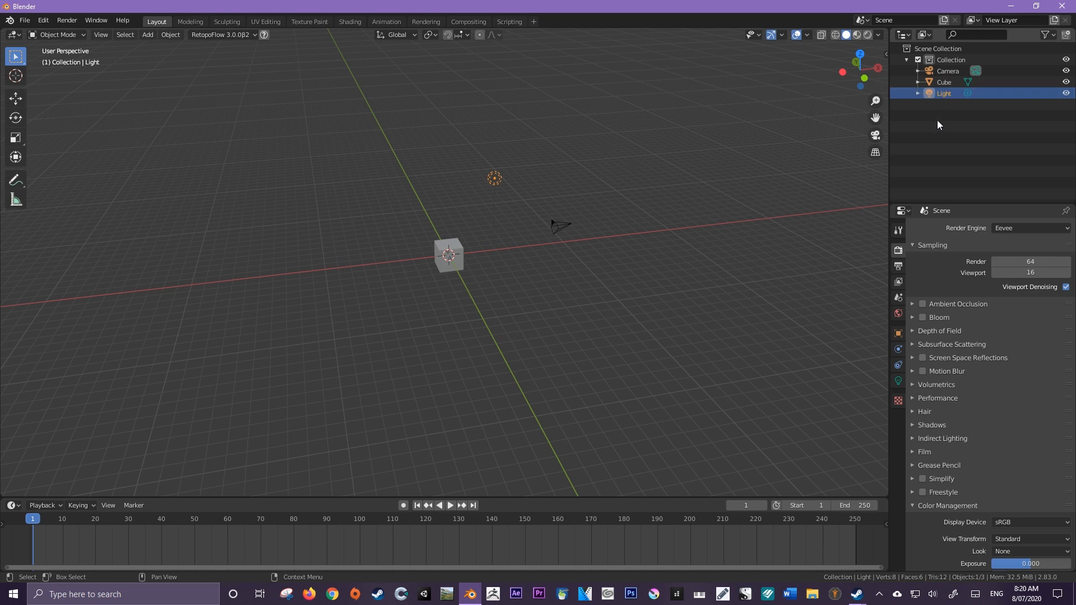
mouse_move(929, 118)
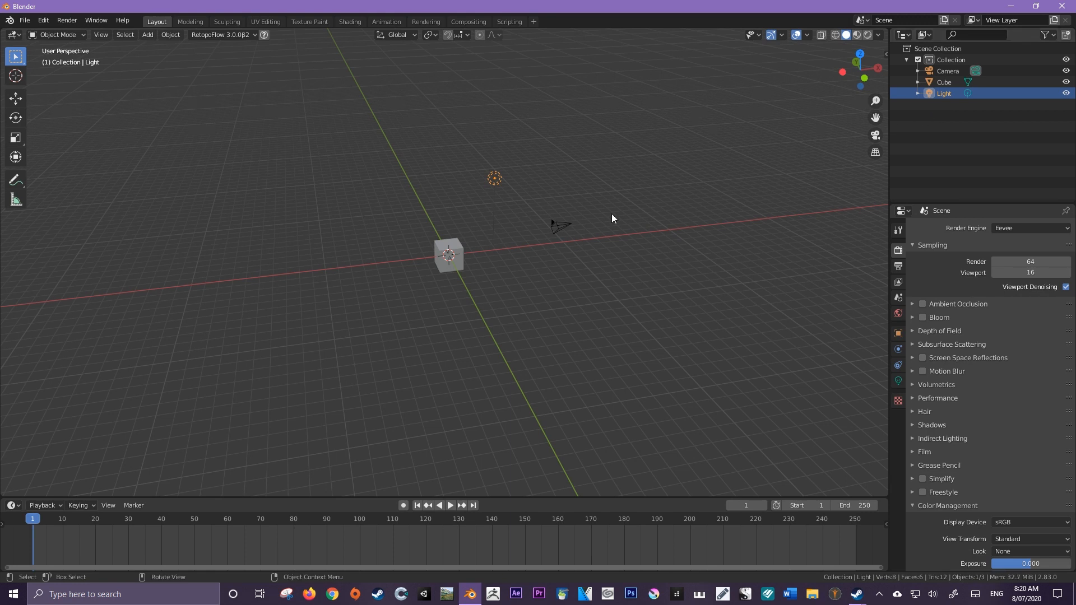
left_click(450, 255)
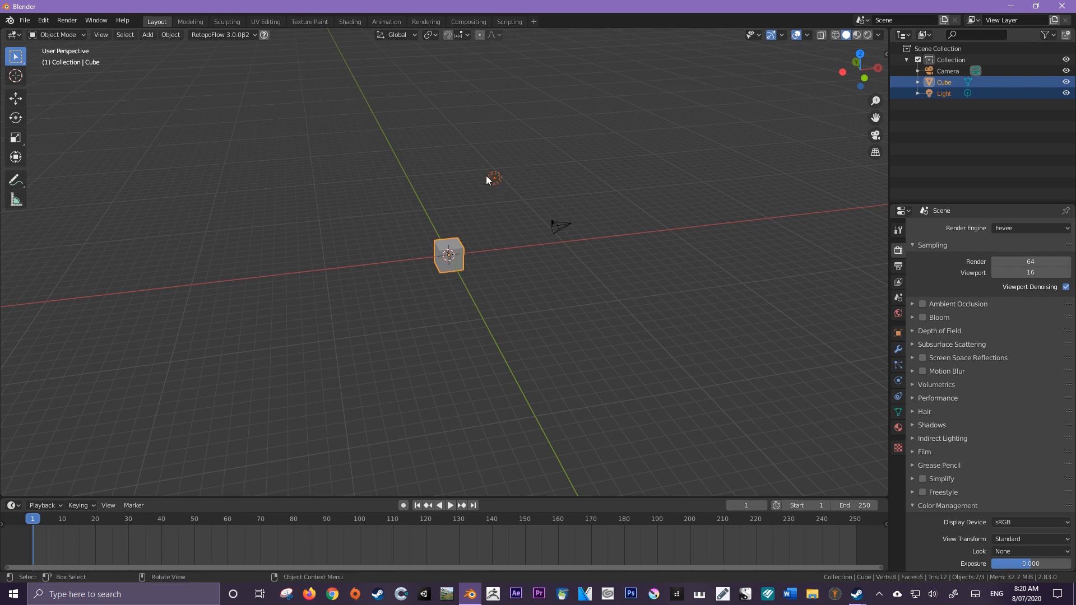
mouse_move(490, 212)
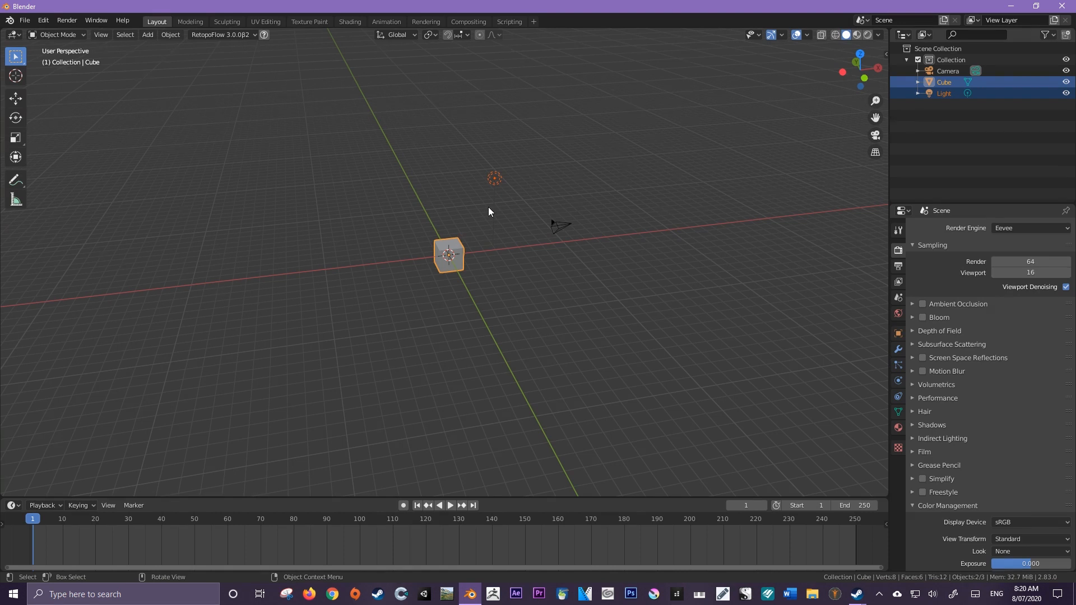
left_click(16, 98)
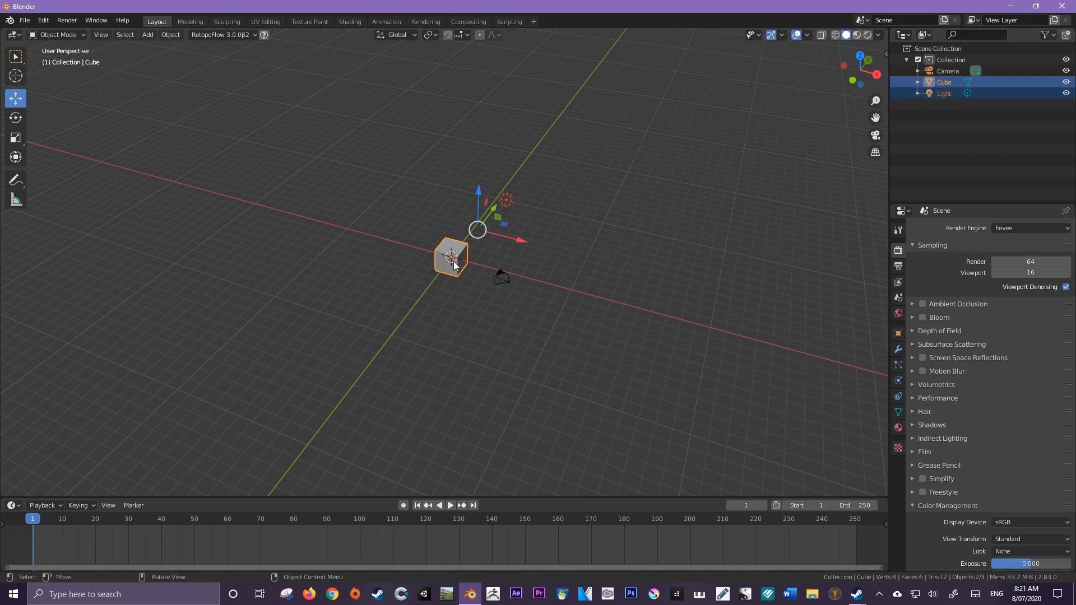
Select the light, the cube and the camera in turn, then reselect the cube.
left_click(943, 93)
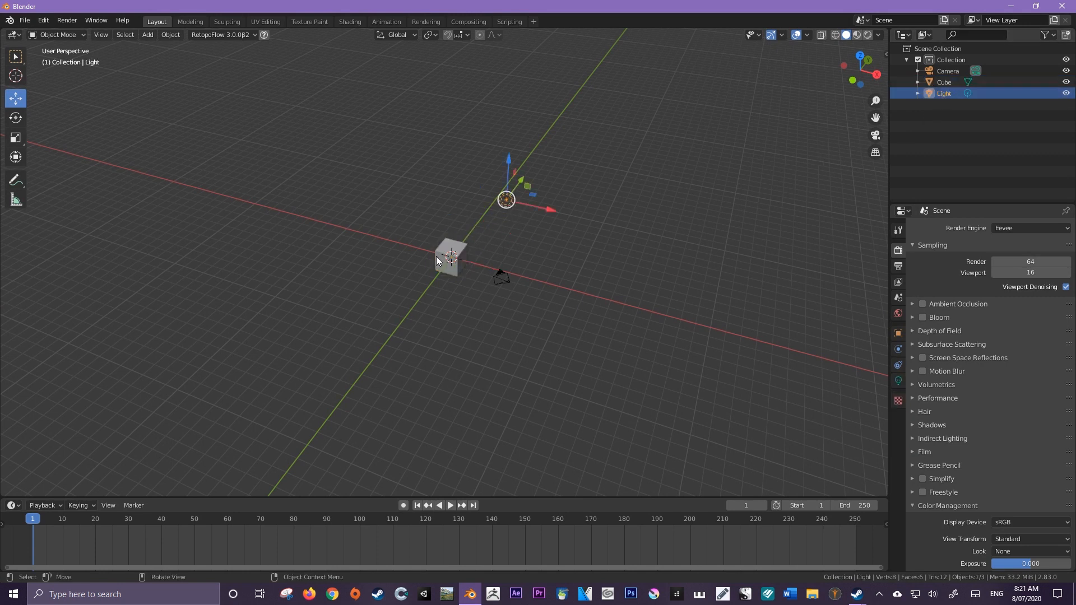
left_click(448, 261)
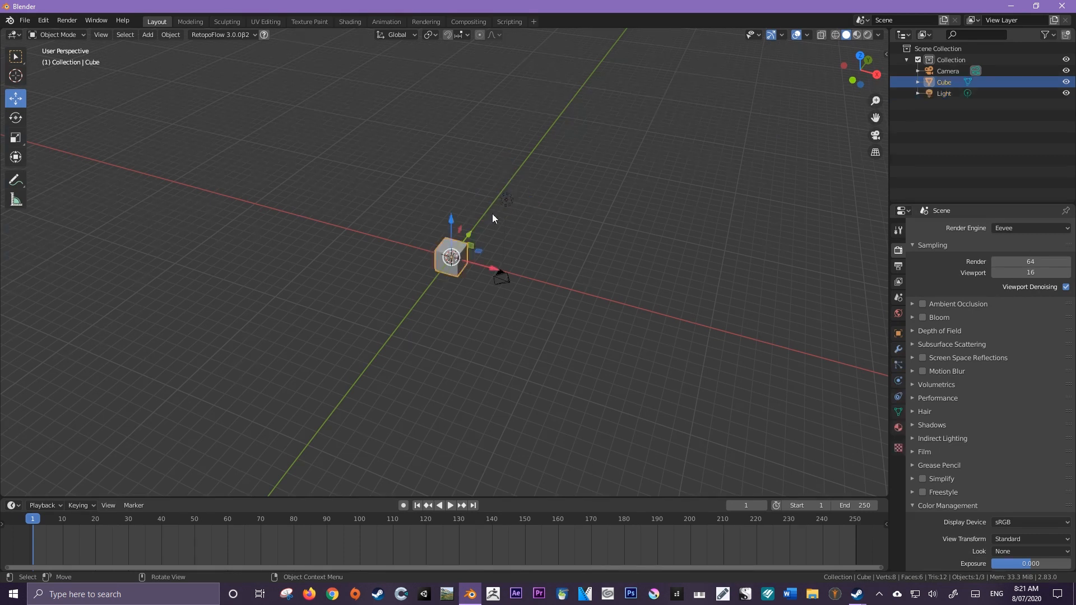
left_click(948, 70)
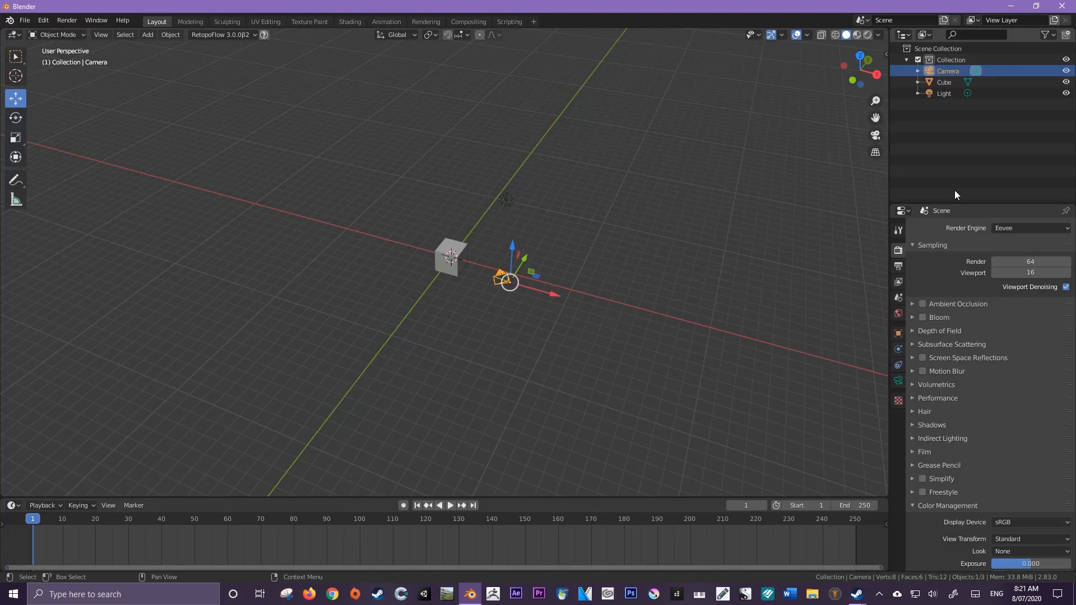
mouse_move(948, 156)
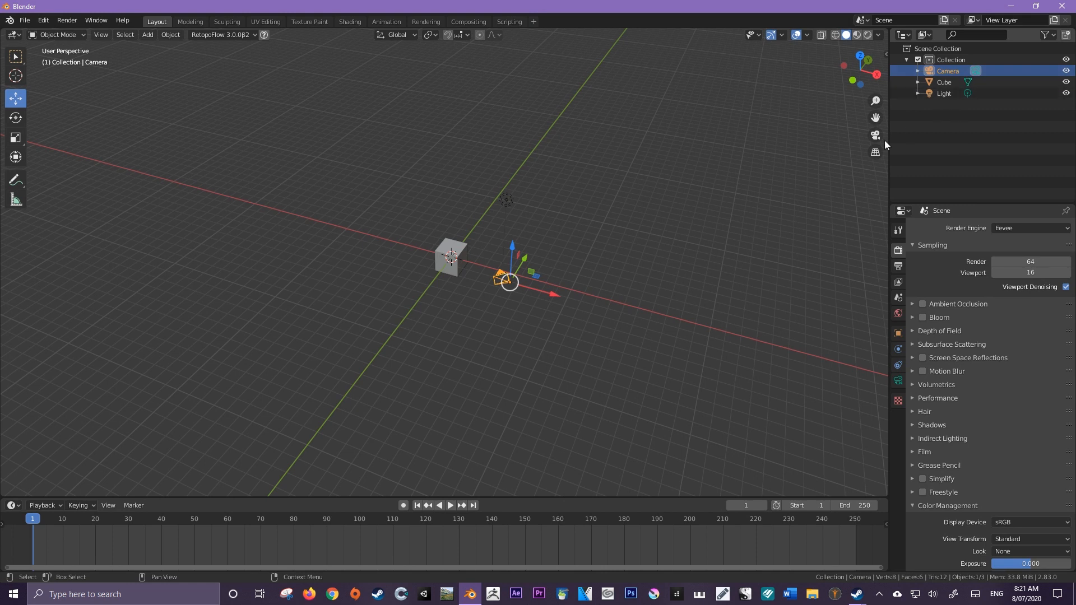
left_click(506, 200)
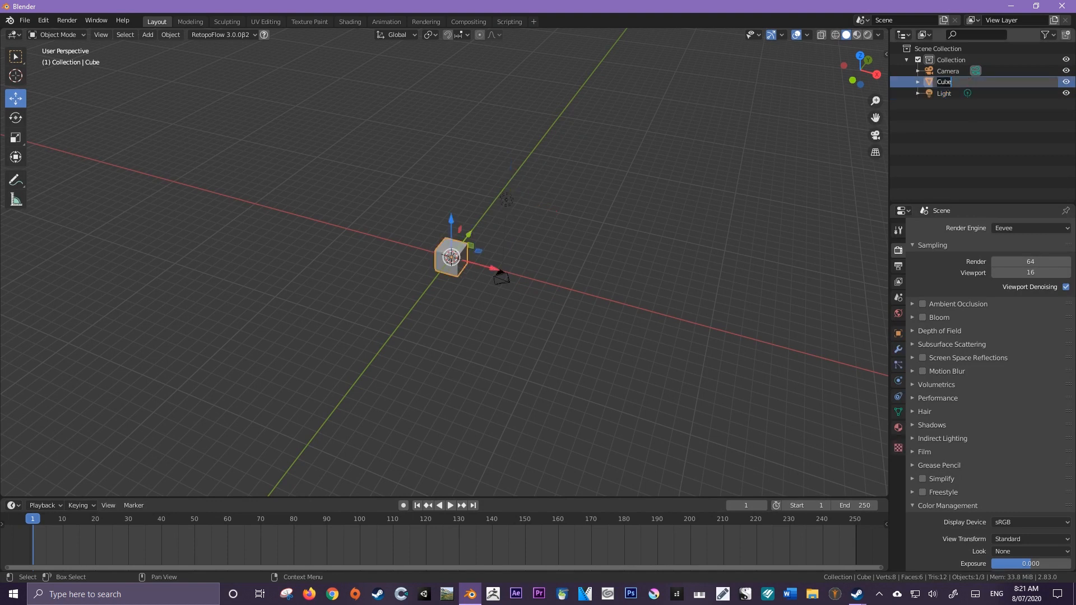
Enter 'TheCube' as the cube object's new name and confirm it.
type("The")
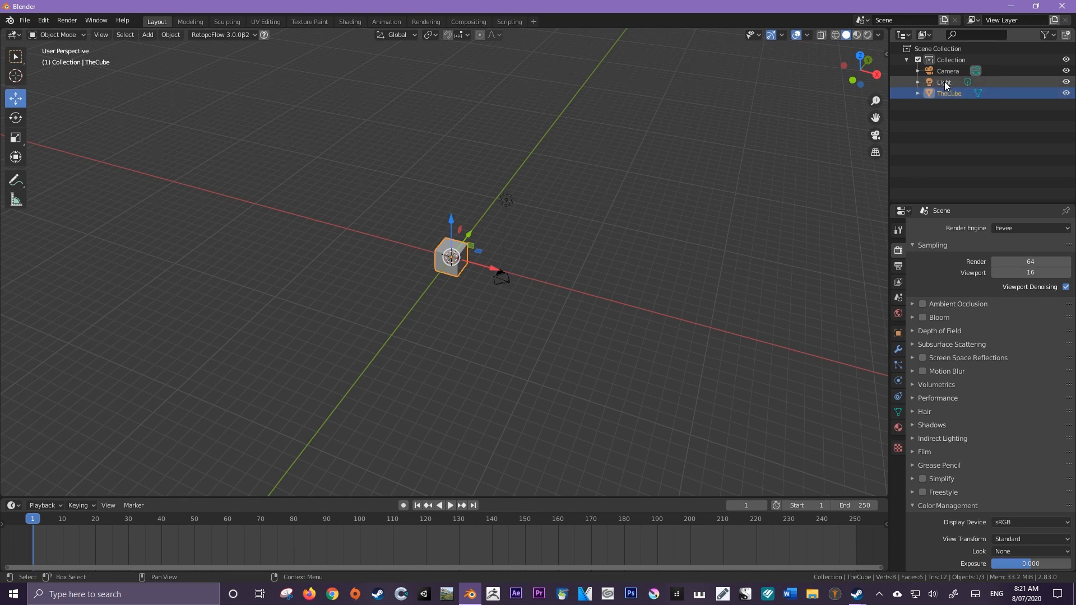
left_click(949, 93)
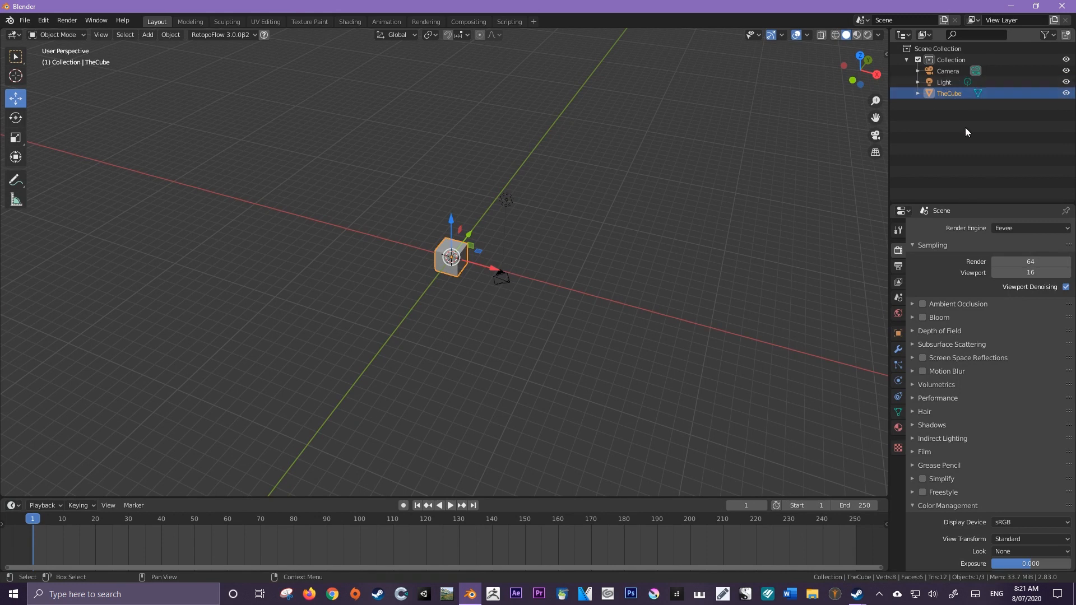
mouse_move(898, 182)
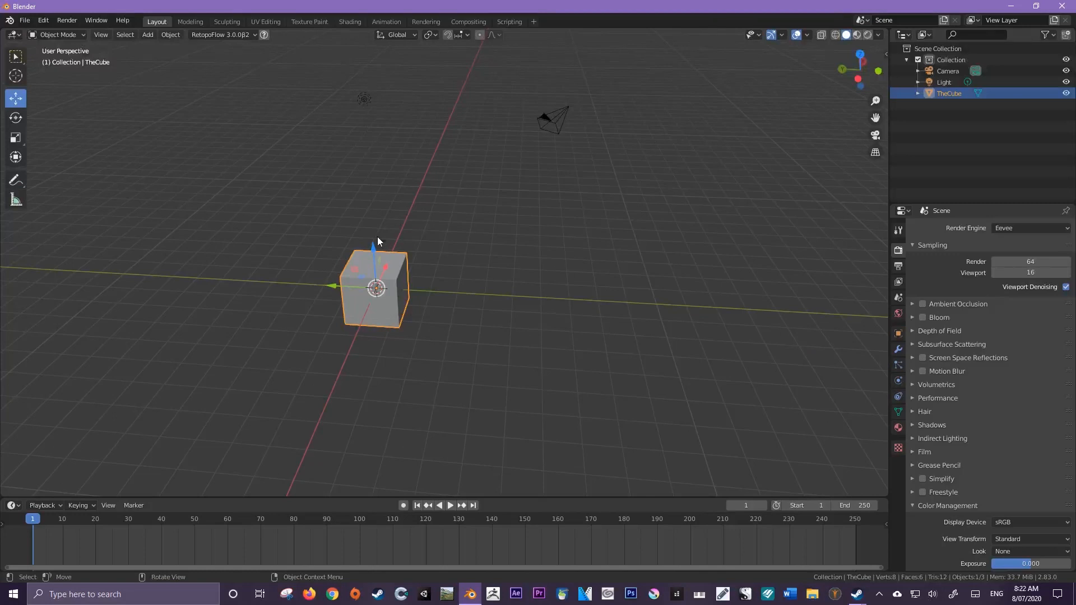
mouse_move(39, 88)
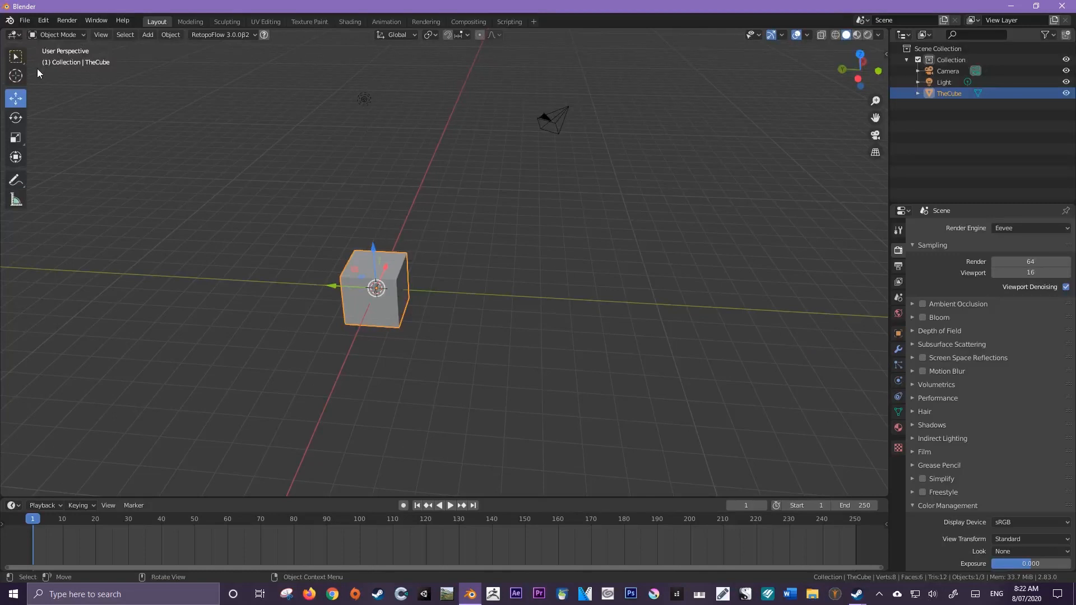
mouse_move(798, 354)
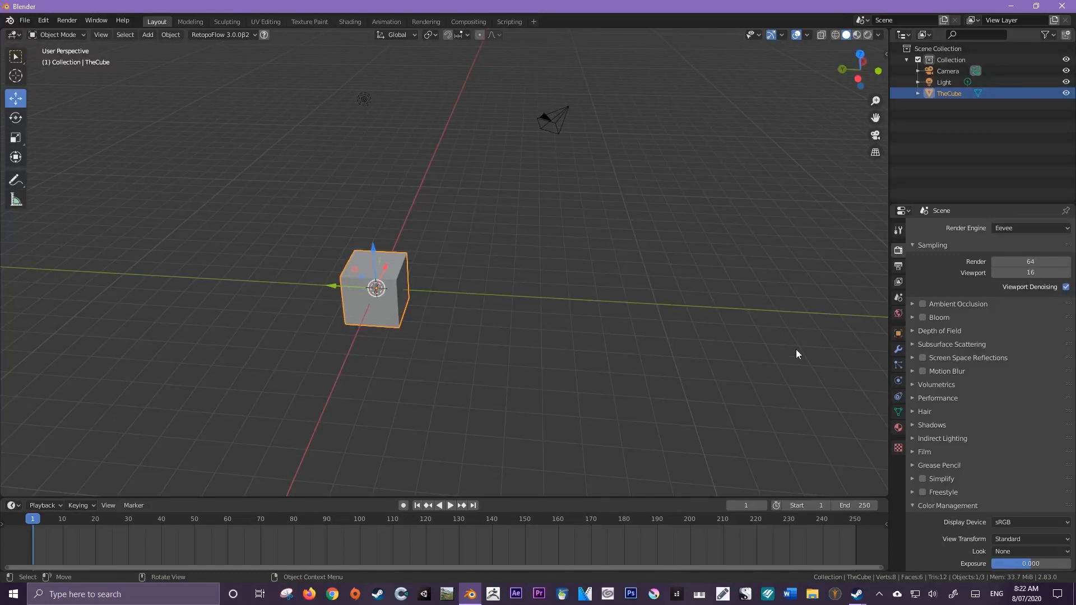
mouse_move(796, 339)
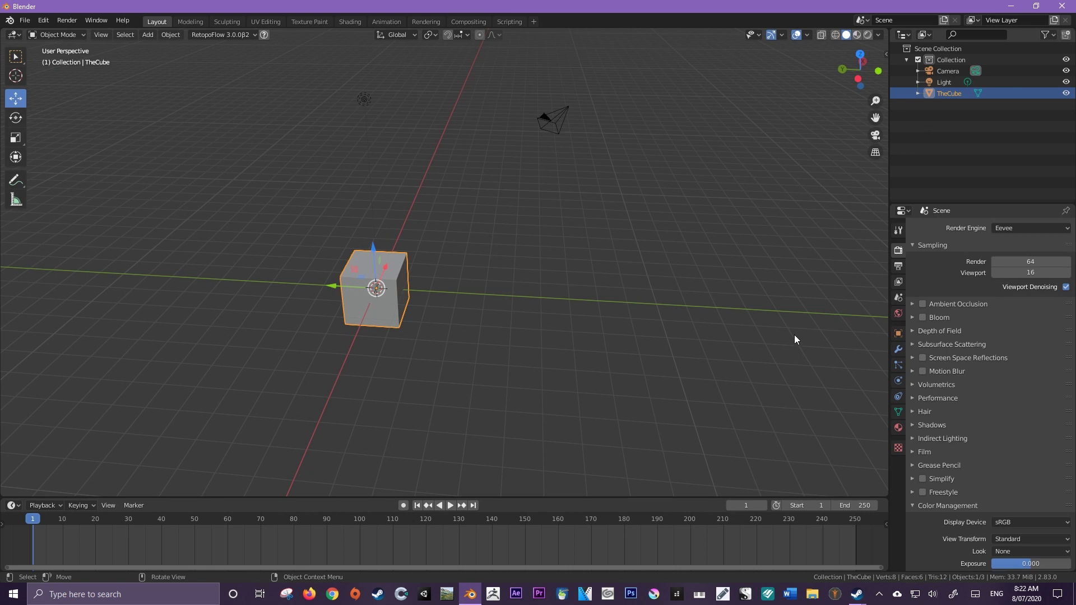
mouse_move(501, 248)
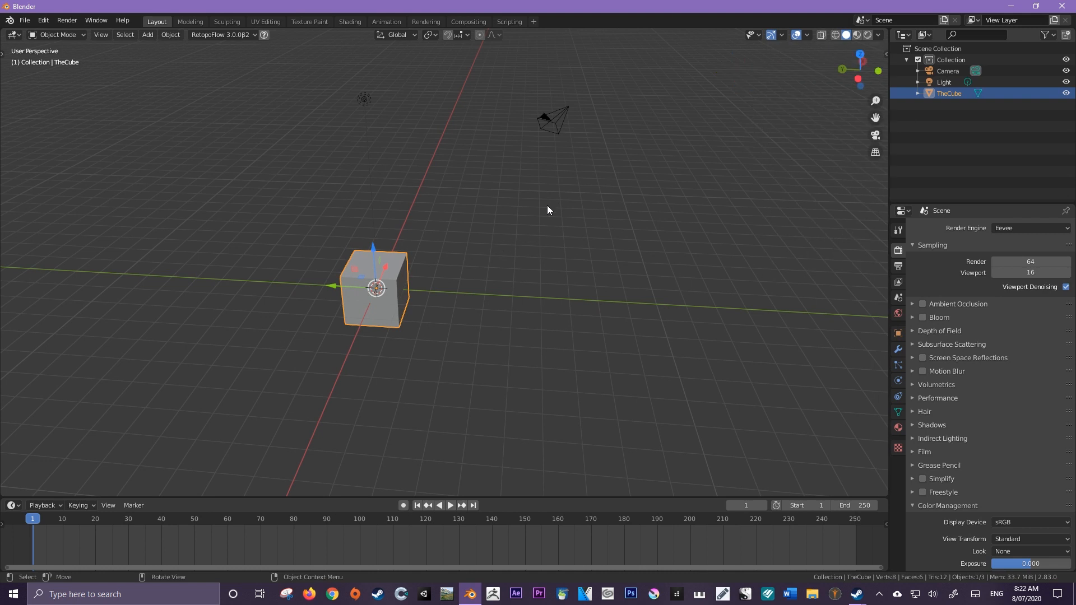
mouse_move(12, 140)
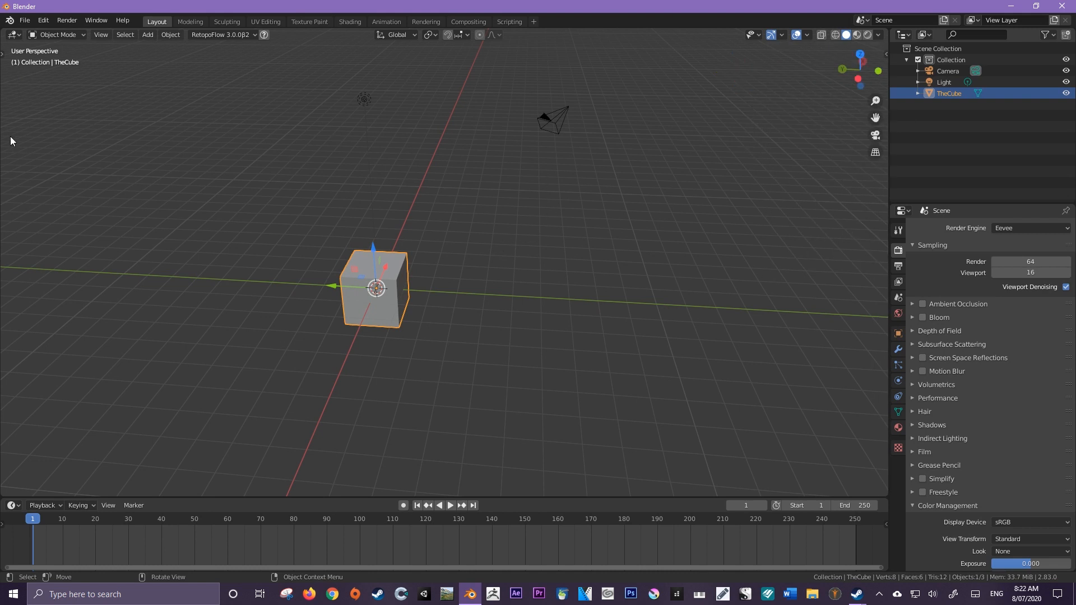
mouse_move(14, 212)
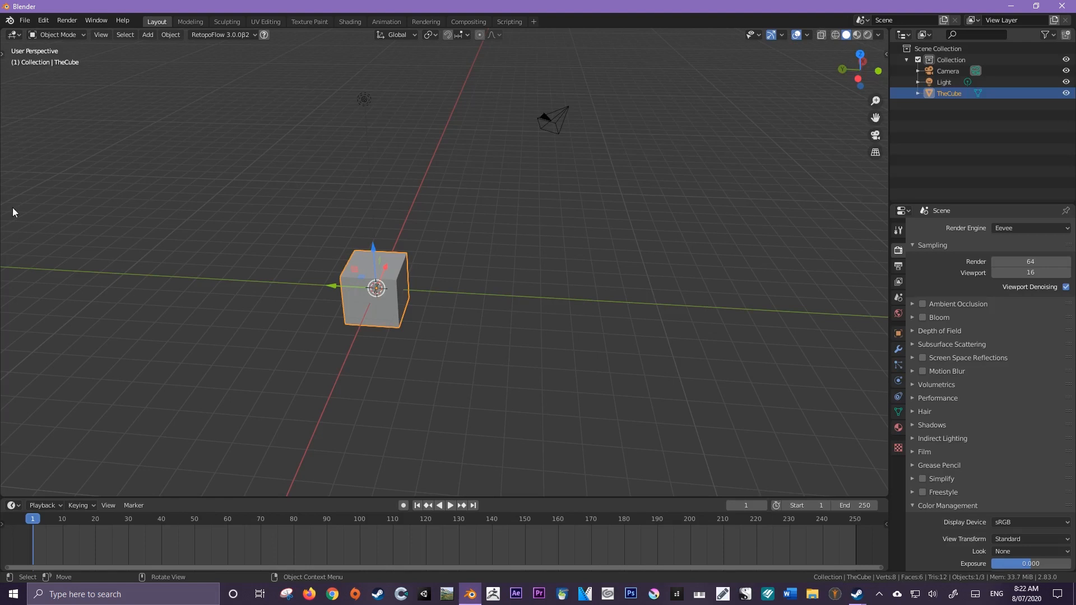
mouse_move(30, 184)
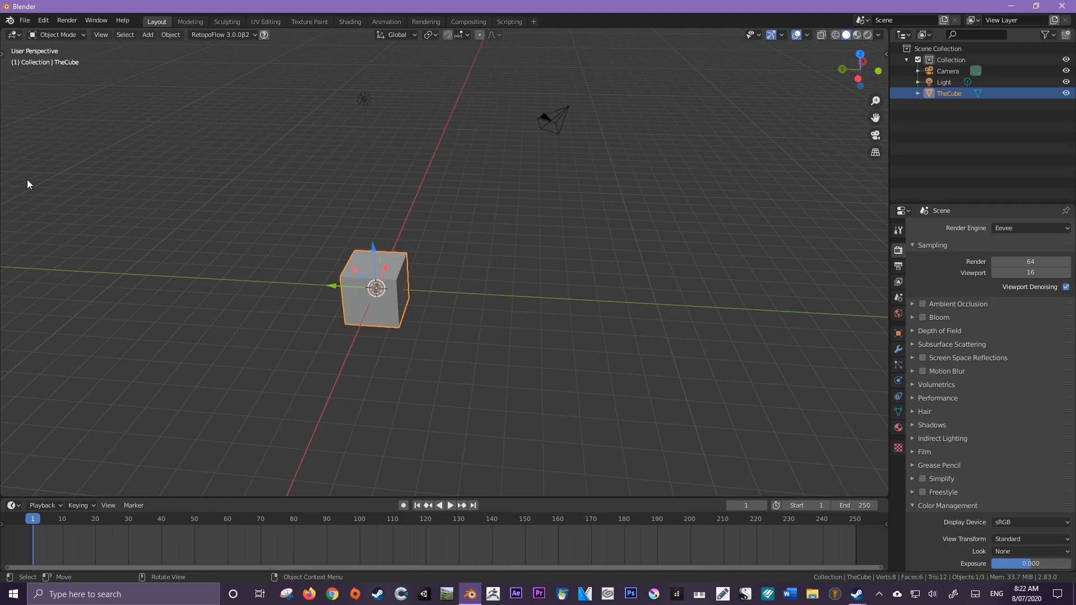
mouse_move(204, 203)
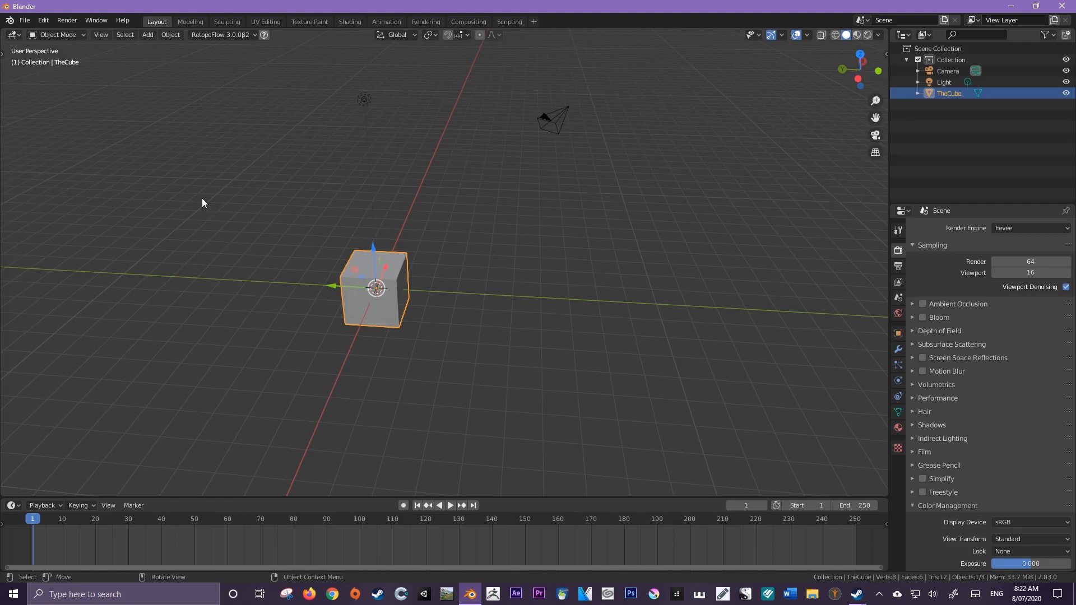
mouse_move(161, 144)
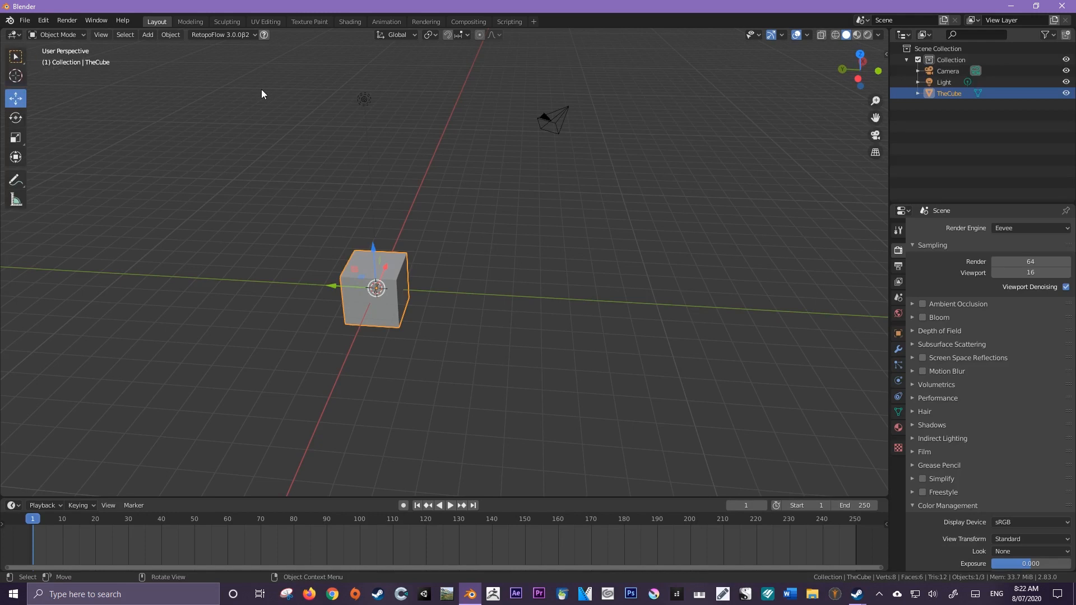
mouse_move(253, 94)
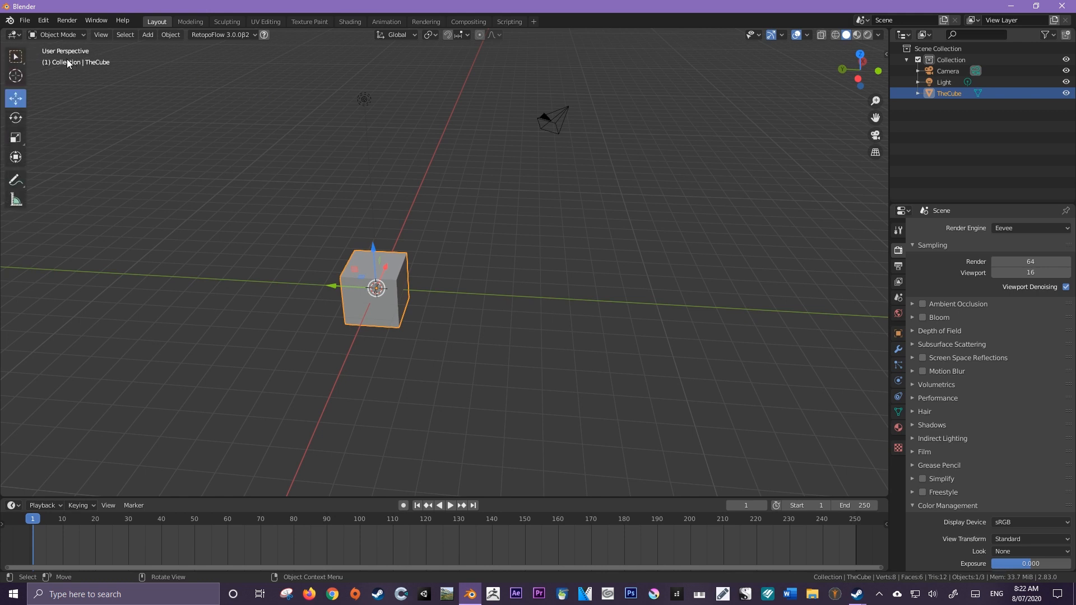
mouse_move(860, 113)
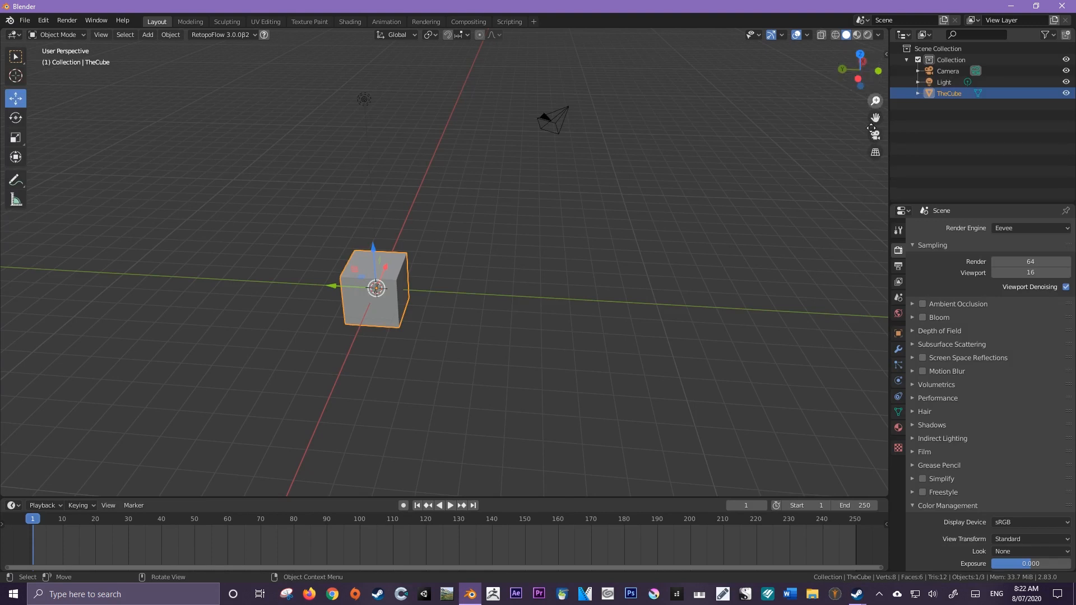
mouse_move(819, 166)
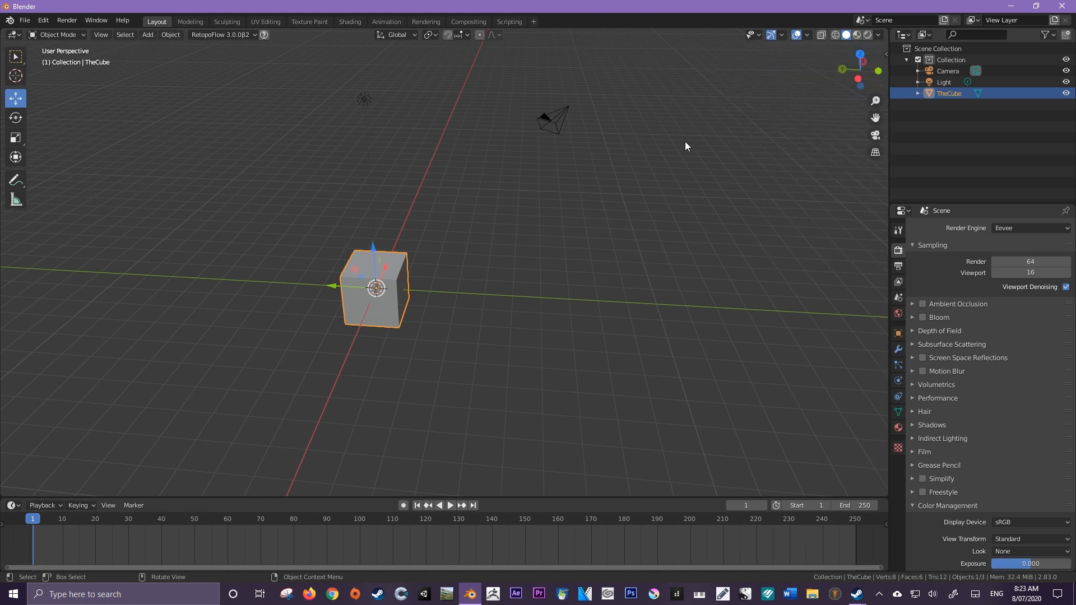
mouse_move(658, 149)
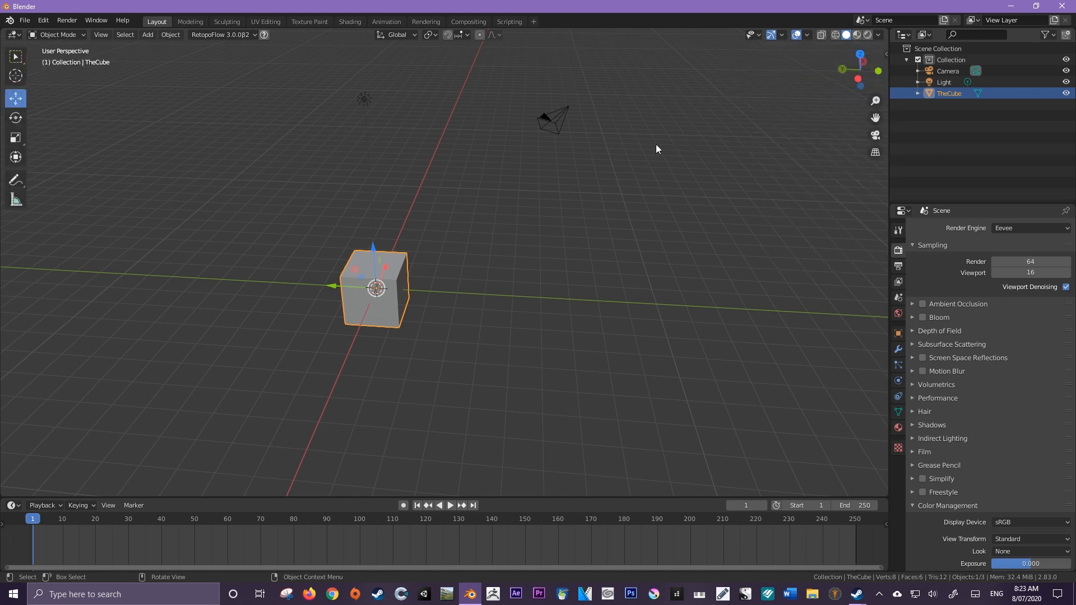
mouse_move(710, 122)
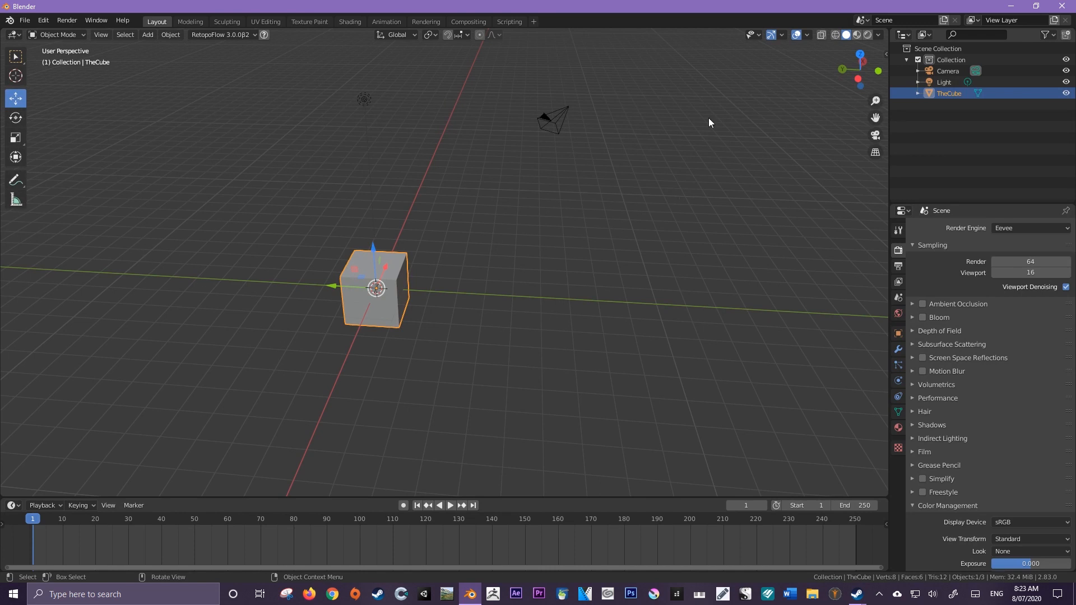
mouse_move(607, 188)
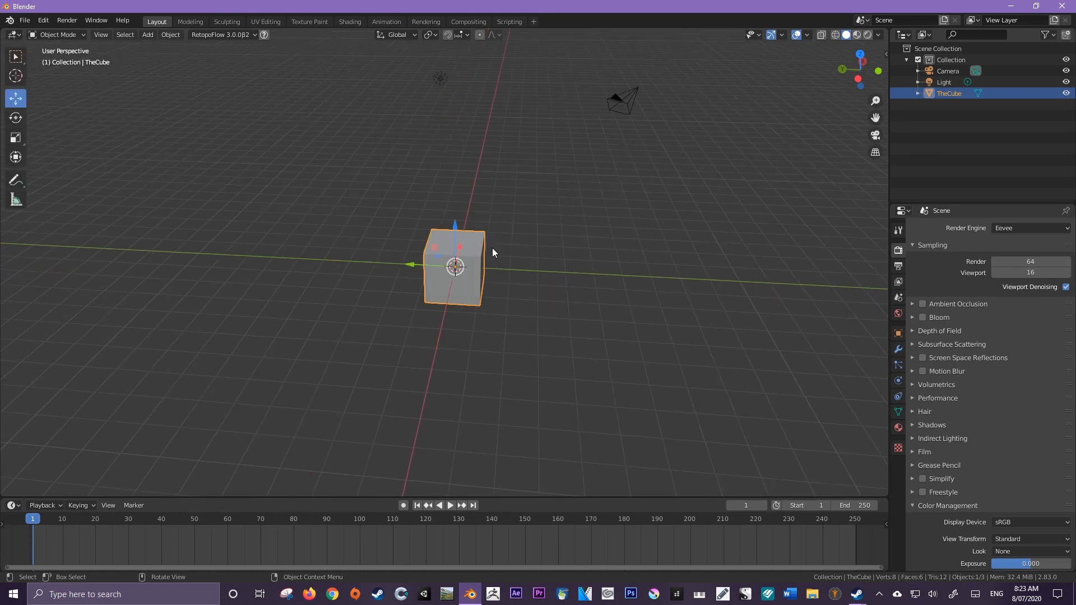
mouse_move(493, 234)
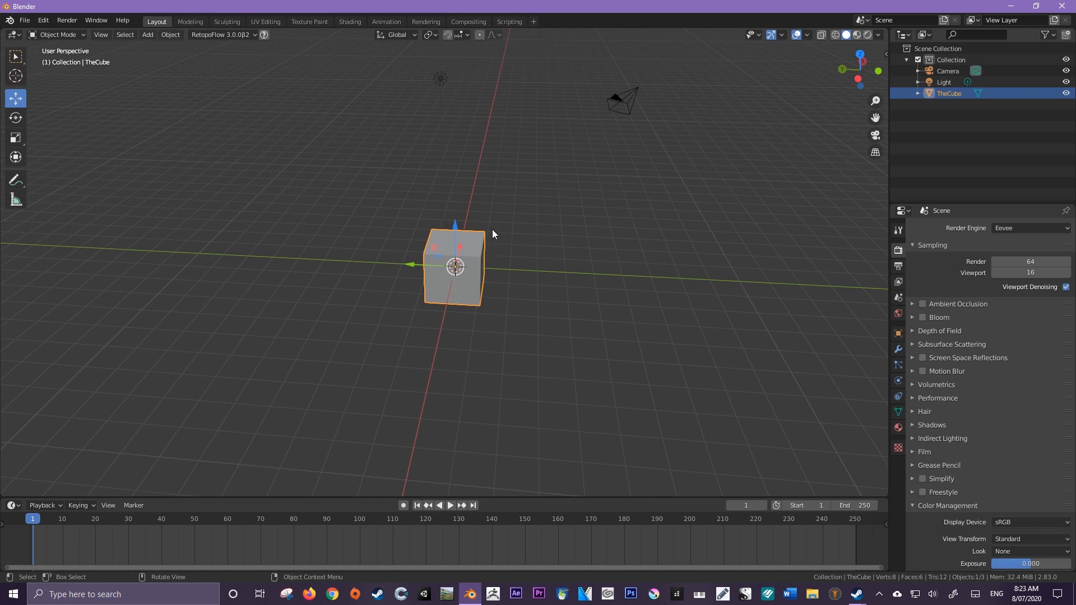
mouse_move(133, 46)
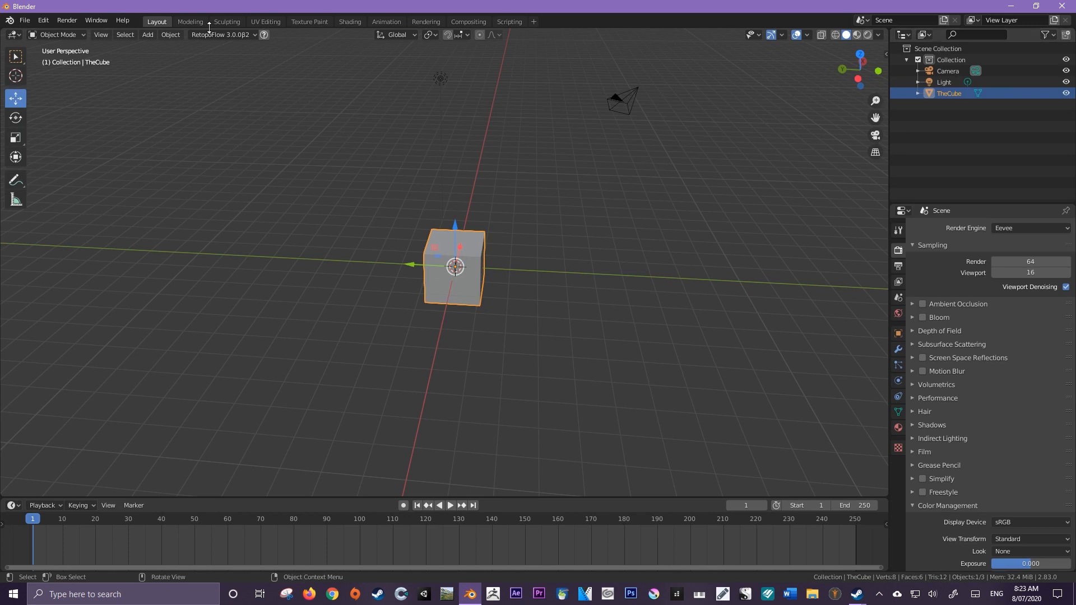
mouse_move(309, 24)
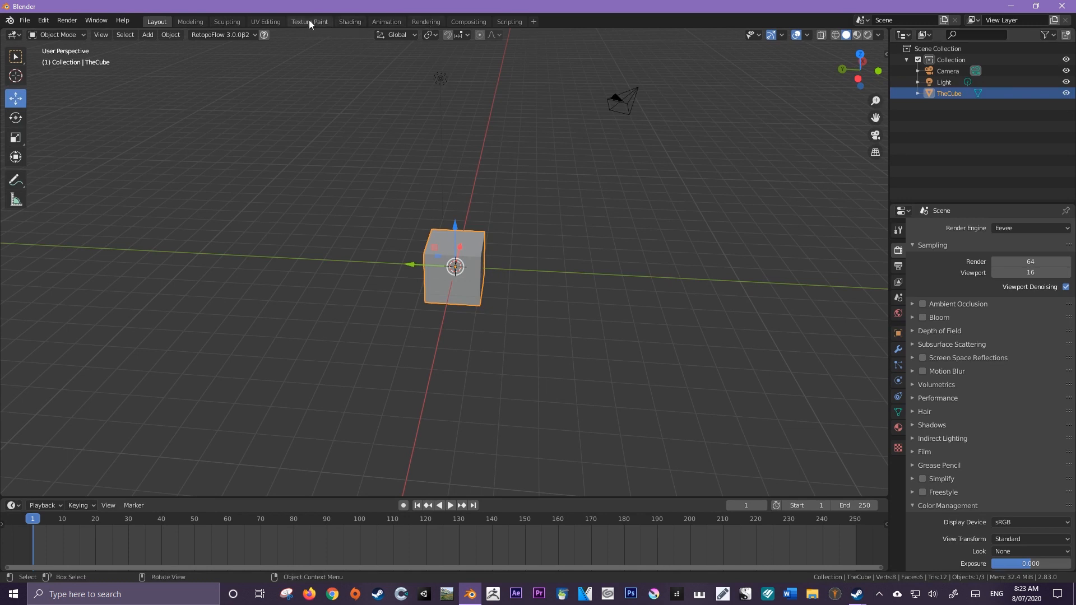
left_click(227, 21)
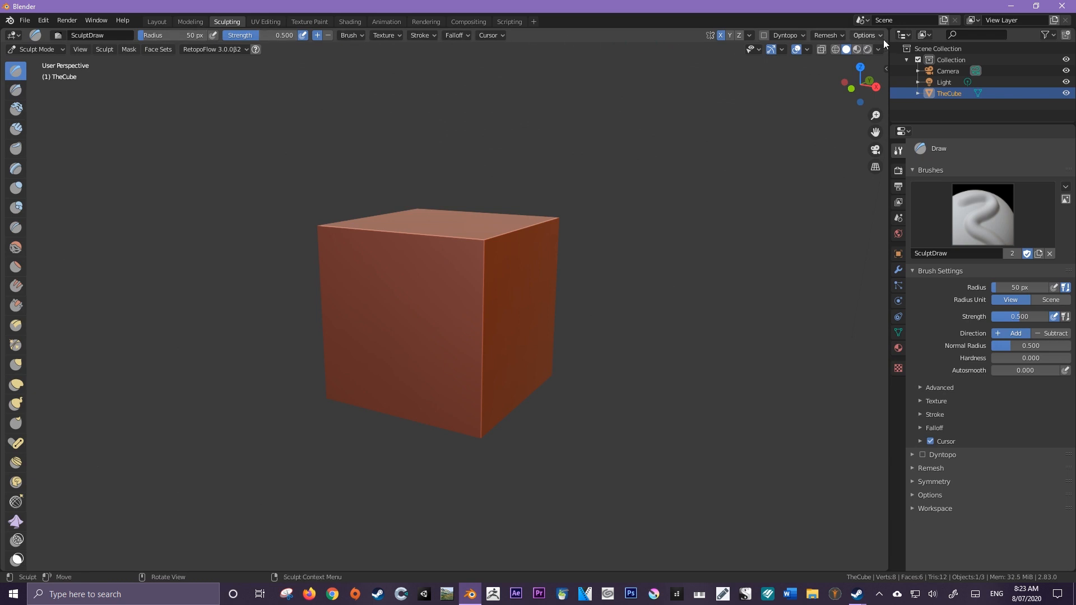
mouse_move(126, 36)
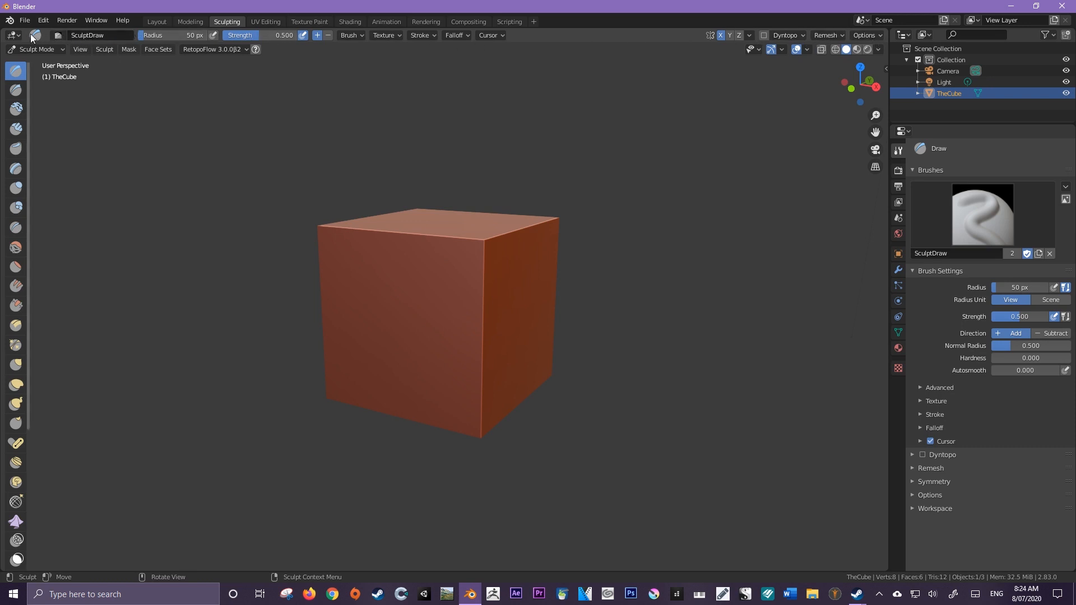
left_click(157, 21)
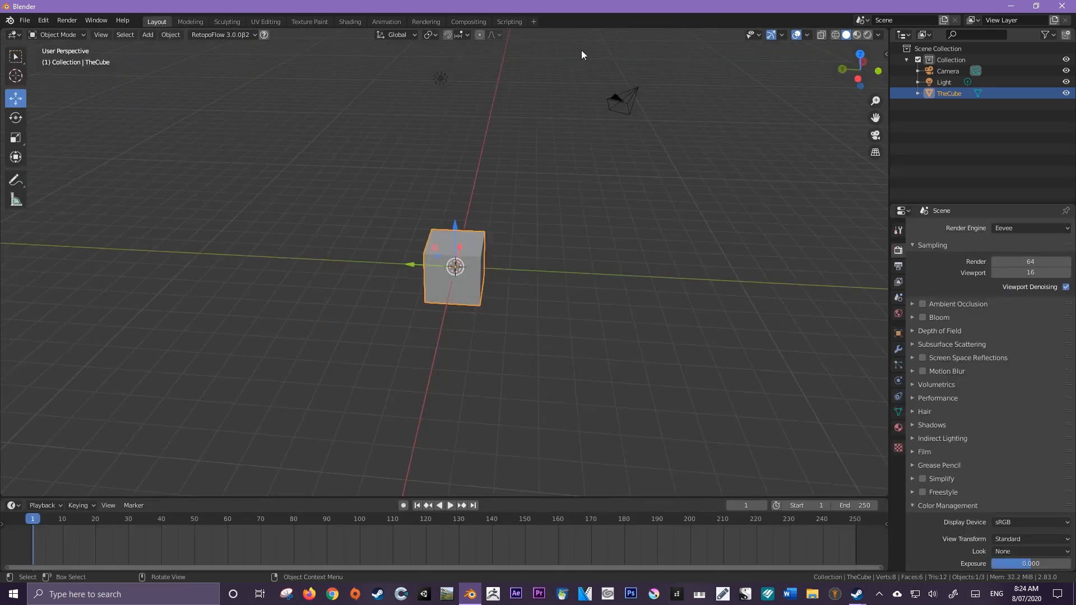
mouse_move(410, 41)
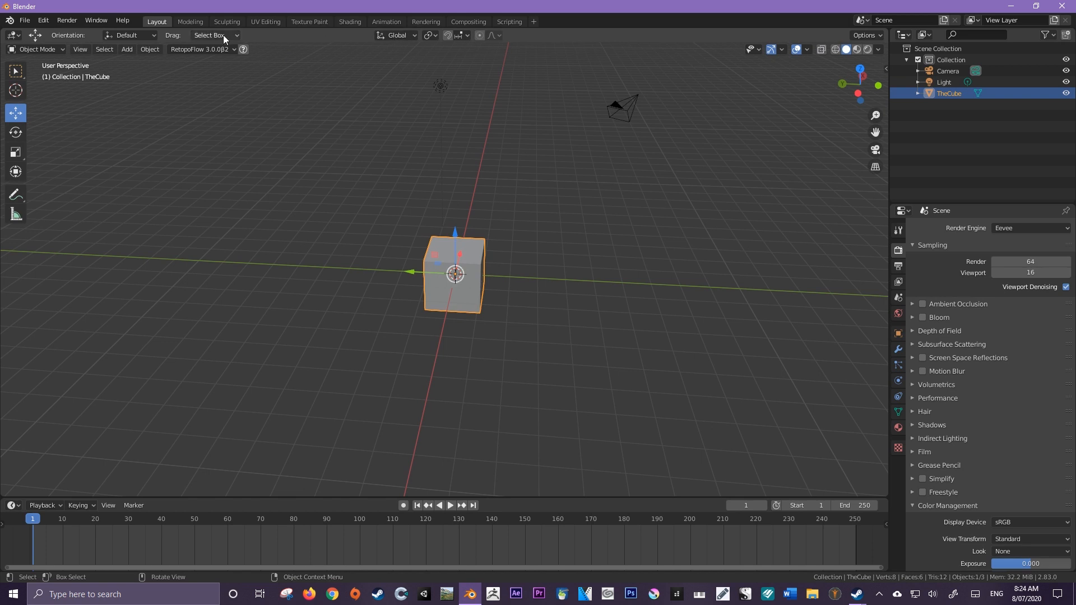
mouse_move(225, 118)
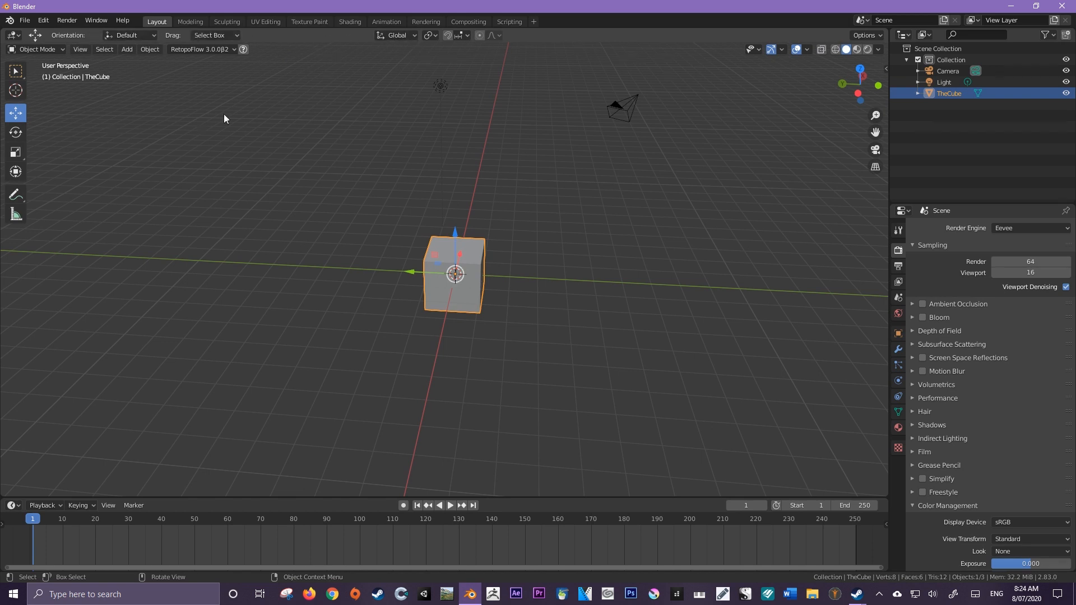
mouse_move(429, 274)
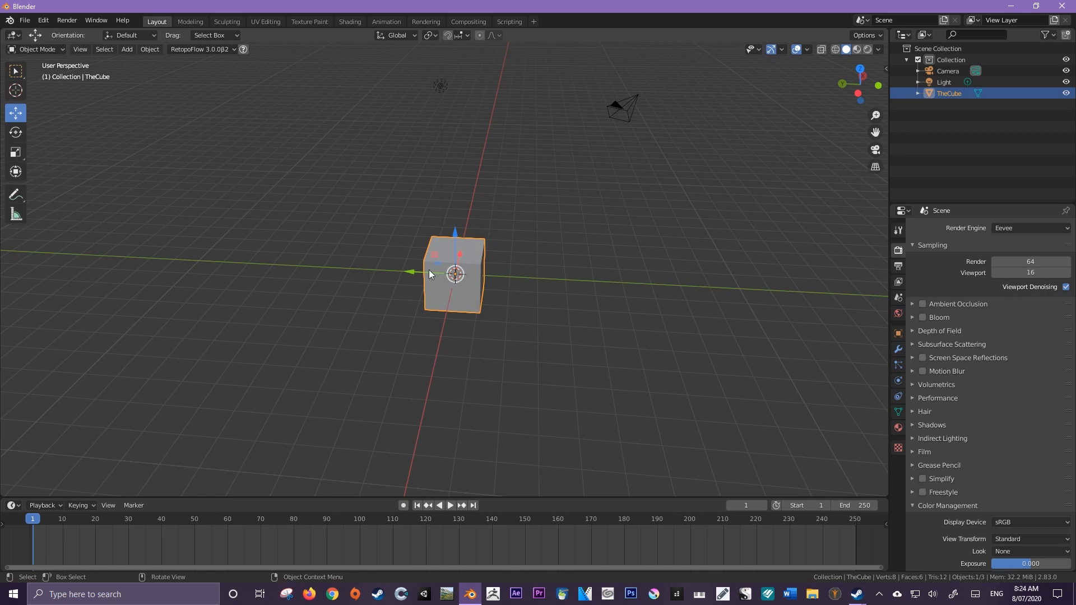
mouse_move(464, 288)
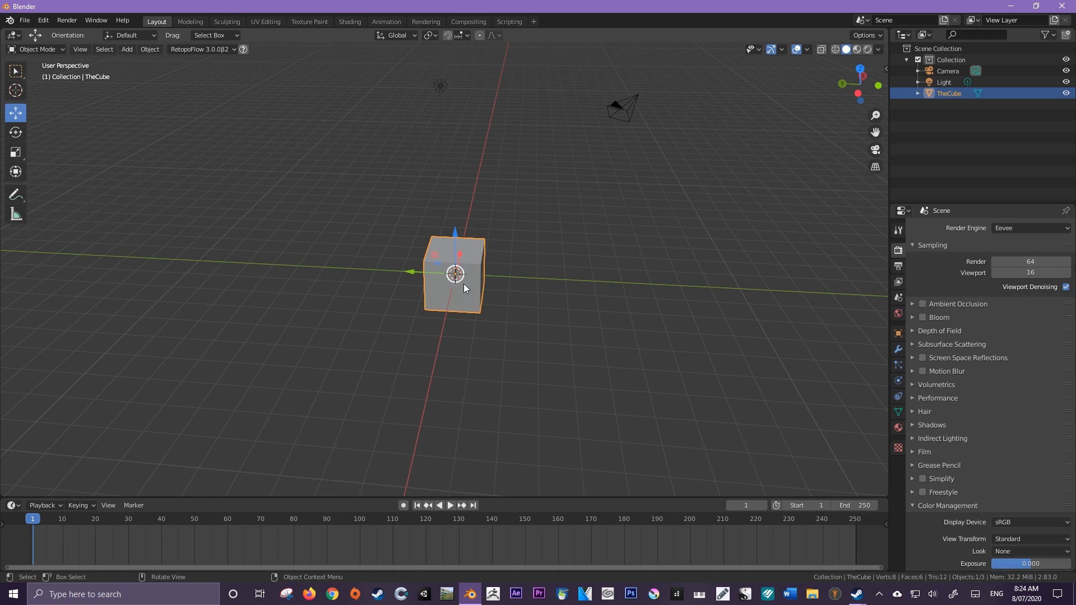
mouse_move(453, 244)
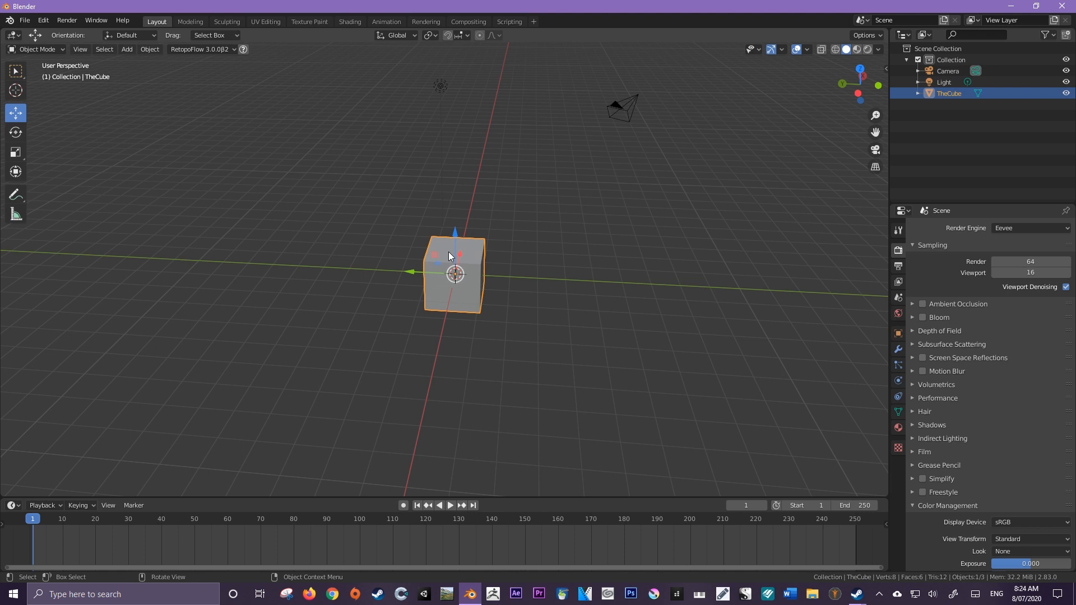
key("Tab")
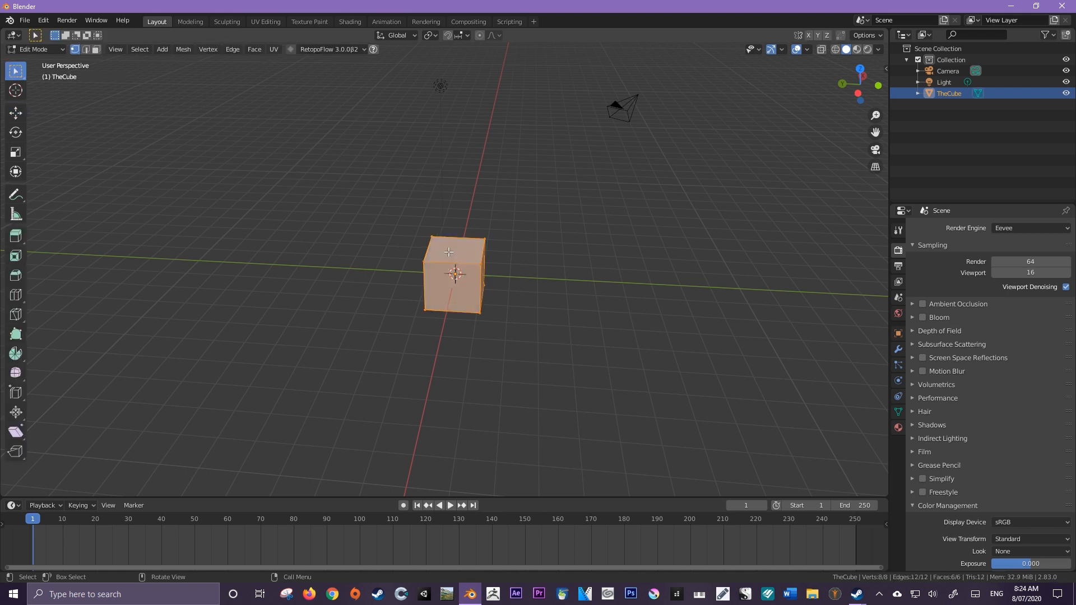
mouse_move(393, 103)
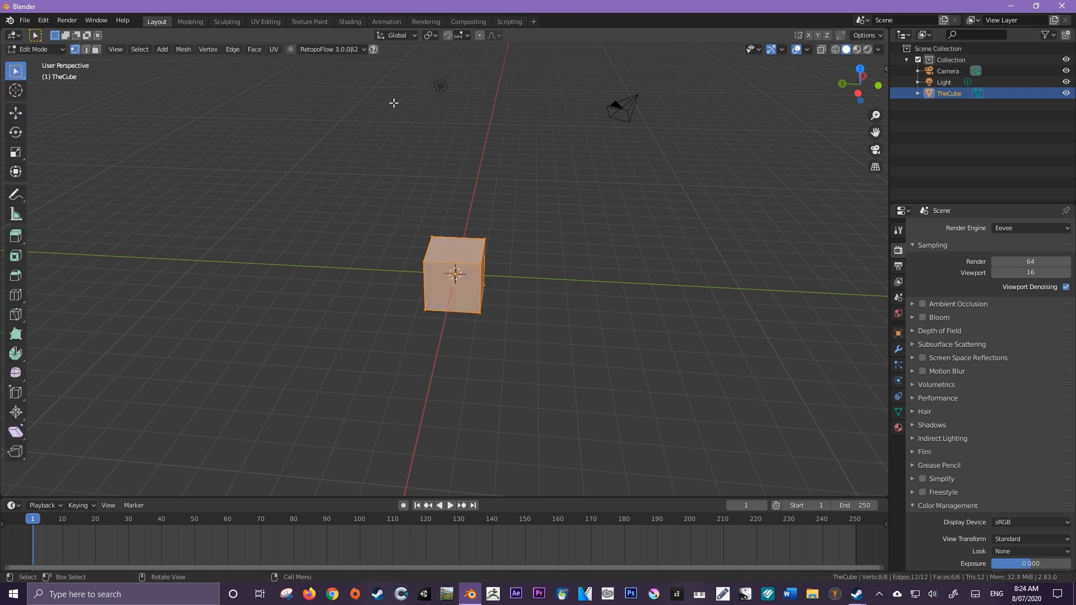
mouse_move(542, 83)
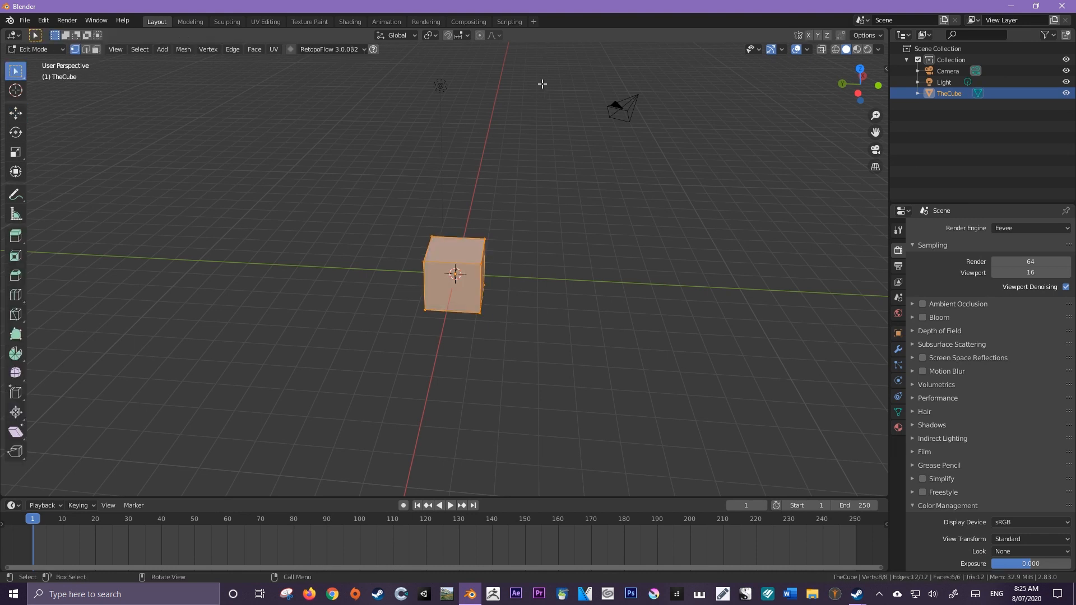
mouse_move(220, 104)
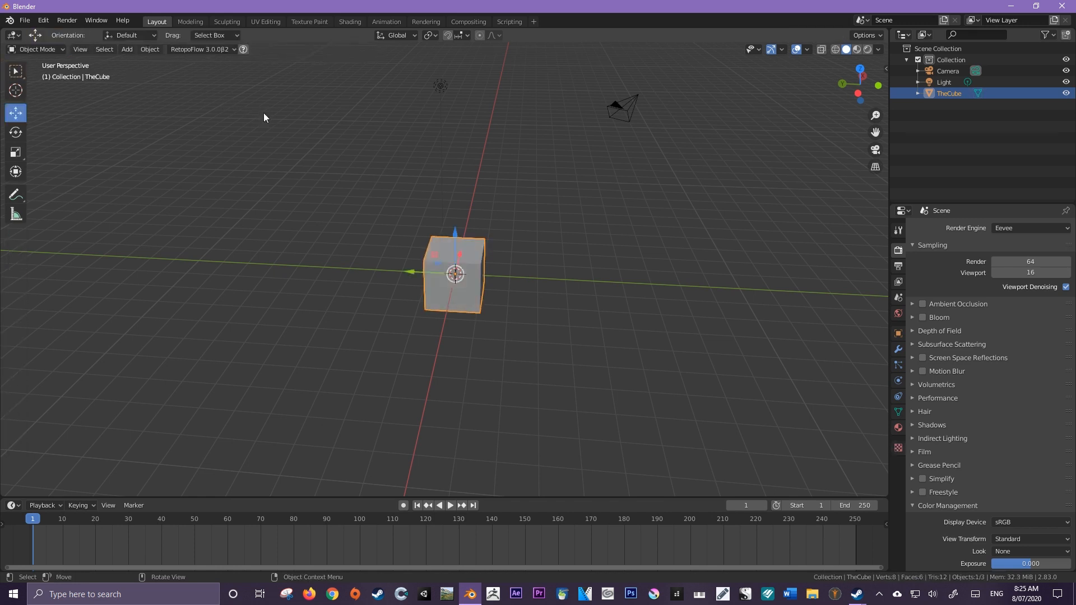
key("Tab")
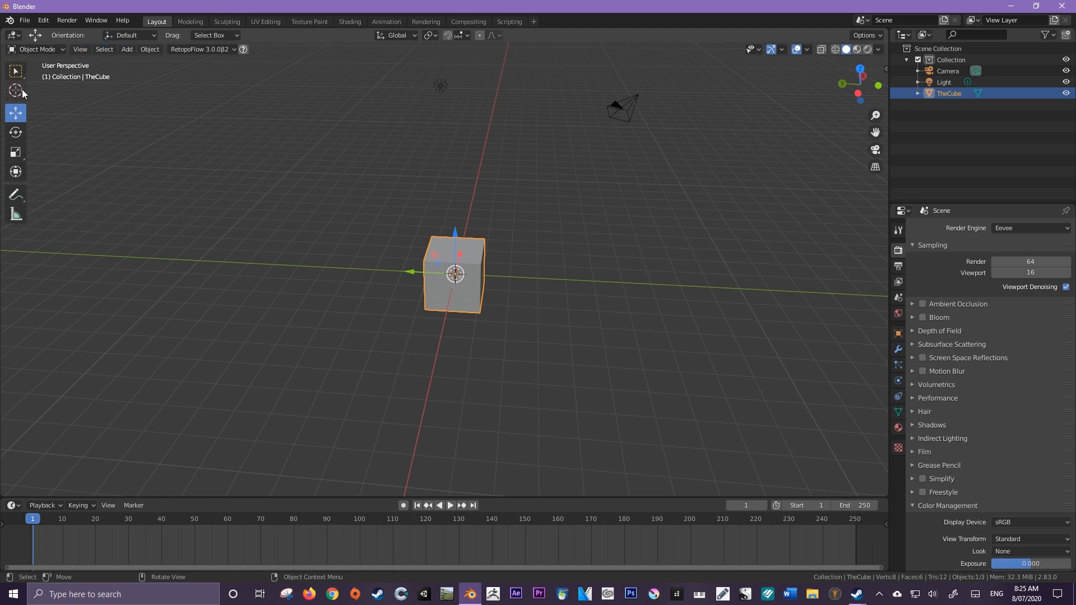
mouse_move(792, 108)
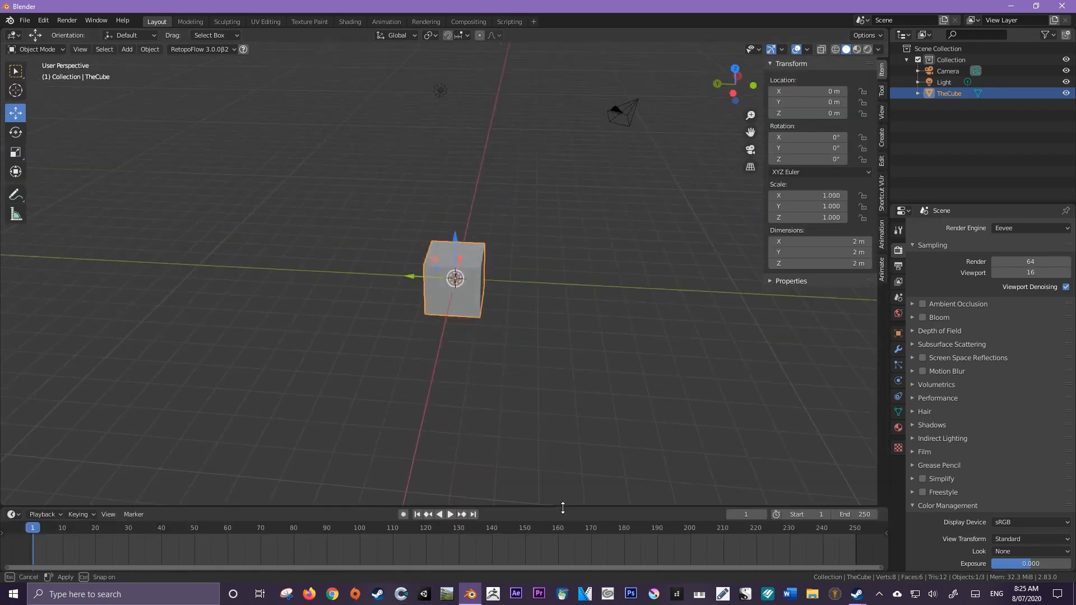
Switch to the Sculpting workspace and return to the Layout workspace.
left_click(226, 21)
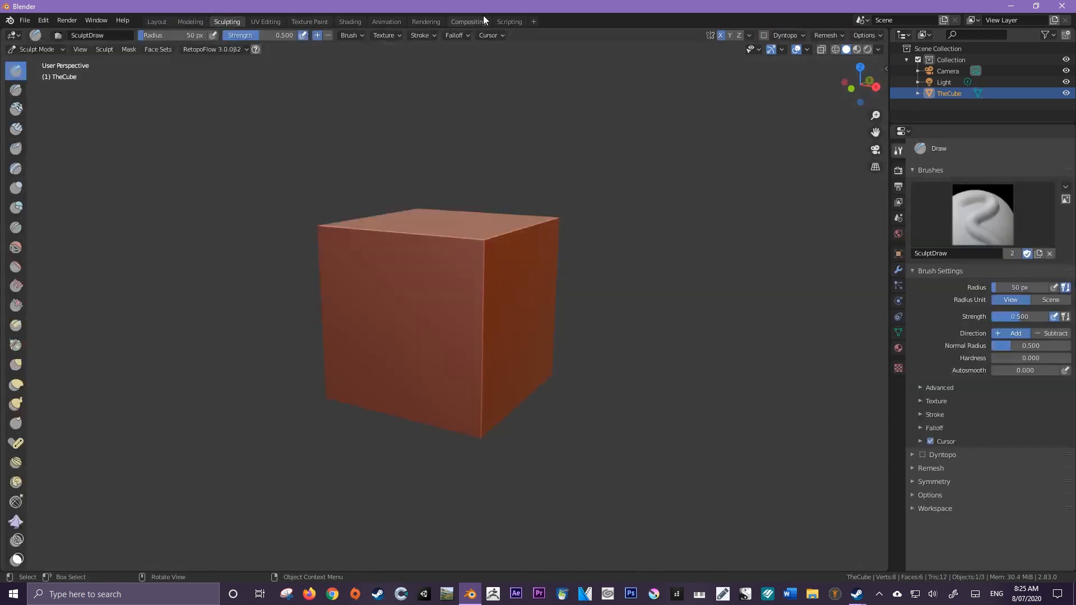
left_click(156, 21)
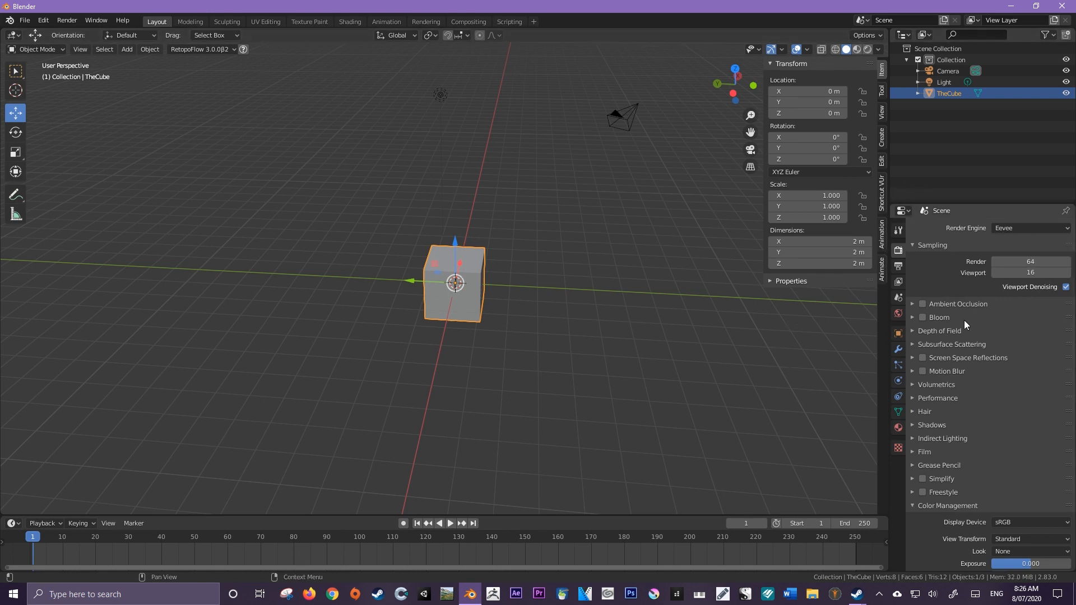
mouse_move(951, 287)
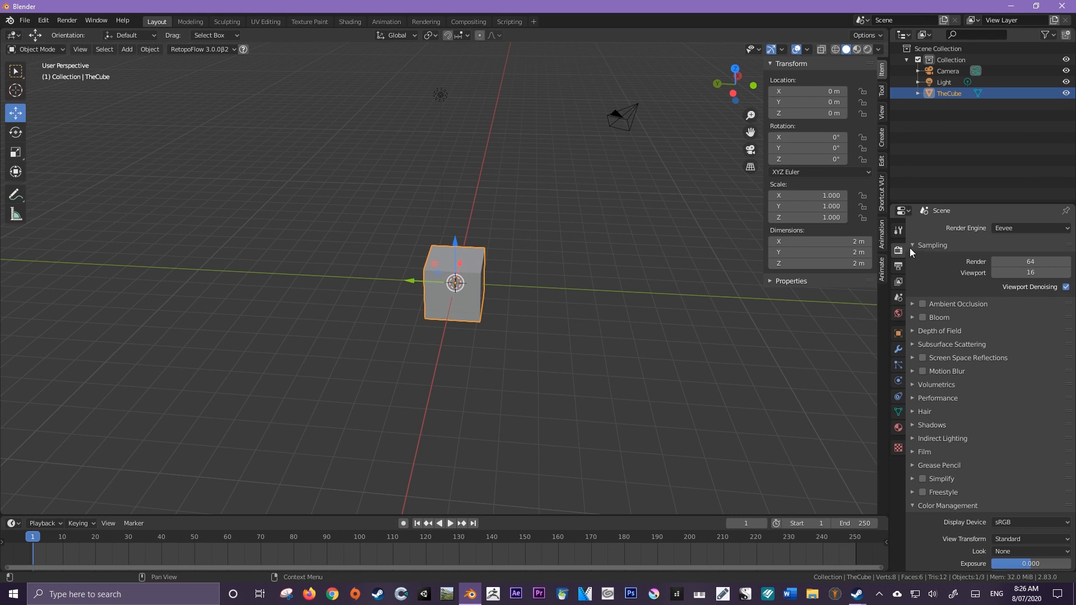
mouse_move(897, 267)
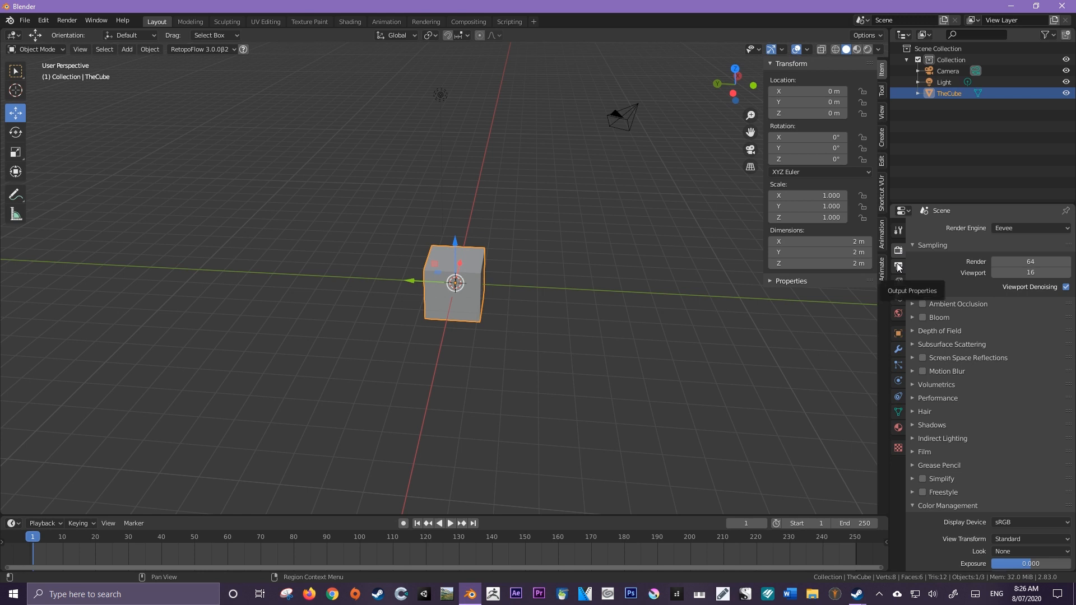
Show Output Properties (1920×1080, PNG) and open the Render menu.
left_click(898, 267)
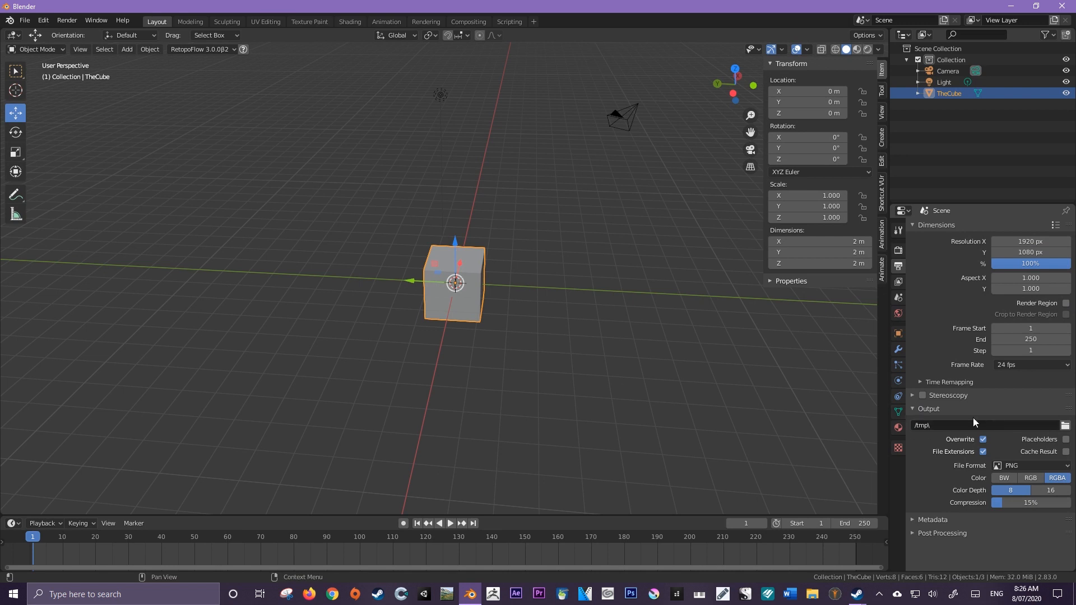
mouse_move(1004, 478)
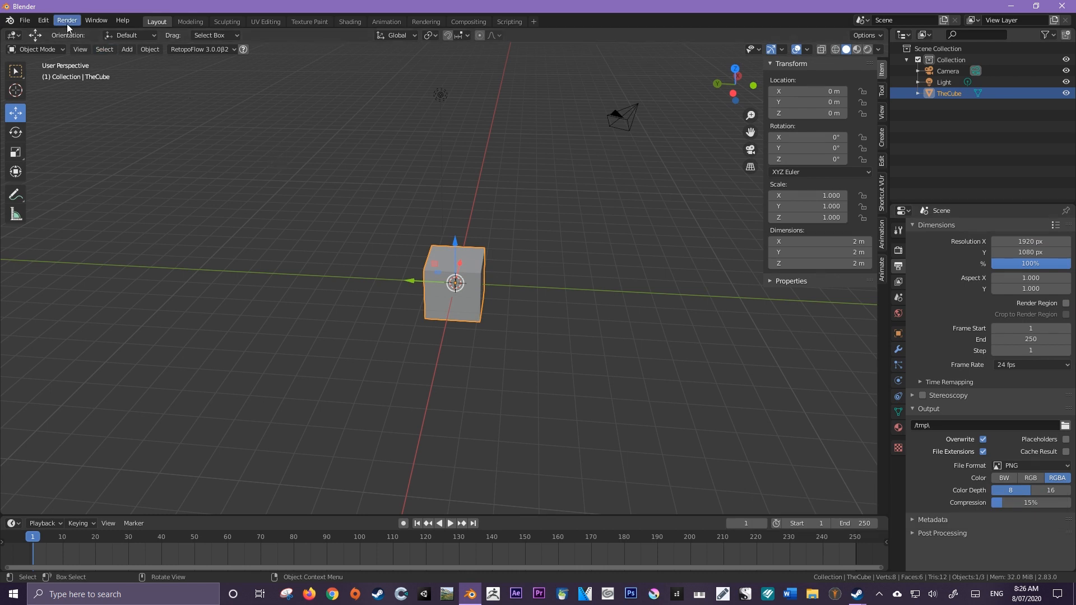
left_click(66, 20)
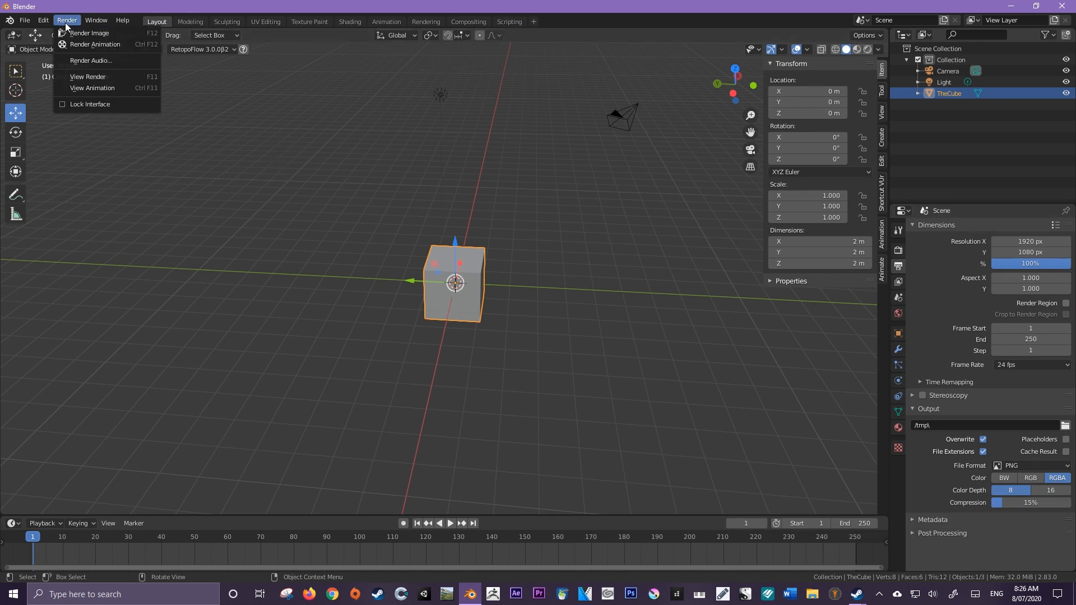
mouse_move(92, 34)
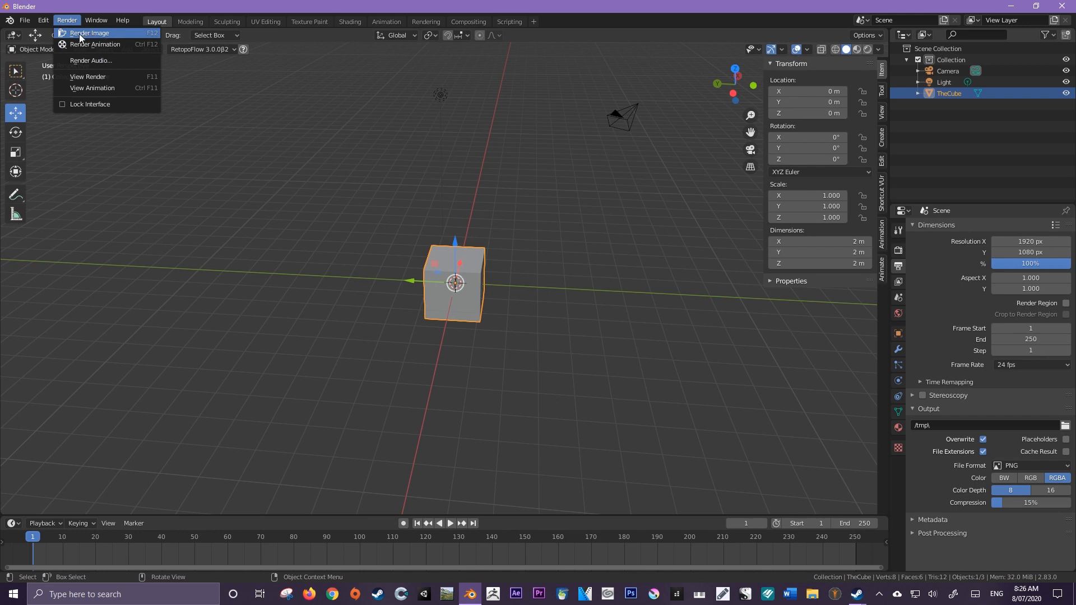
mouse_move(93, 44)
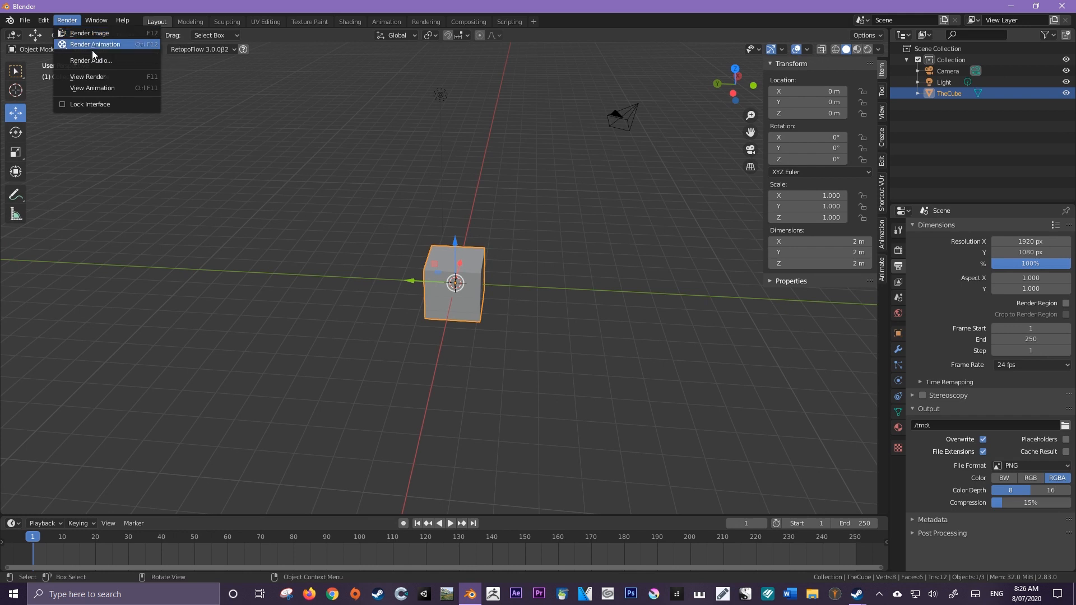
mouse_move(136, 52)
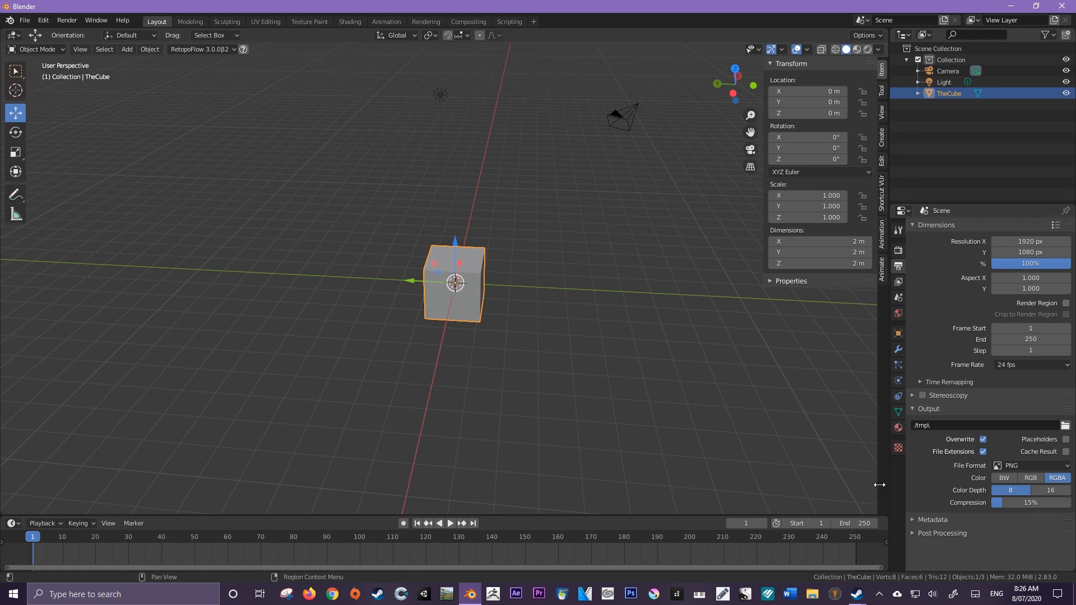
mouse_move(851, 524)
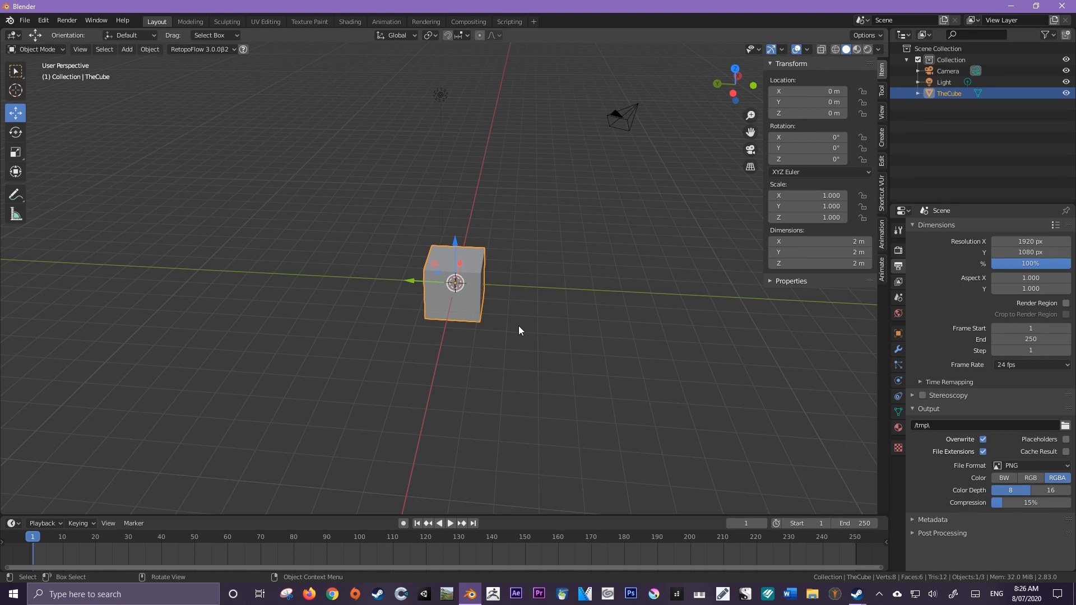
left_click(66, 20)
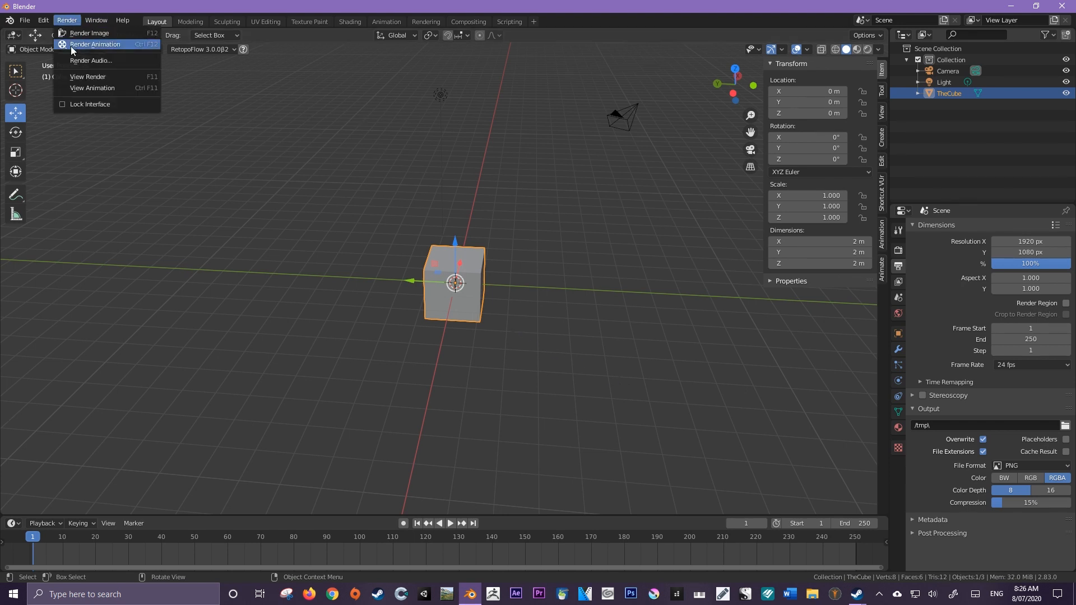
Render a still image of TheCube, then bring up the File menu.
left_click(90, 32)
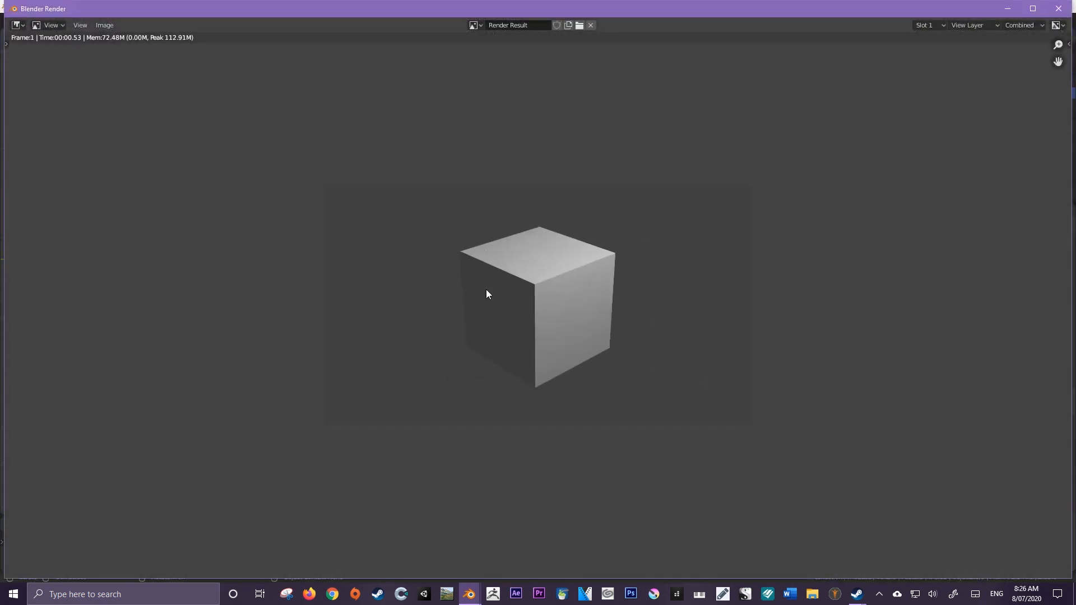
mouse_move(105, 26)
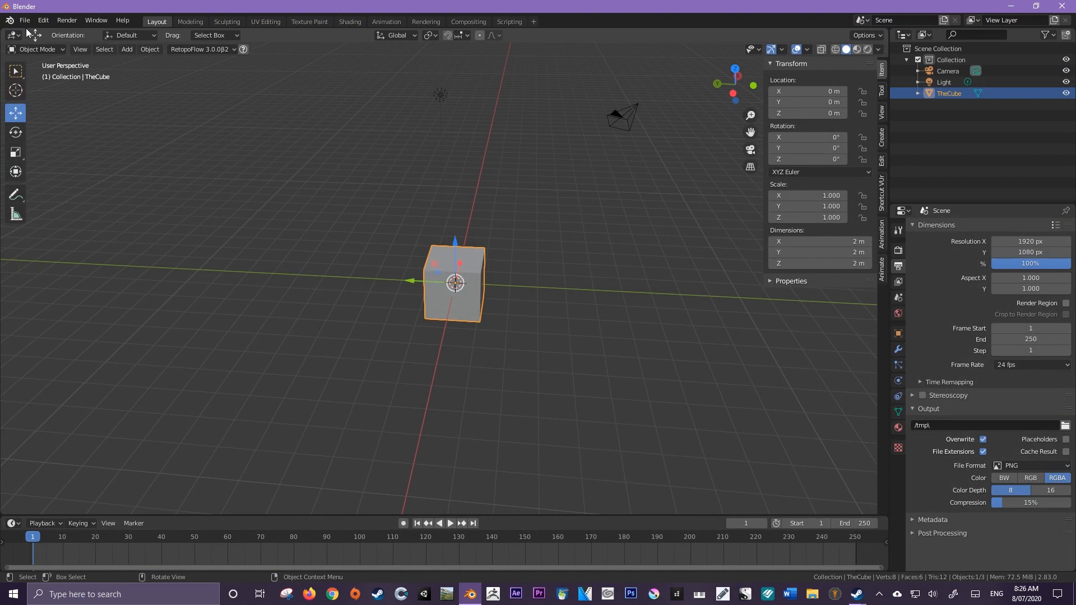
left_click(24, 20)
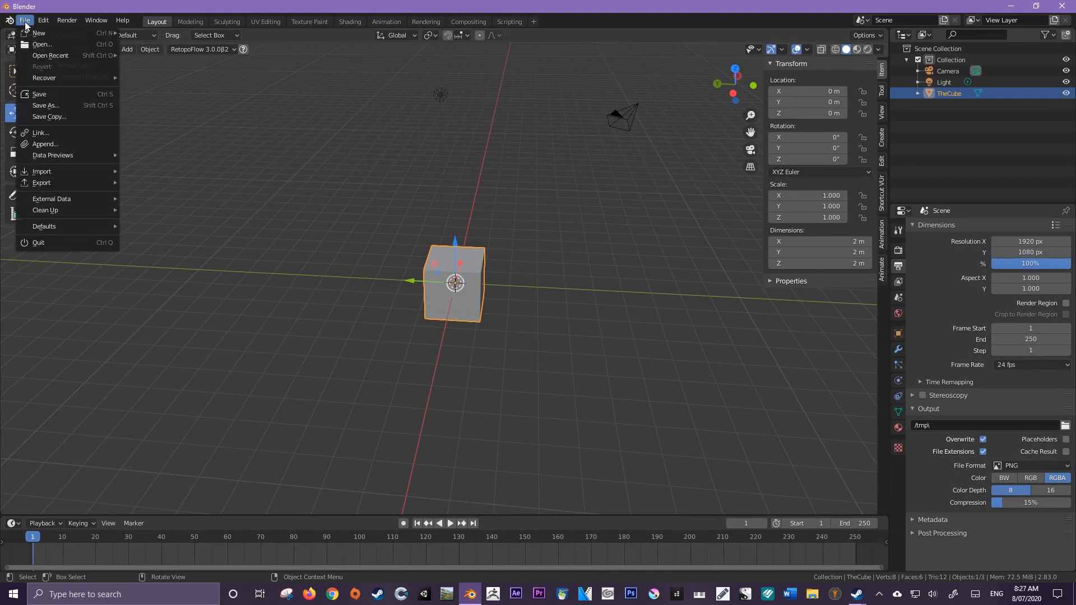
mouse_move(50, 94)
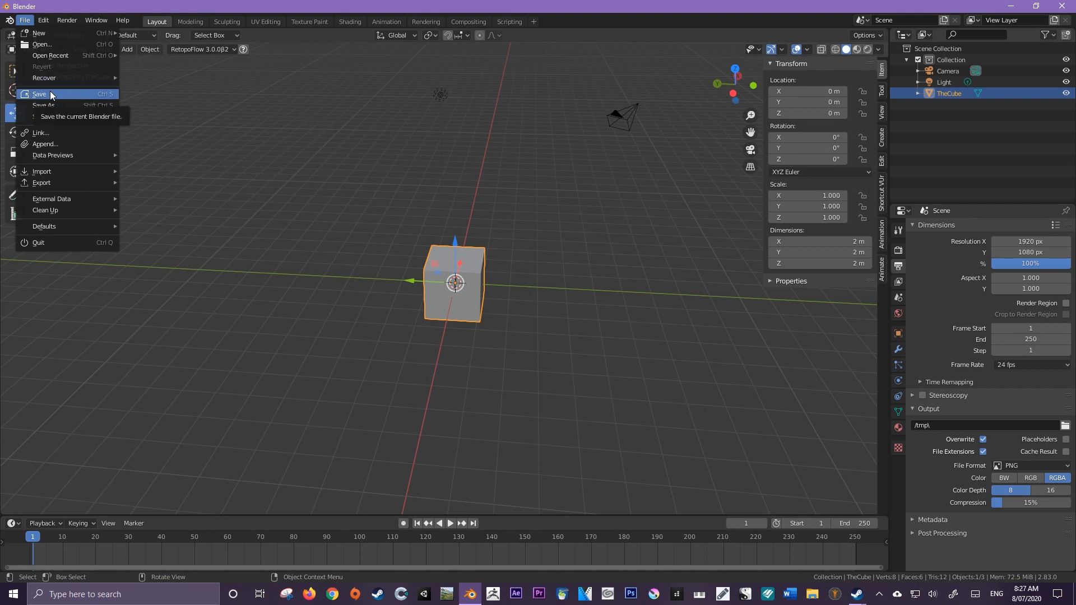
mouse_move(72, 106)
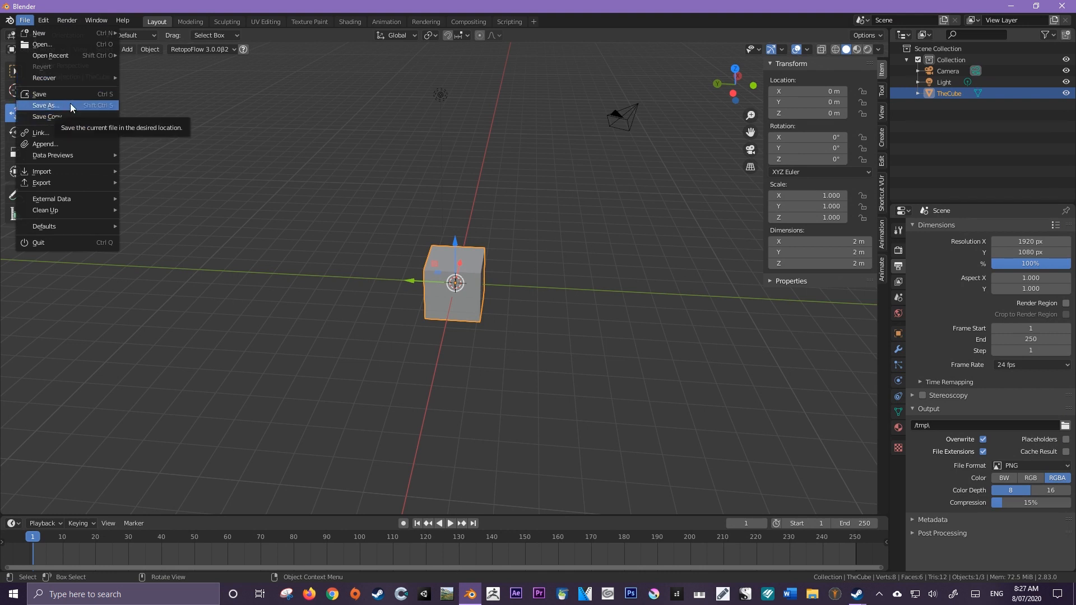